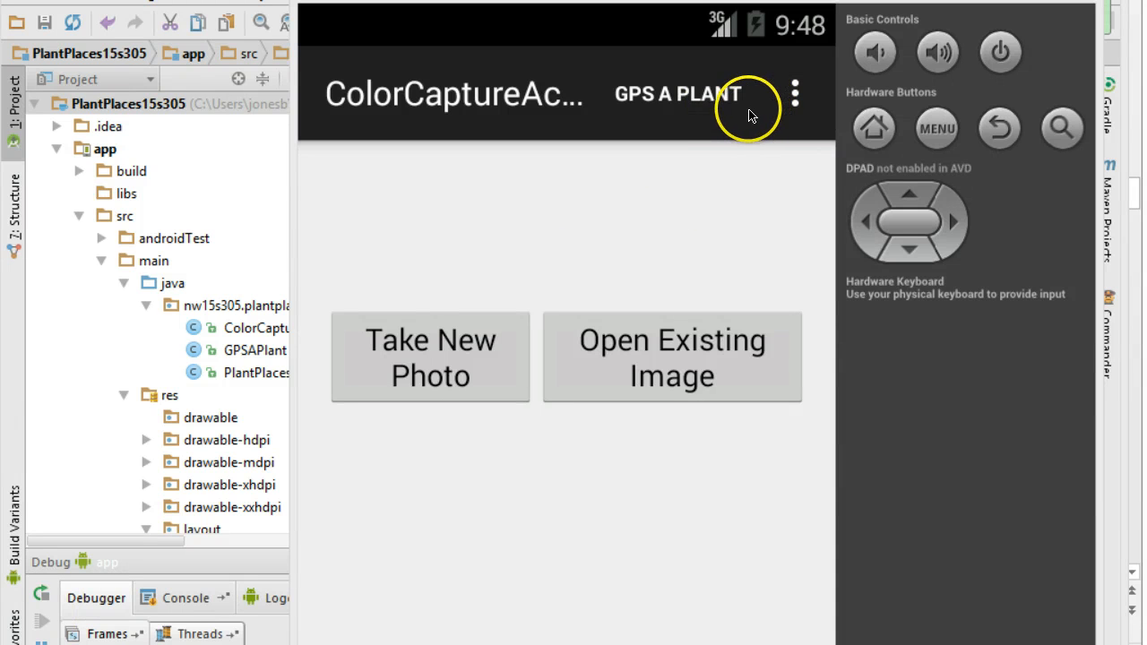
mouse_move(682, 106)
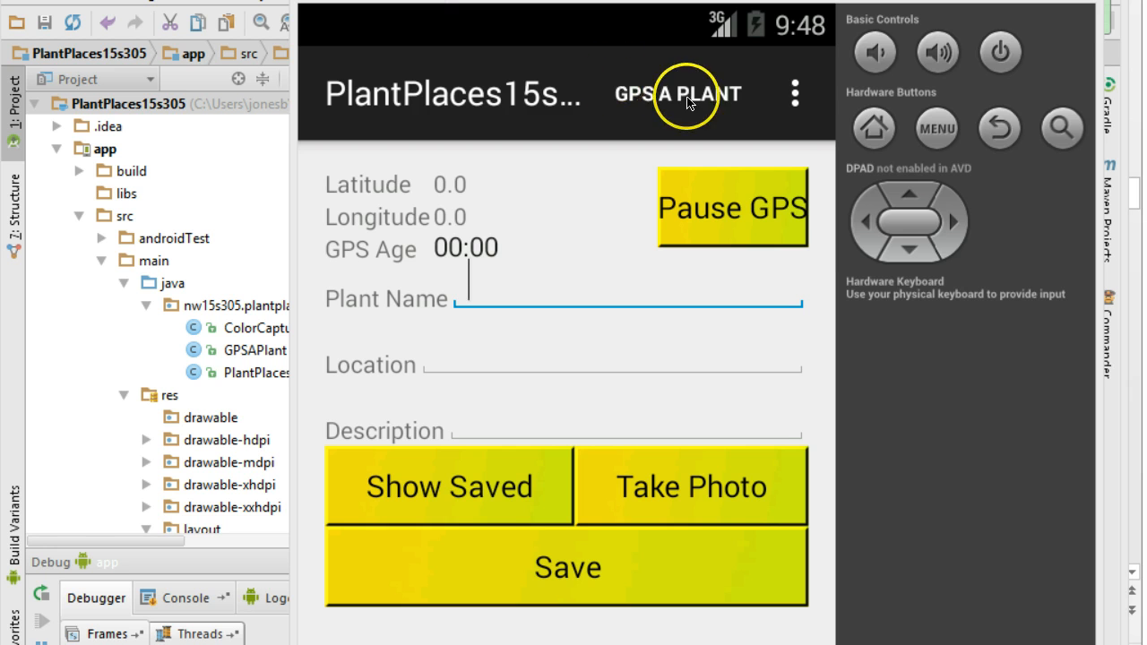
mouse_move(440, 117)
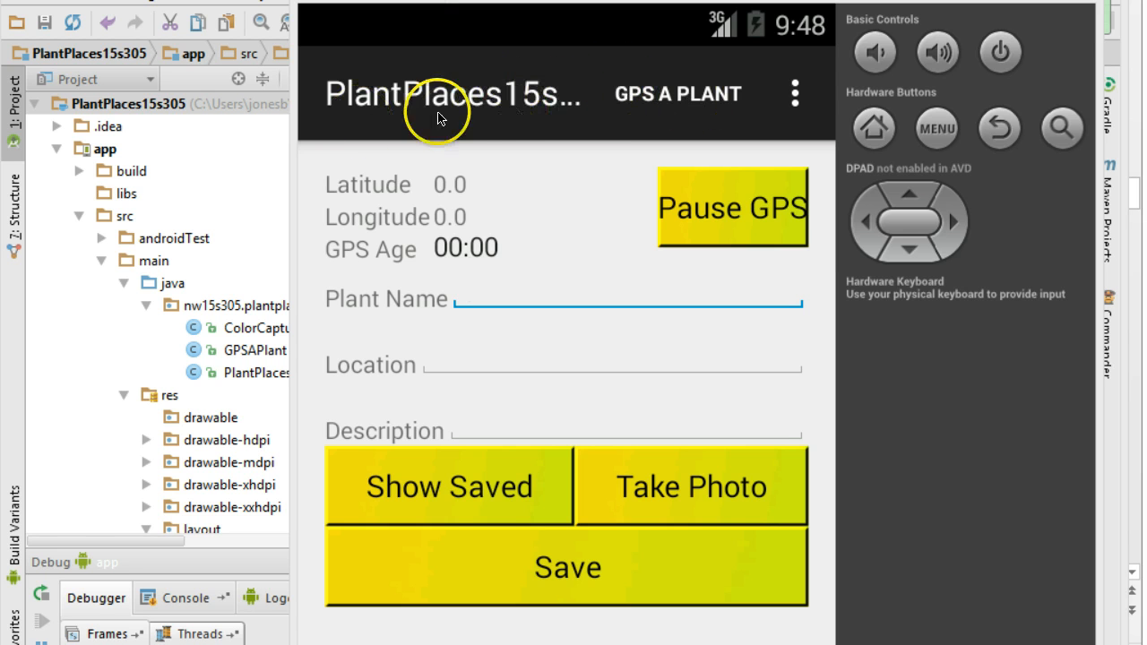
mouse_move(678, 93)
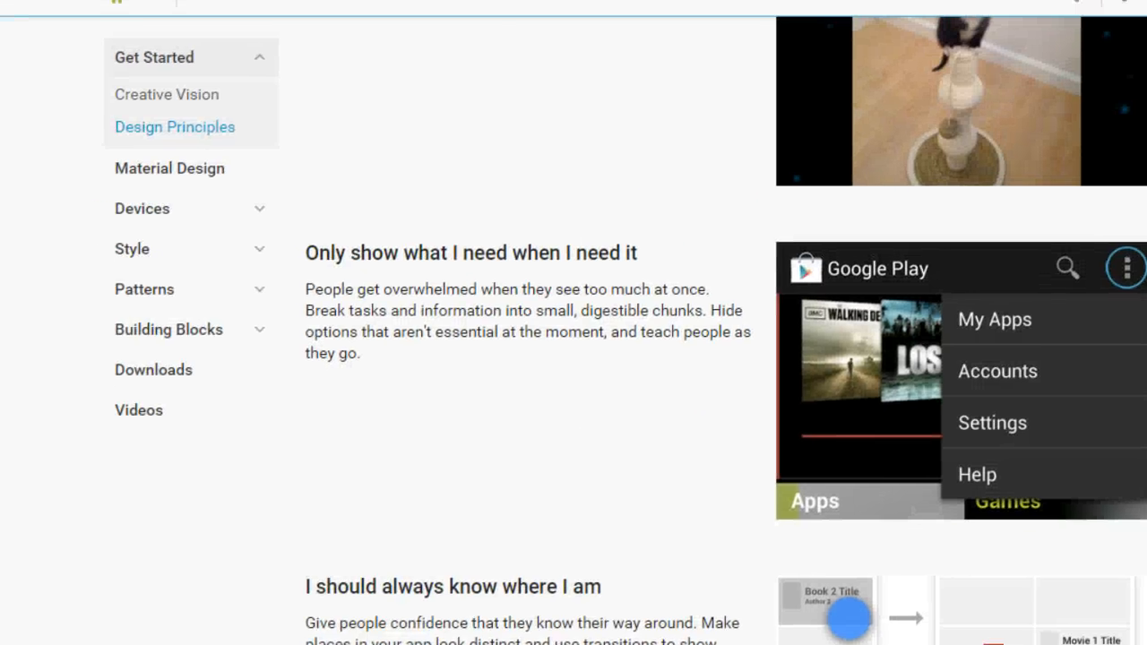
scroll(up, 3)
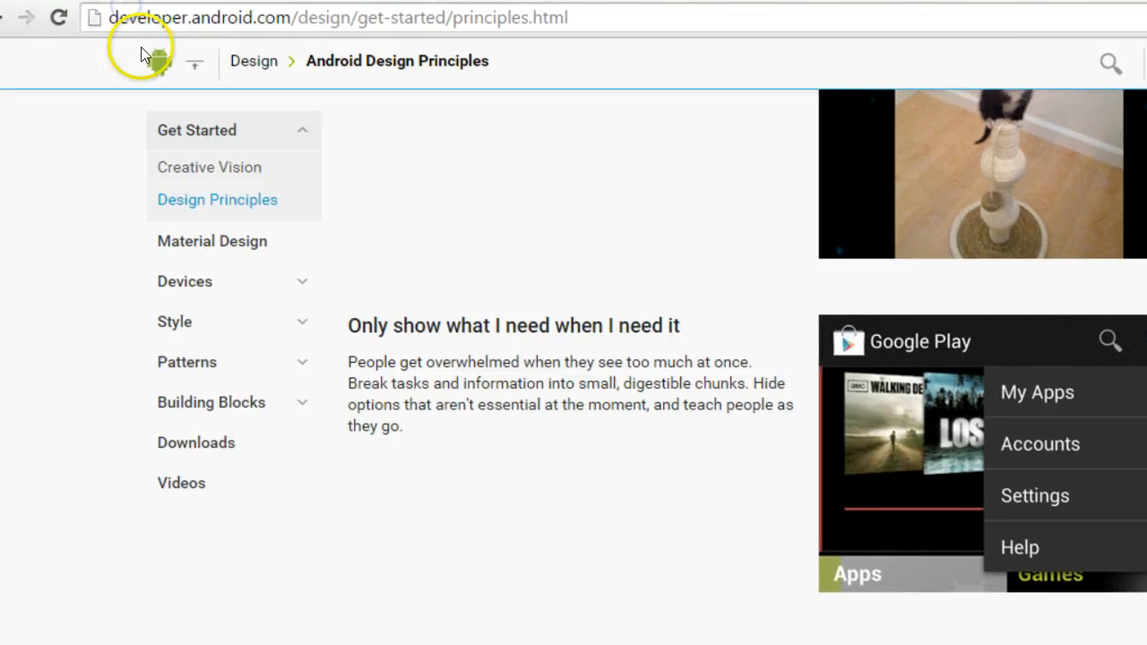
mouse_move(594, 329)
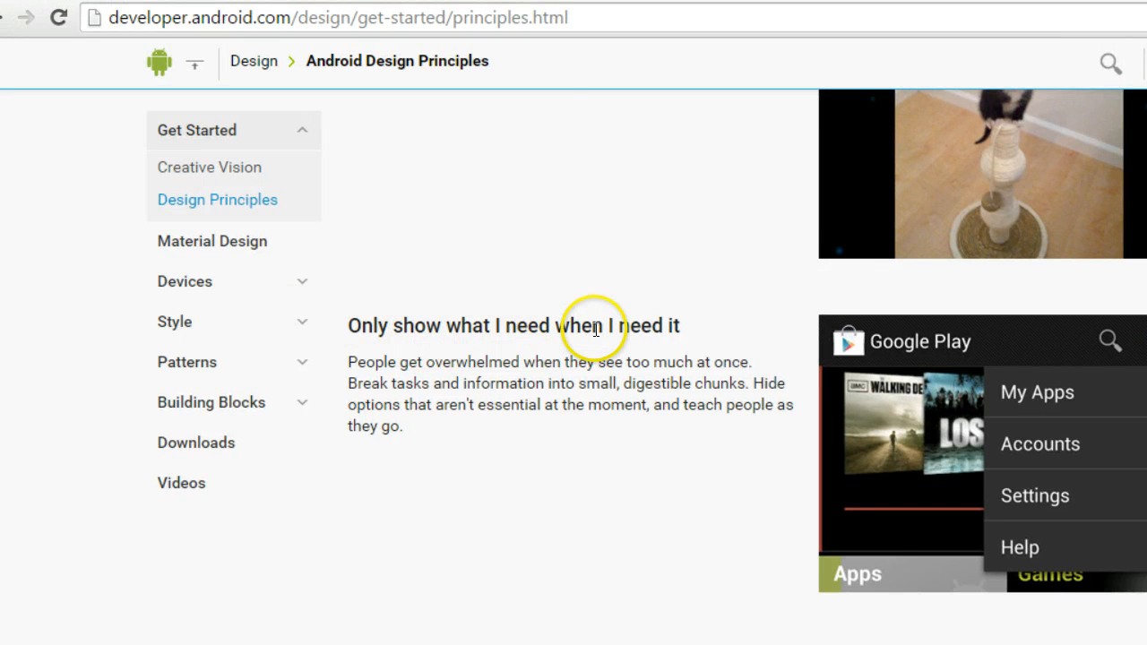
scroll(down, 3)
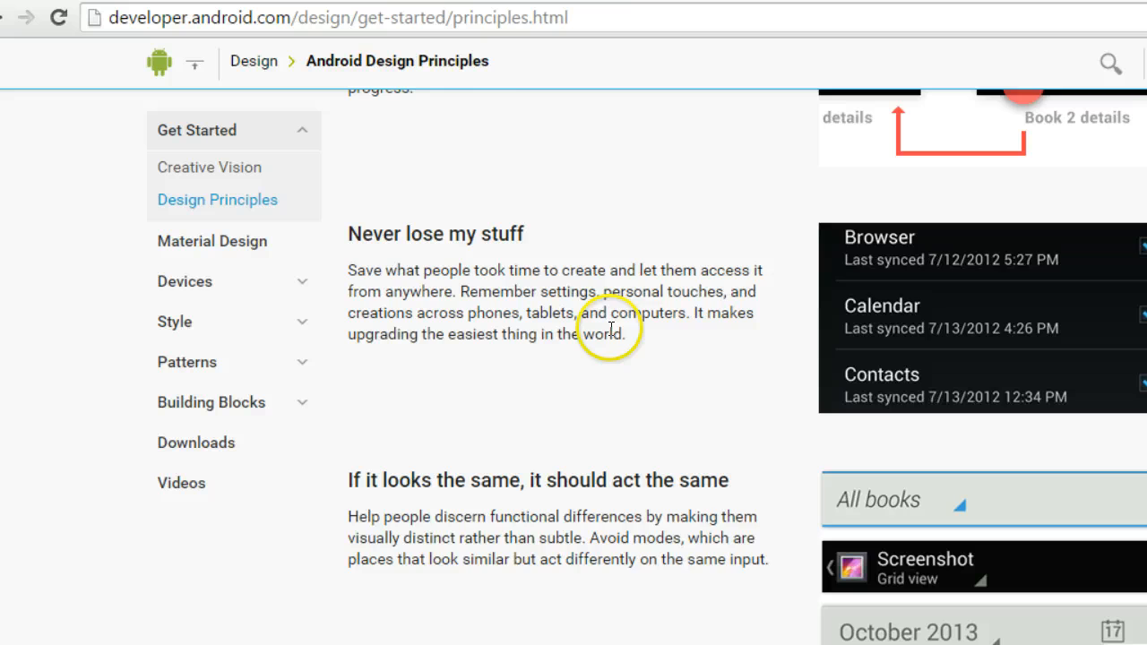
scroll(down, 3)
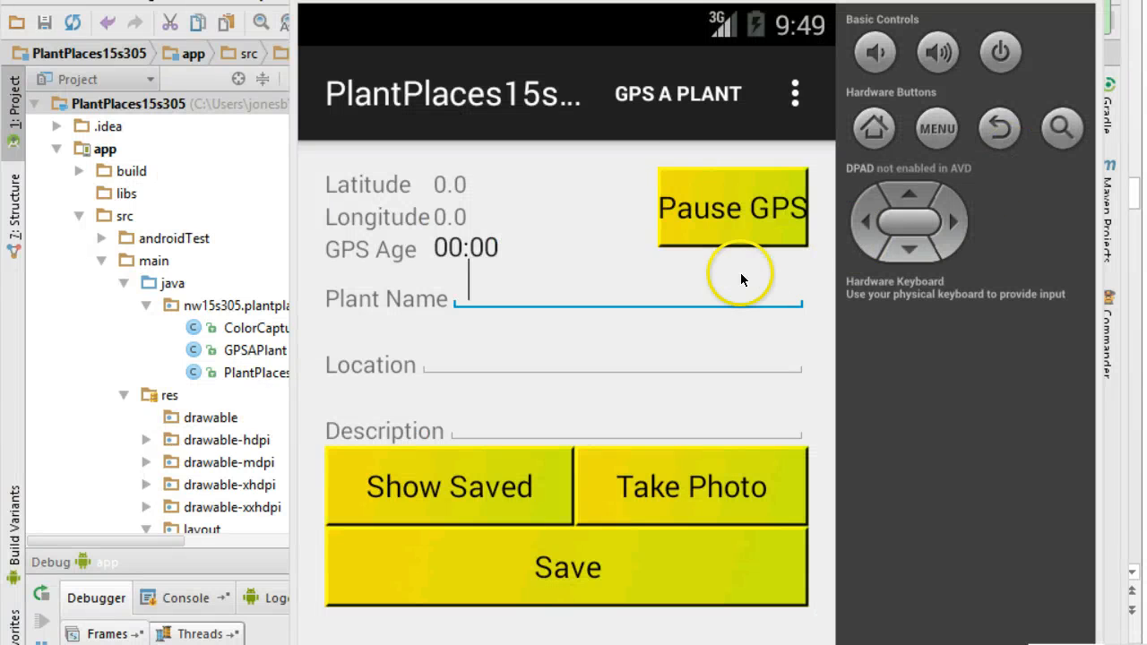
mouse_move(663, 130)
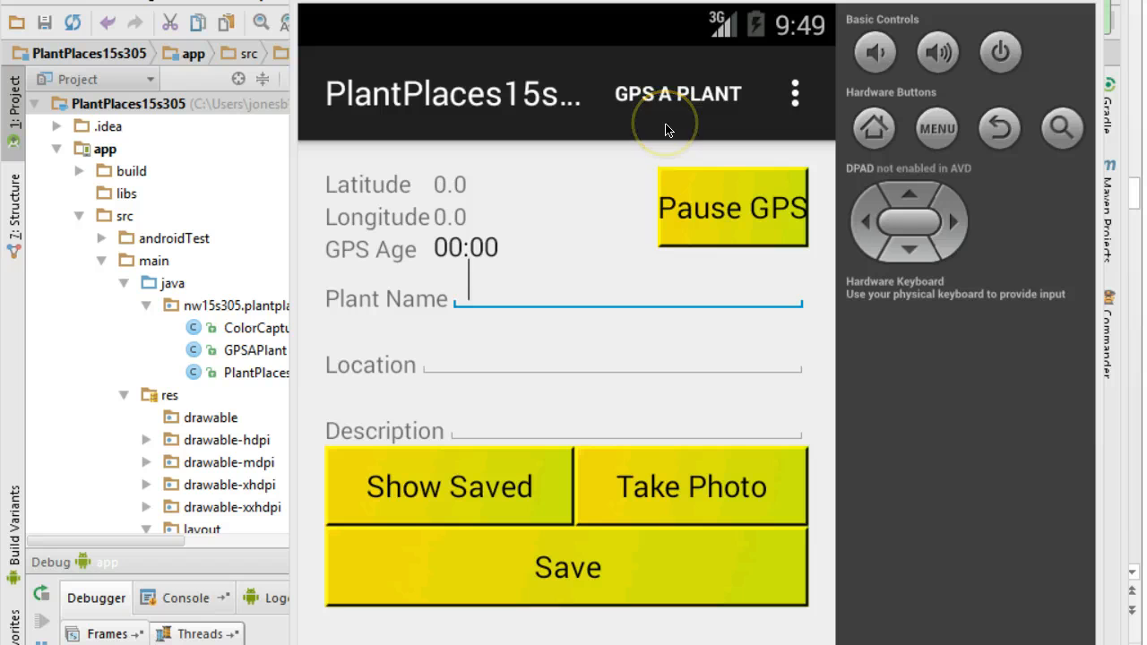
mouse_move(524, 103)
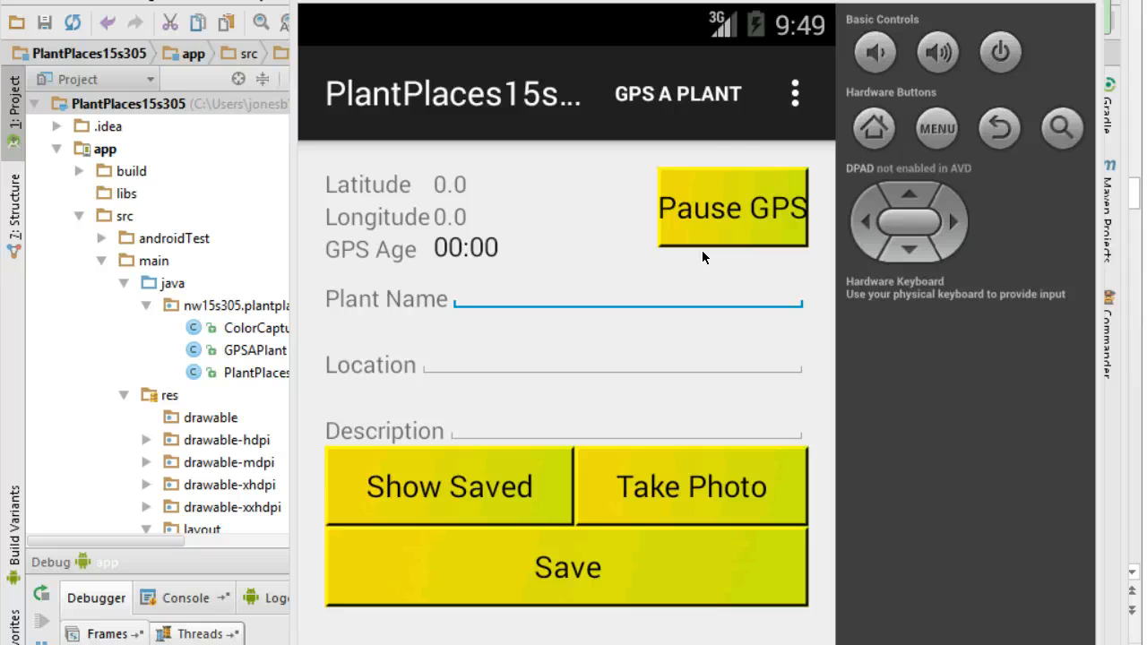
click(627, 299)
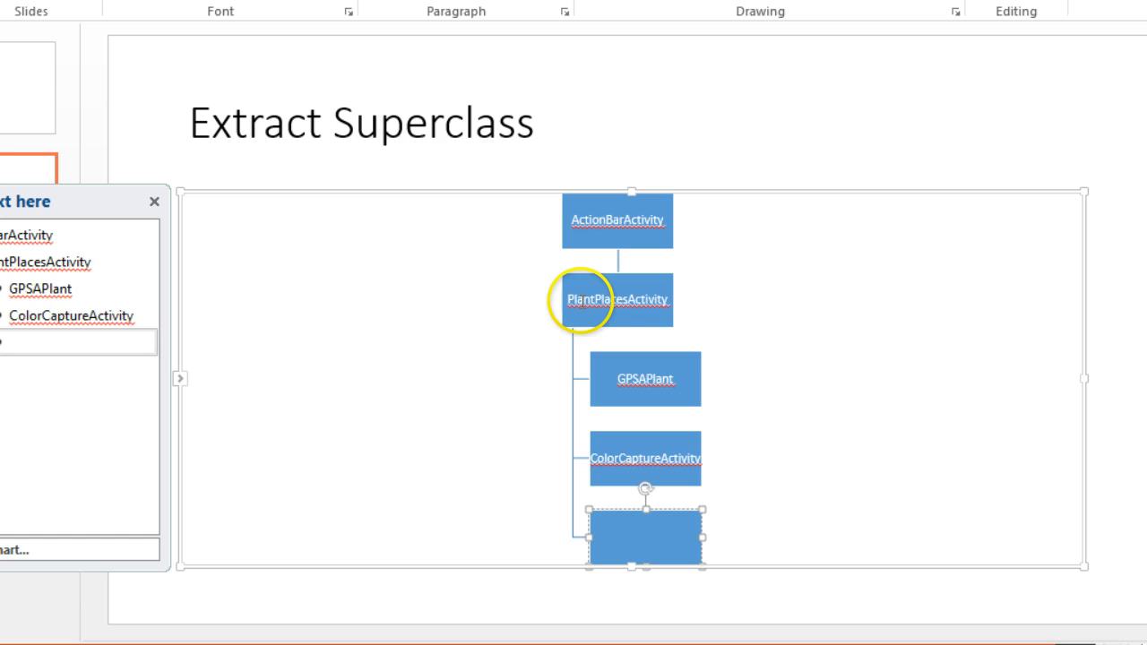
click(617, 299)
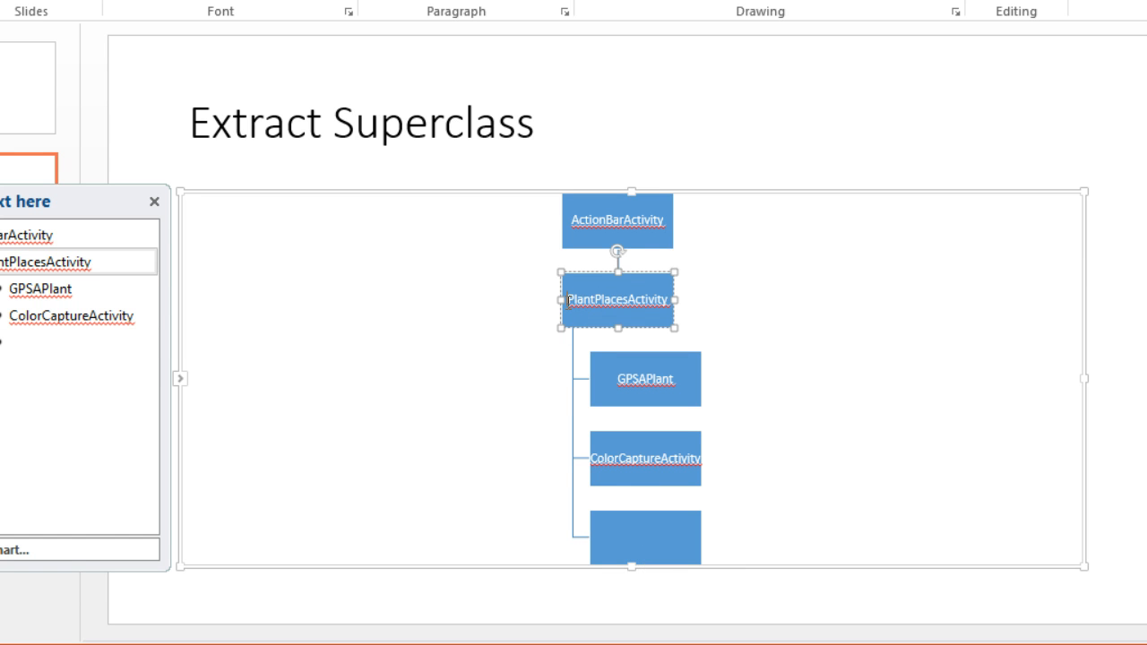
mouse_move(641, 305)
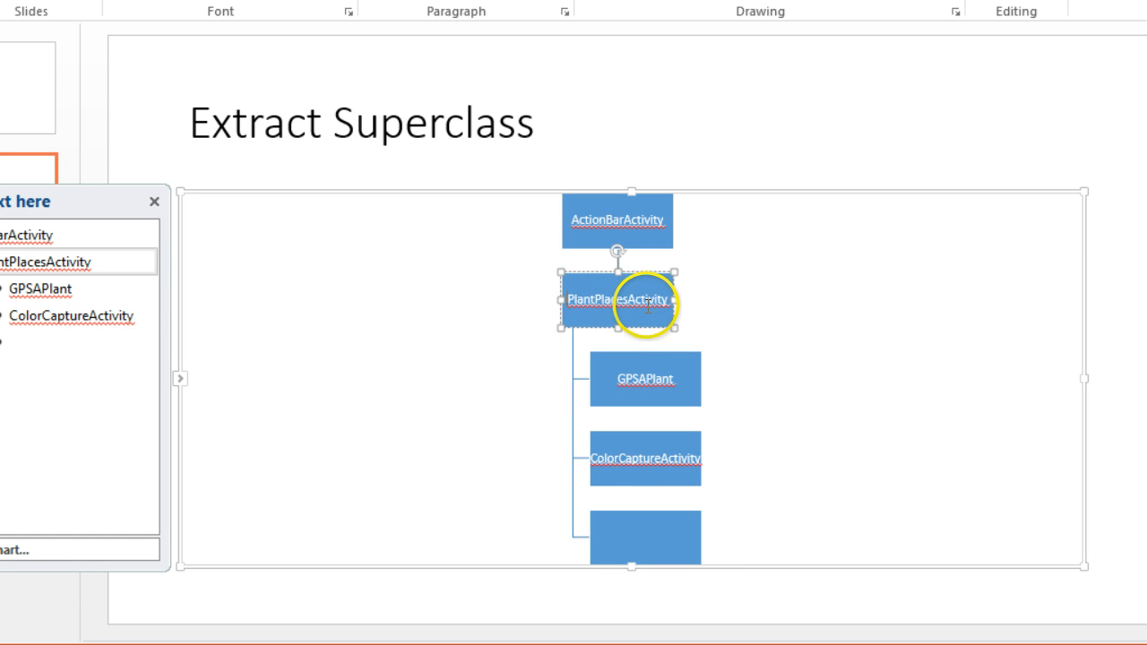
mouse_move(640, 397)
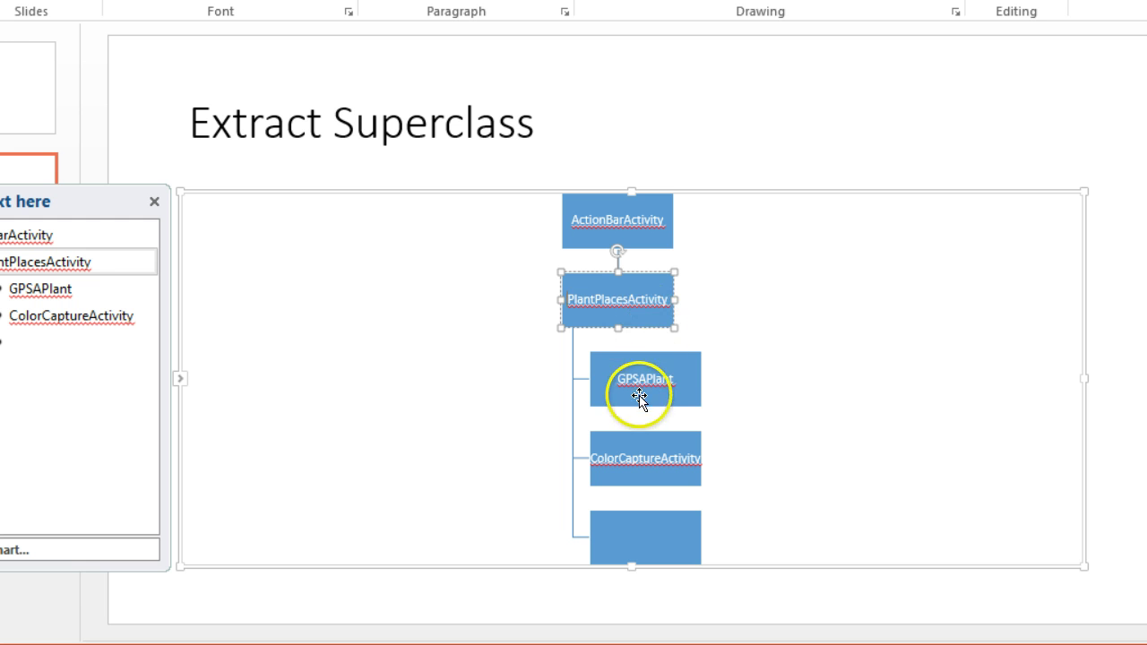
click(644, 378)
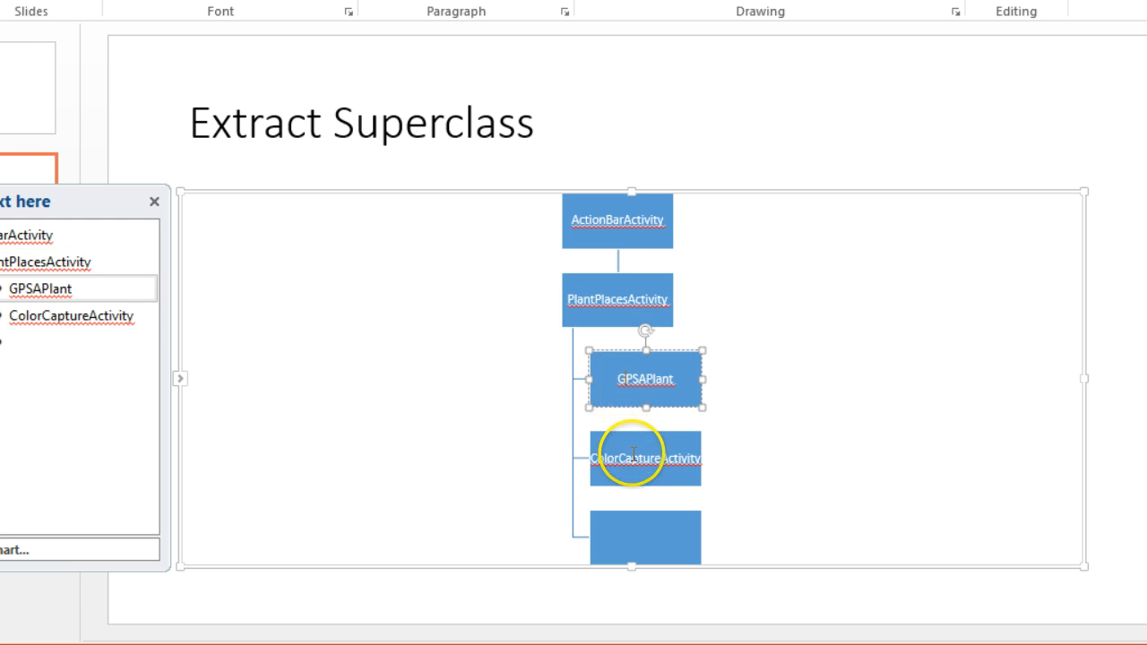
mouse_move(682, 414)
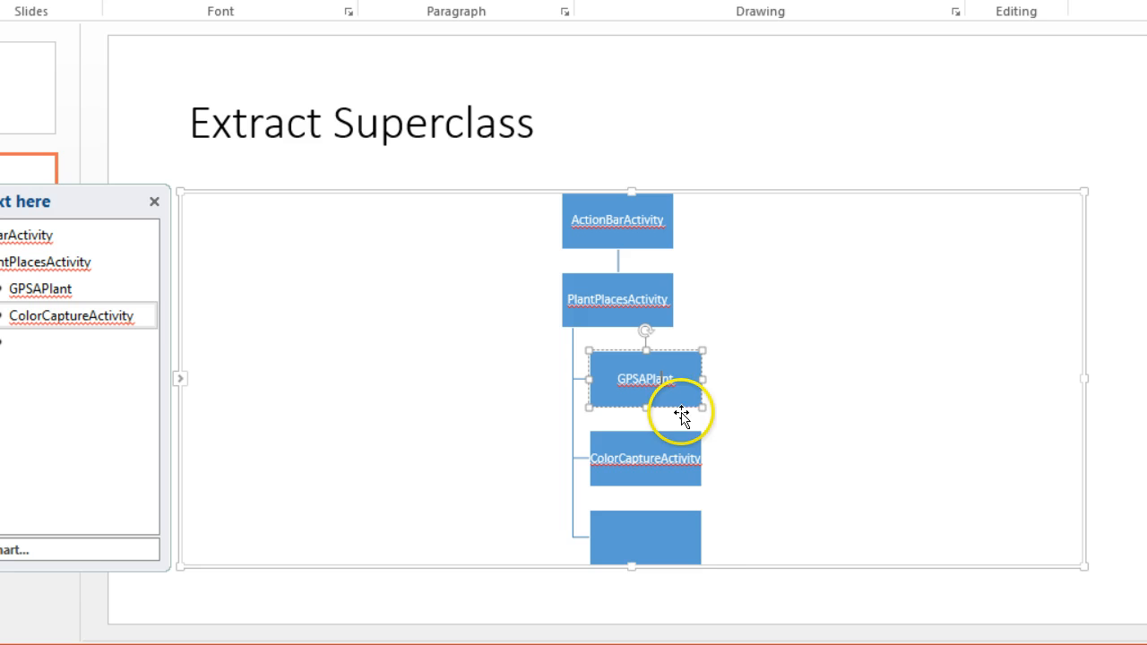
mouse_move(722, 547)
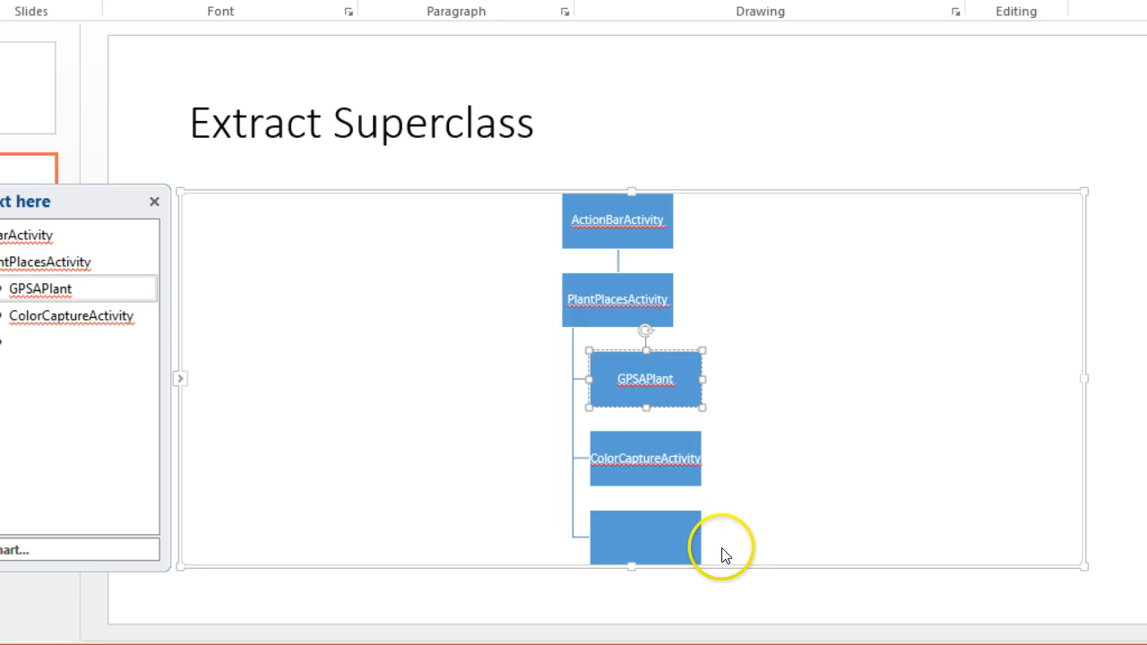
mouse_move(625, 168)
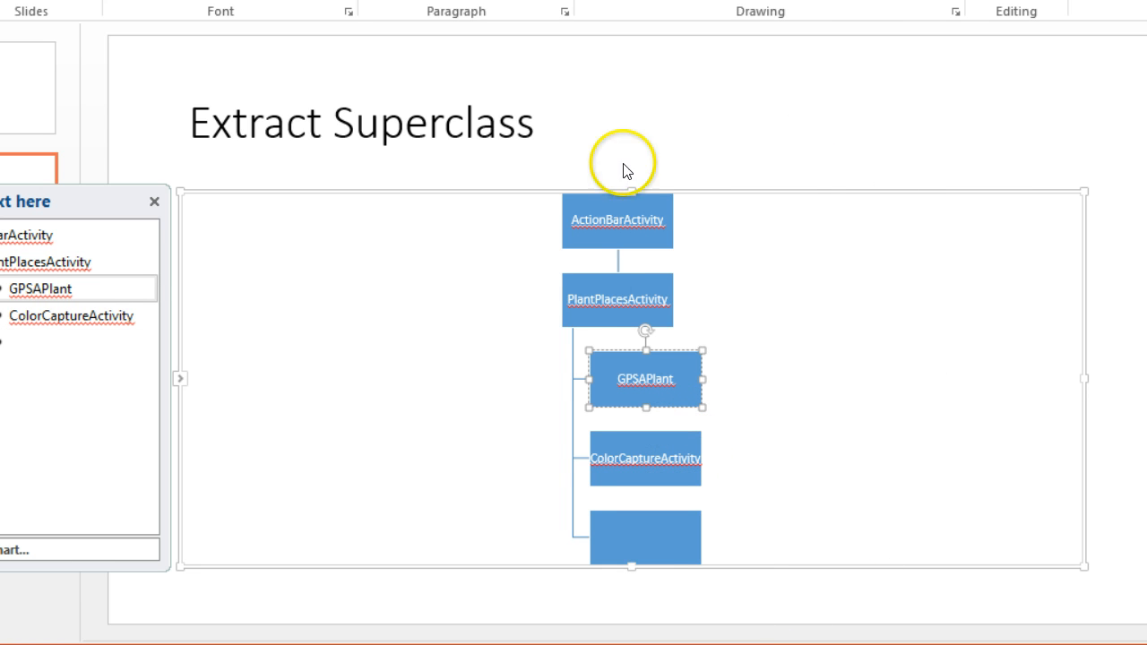
click(617, 298)
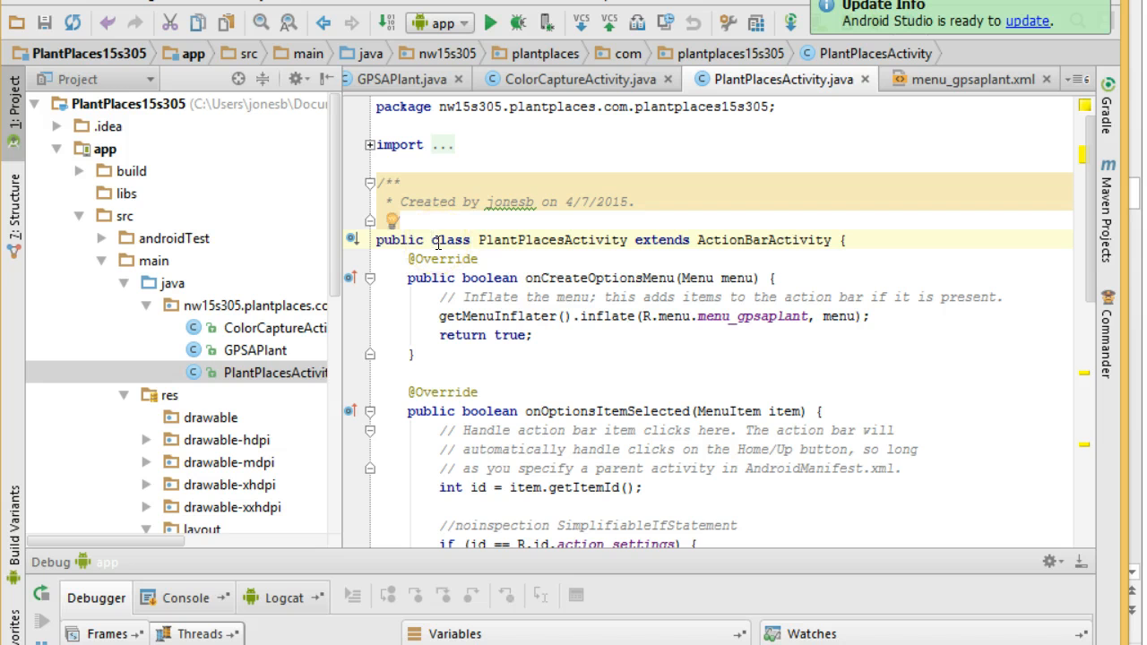
Add the abstract keyword to the PlantPlacesActivity class and scroll down to gpsAPlantClicked
text(abstract)
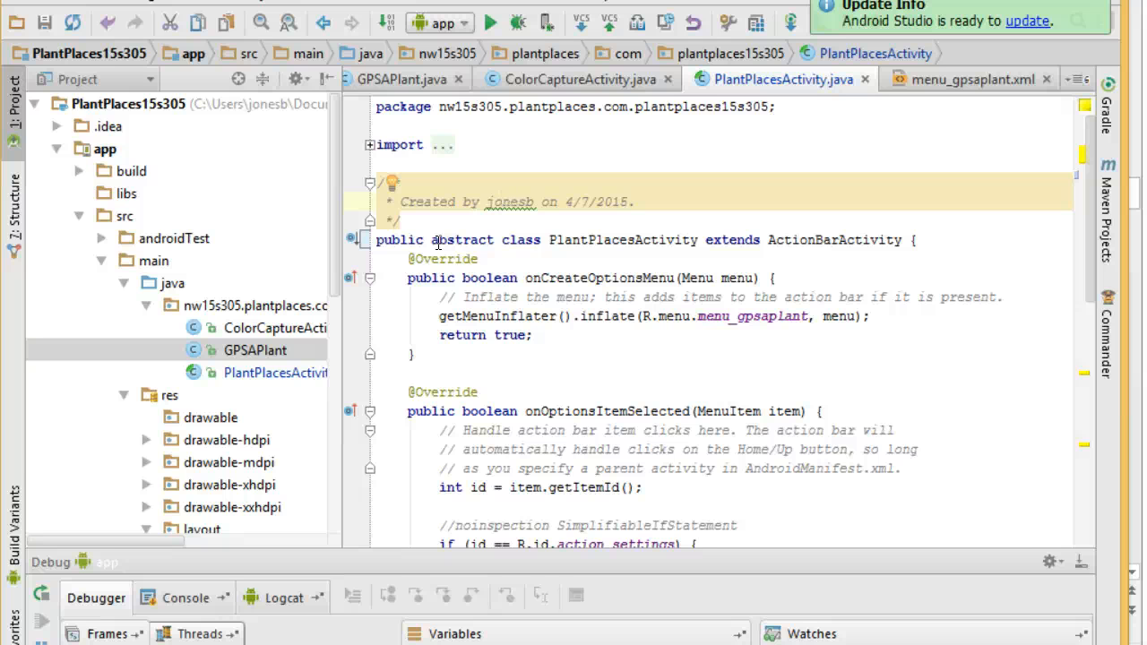
scroll(down, 3)
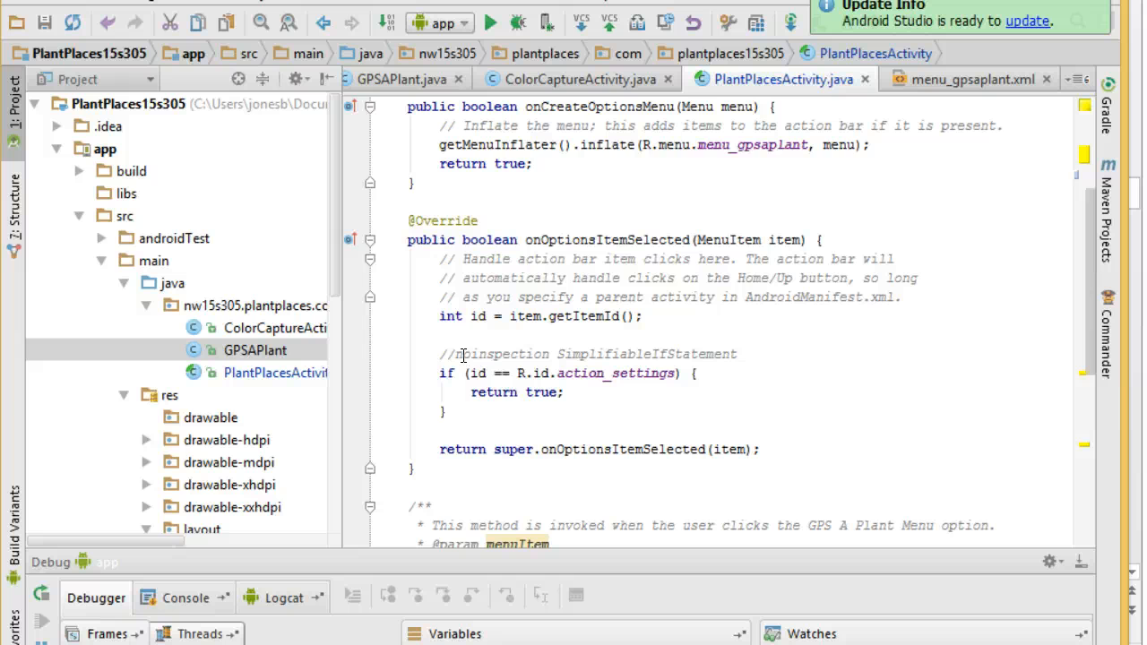
scroll(down, 3)
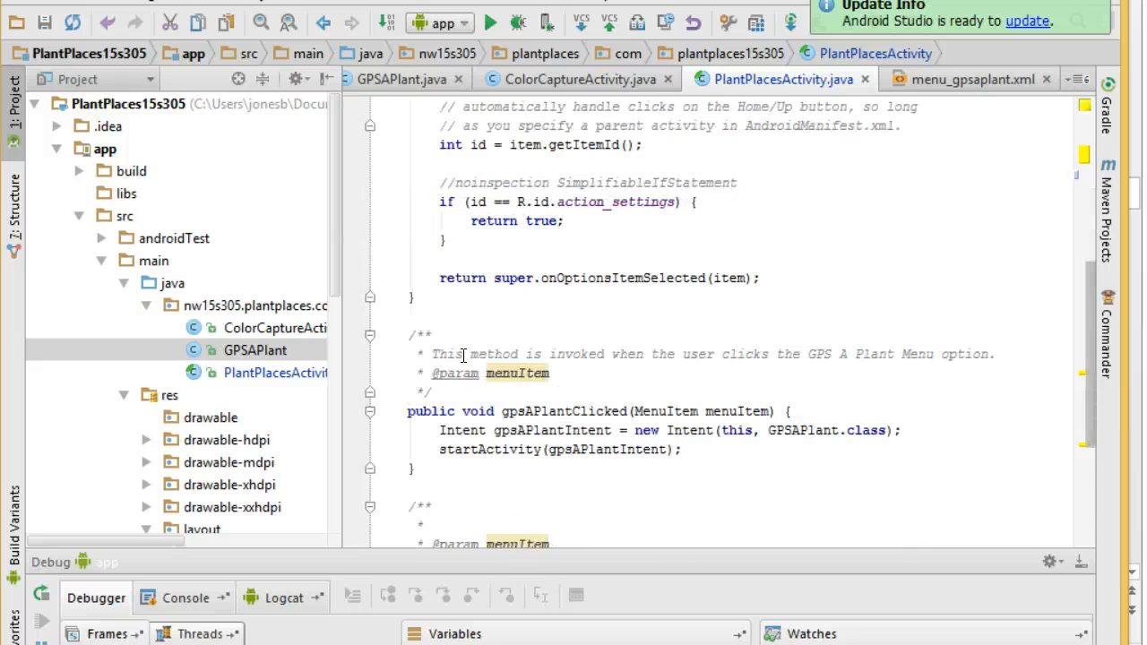
Declare 'public abstract int getCurrentMenuId();' below searchByColorClicked
scroll(down, 3)
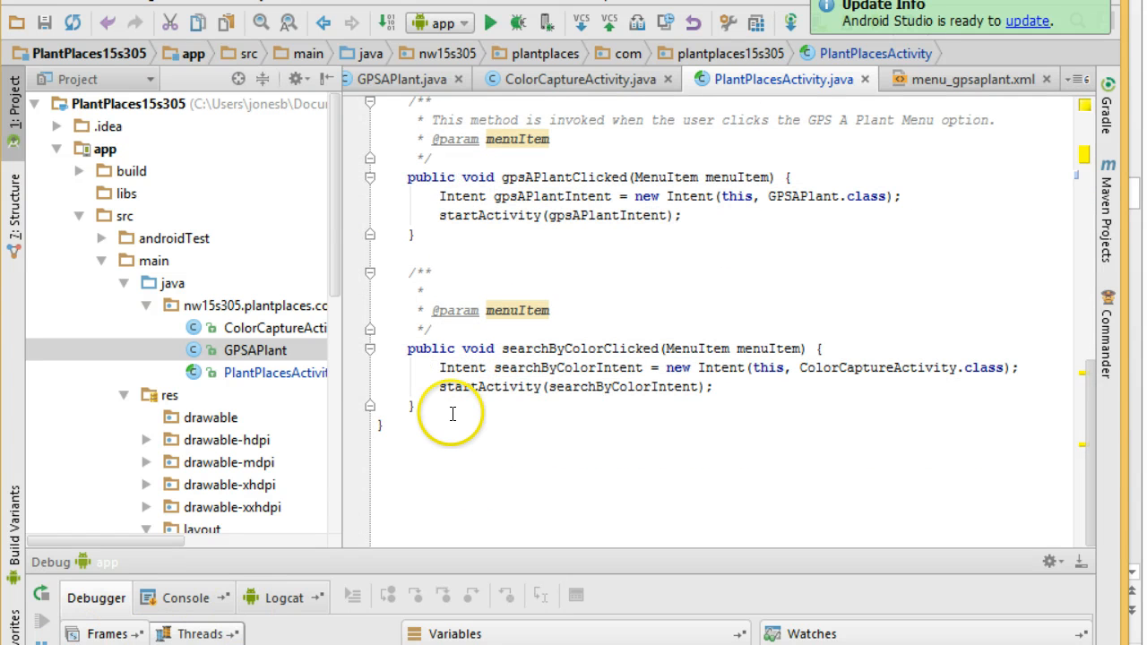
text(p)
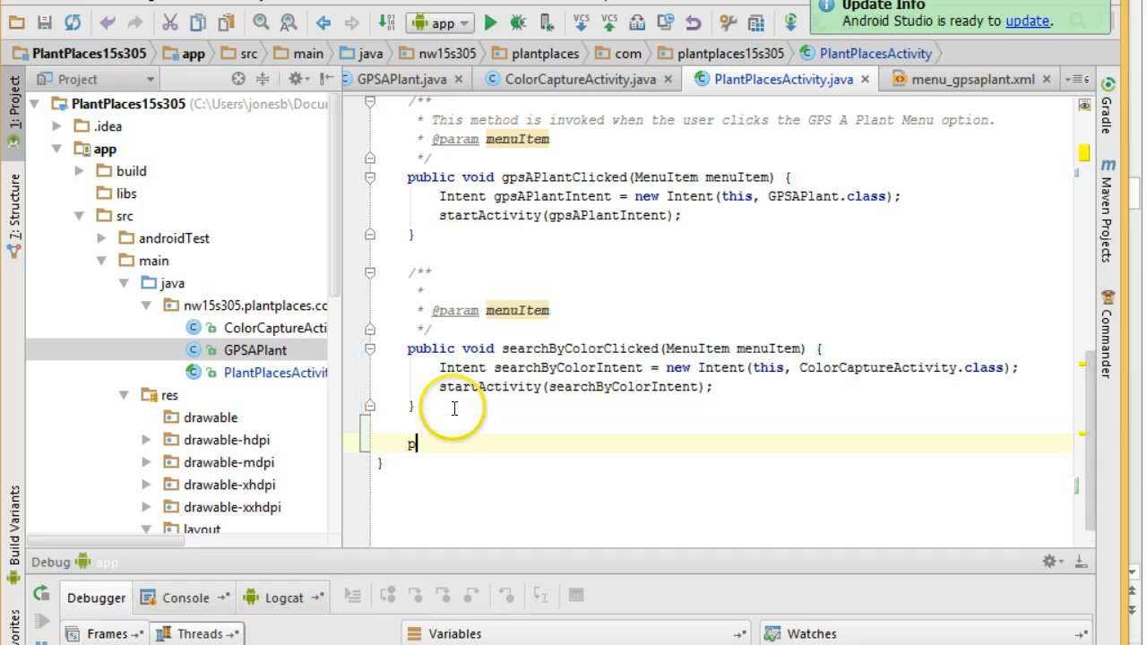
text(public)
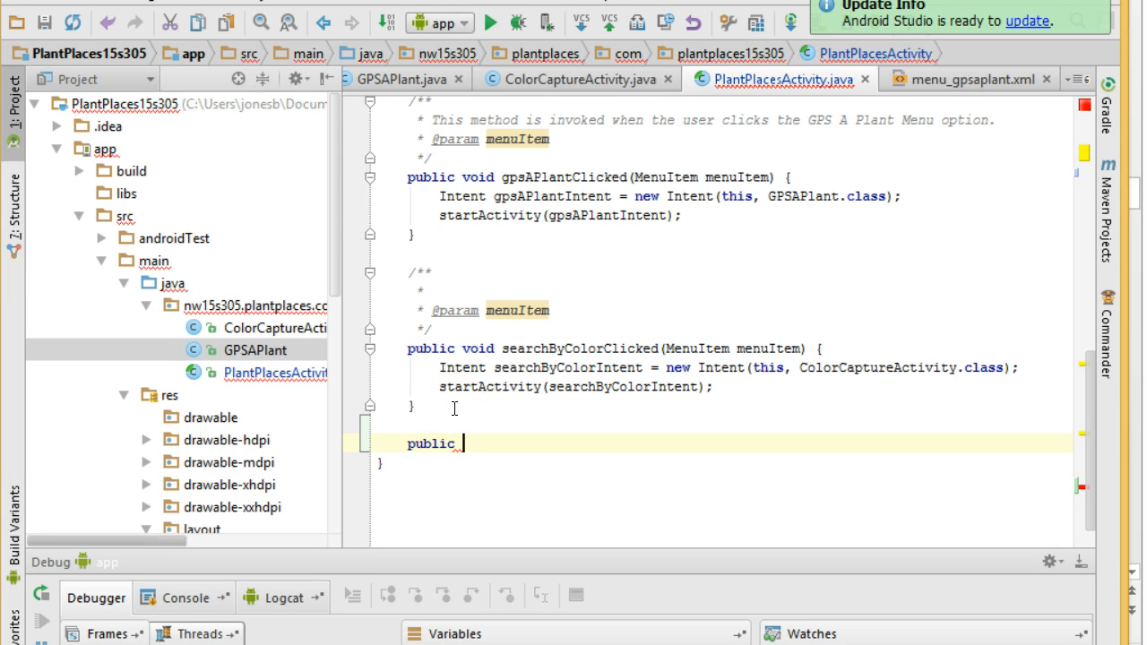
text(int getCurrentMenuI)
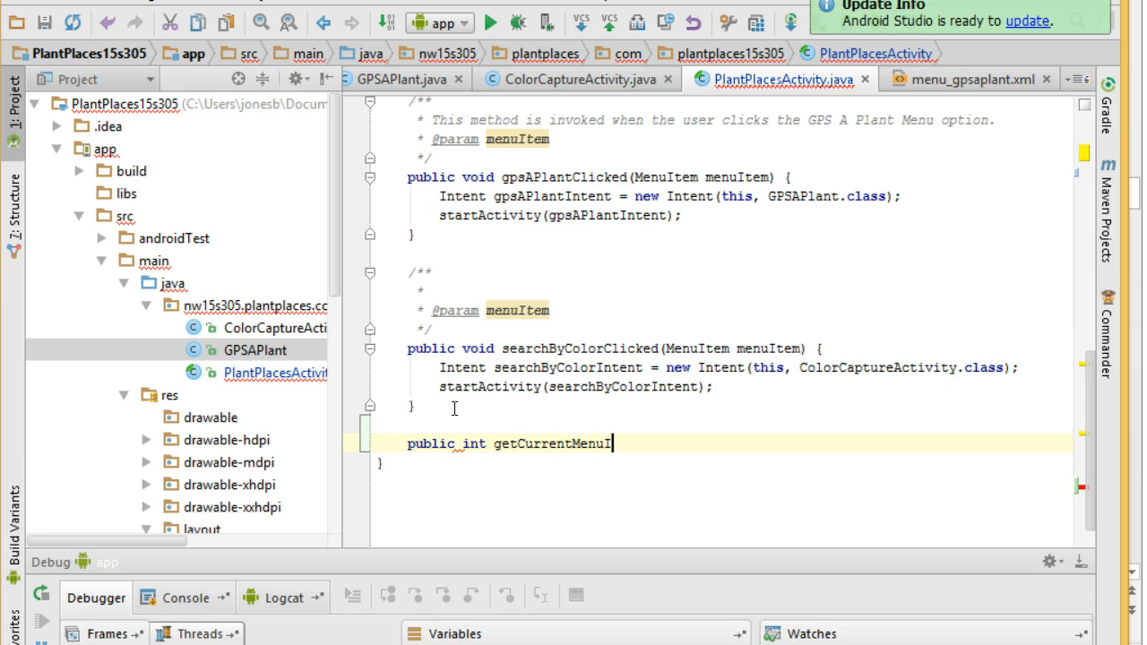
text(d())
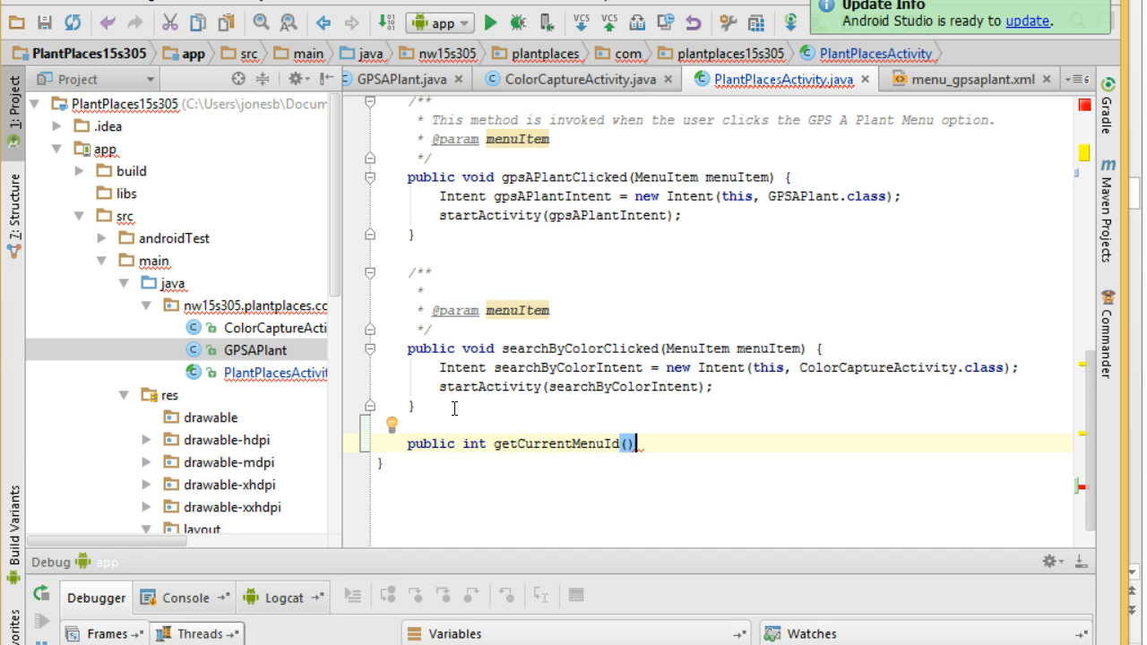
text(;)
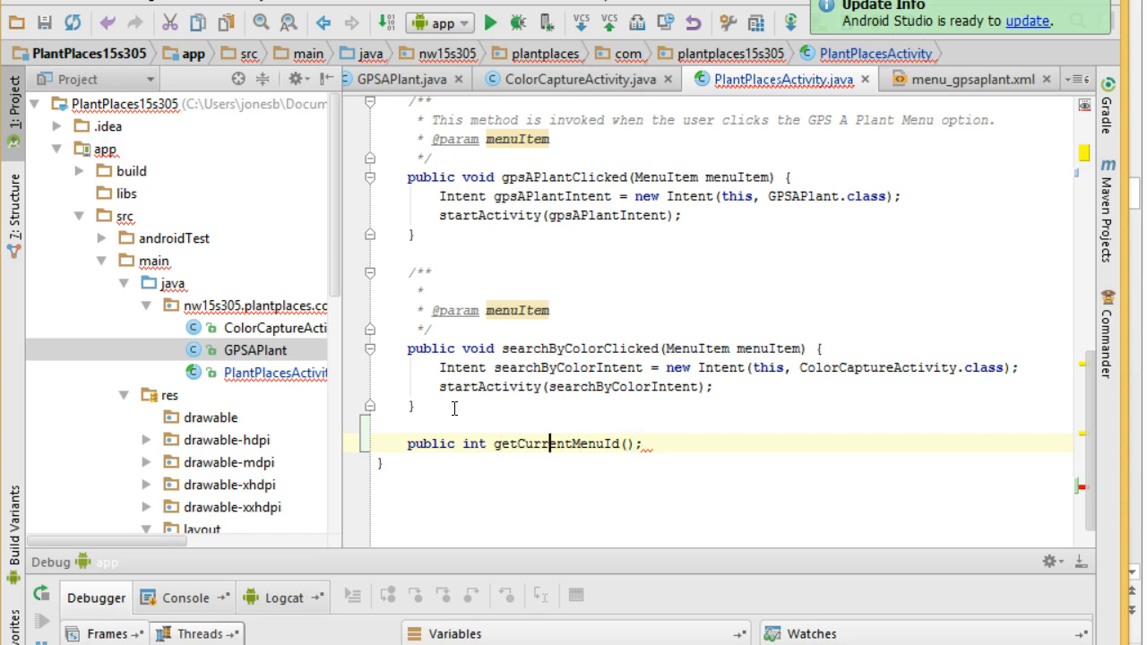
text(abstract)
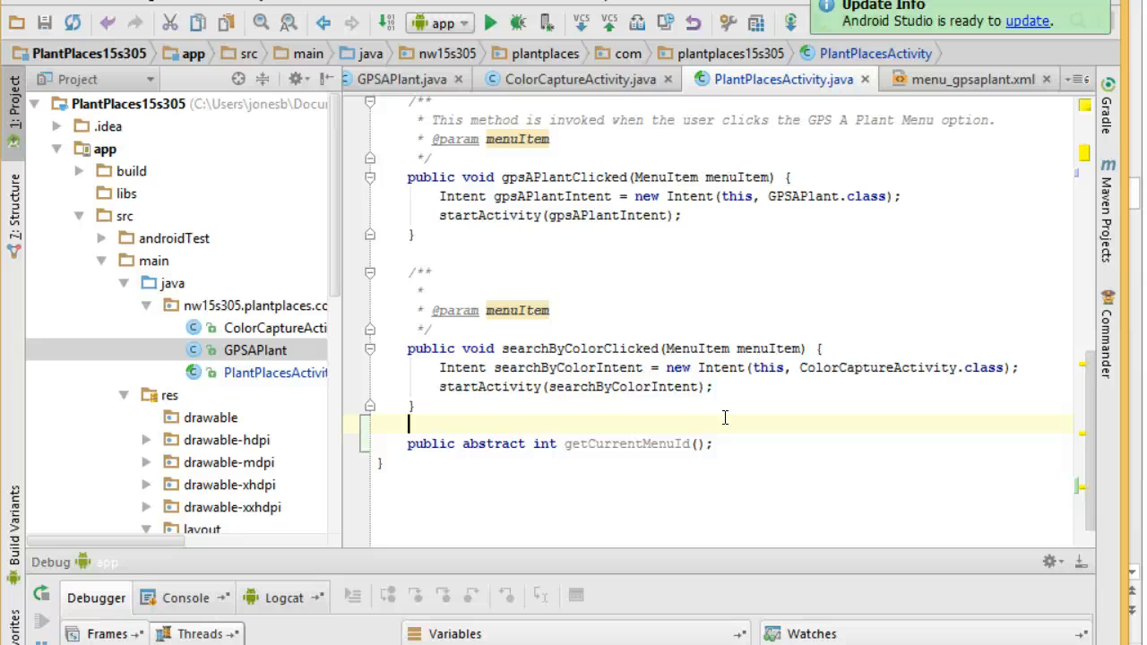
scroll(up, 3)
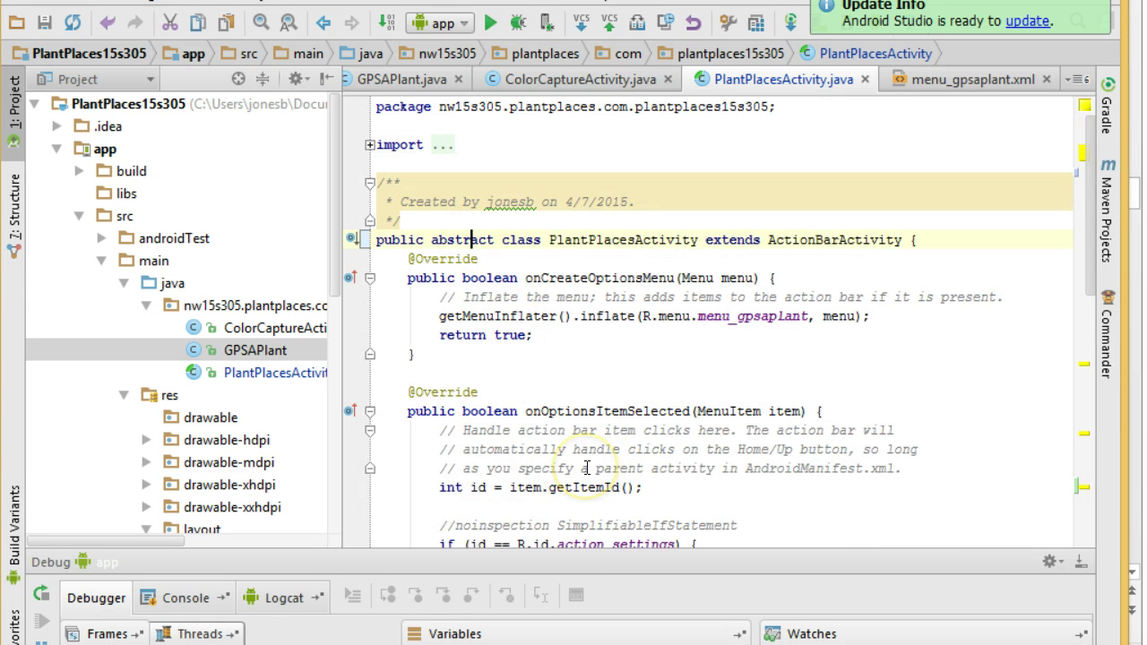
scroll(down, 3)
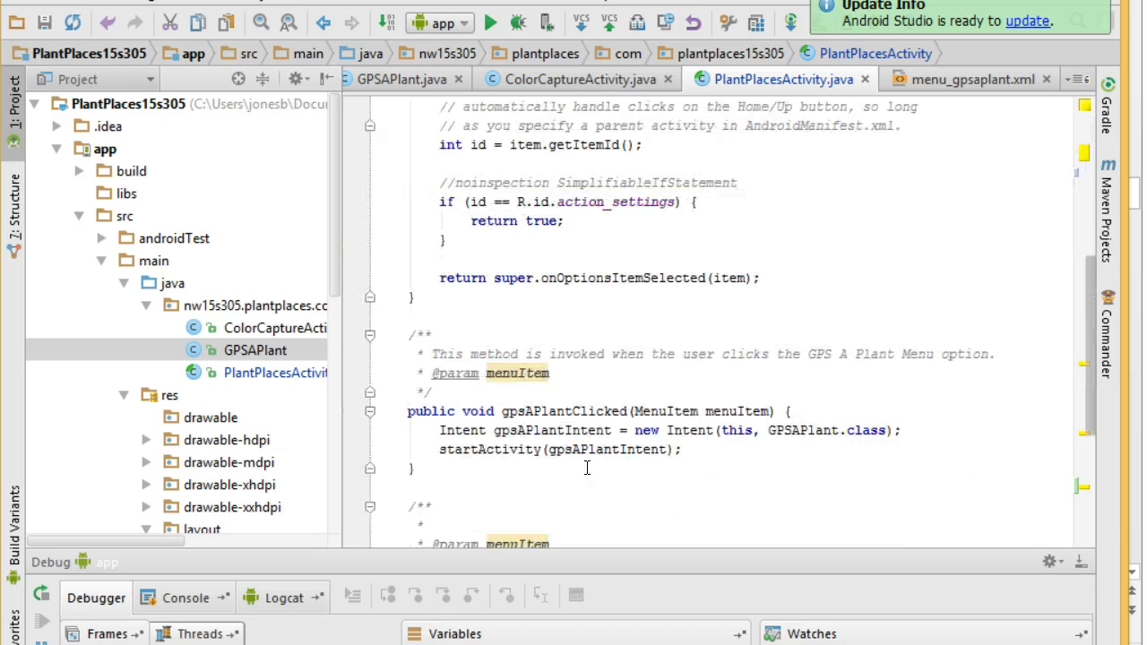
scroll(down, 3)
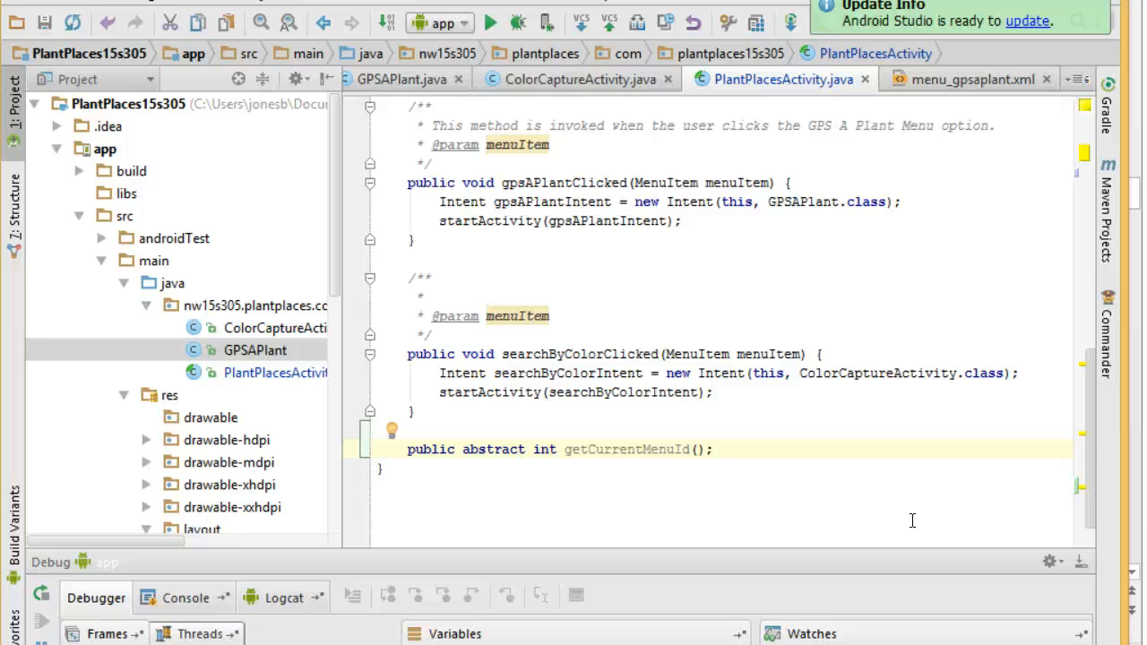
mouse_move(727, 442)
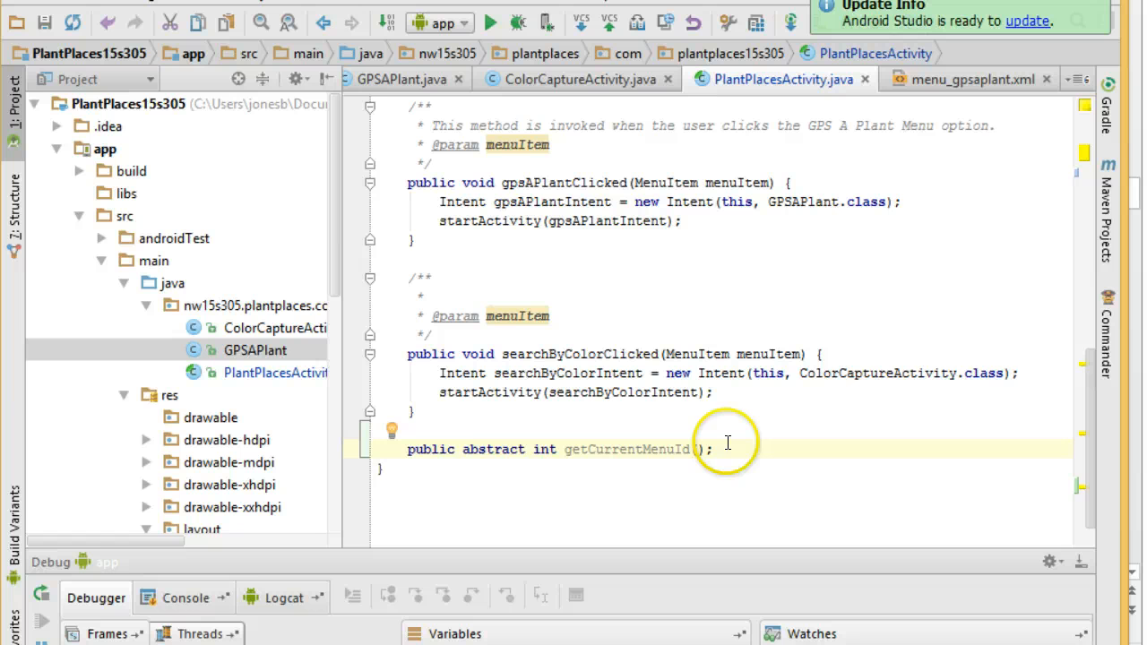
double_click(430, 449)
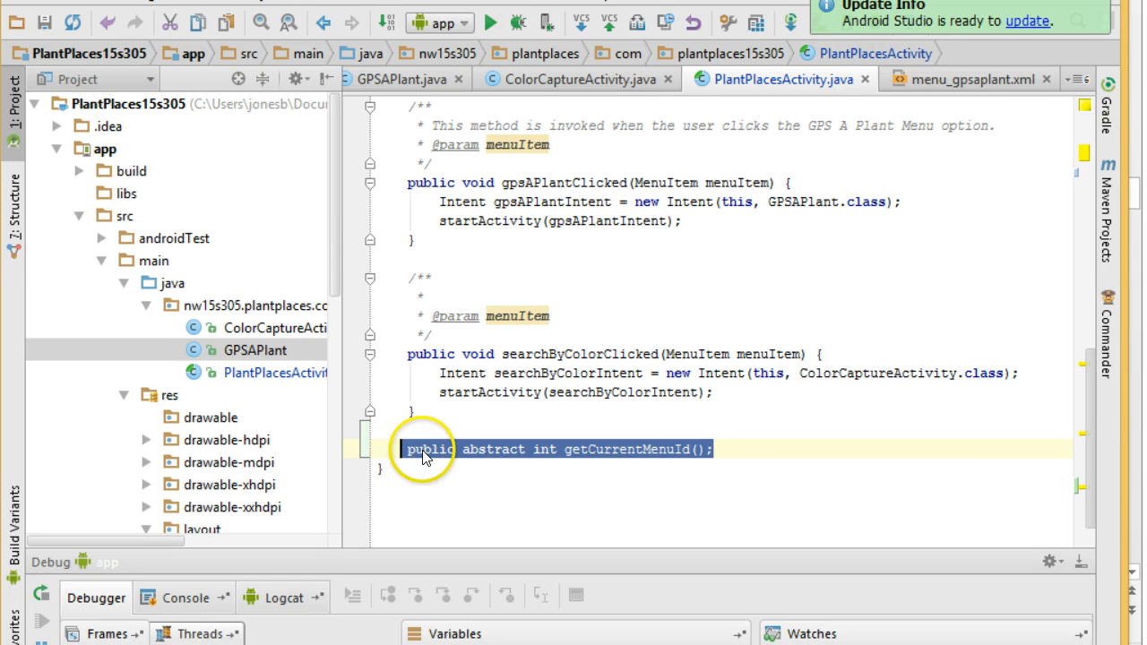
scroll(up, 3)
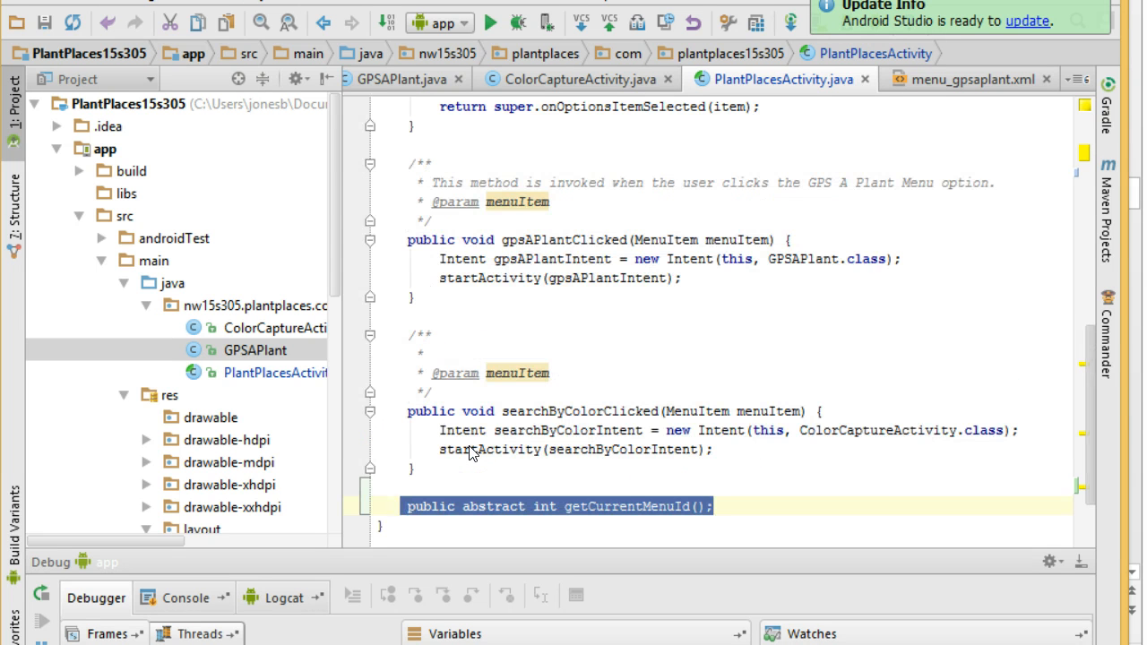
scroll(up, 3)
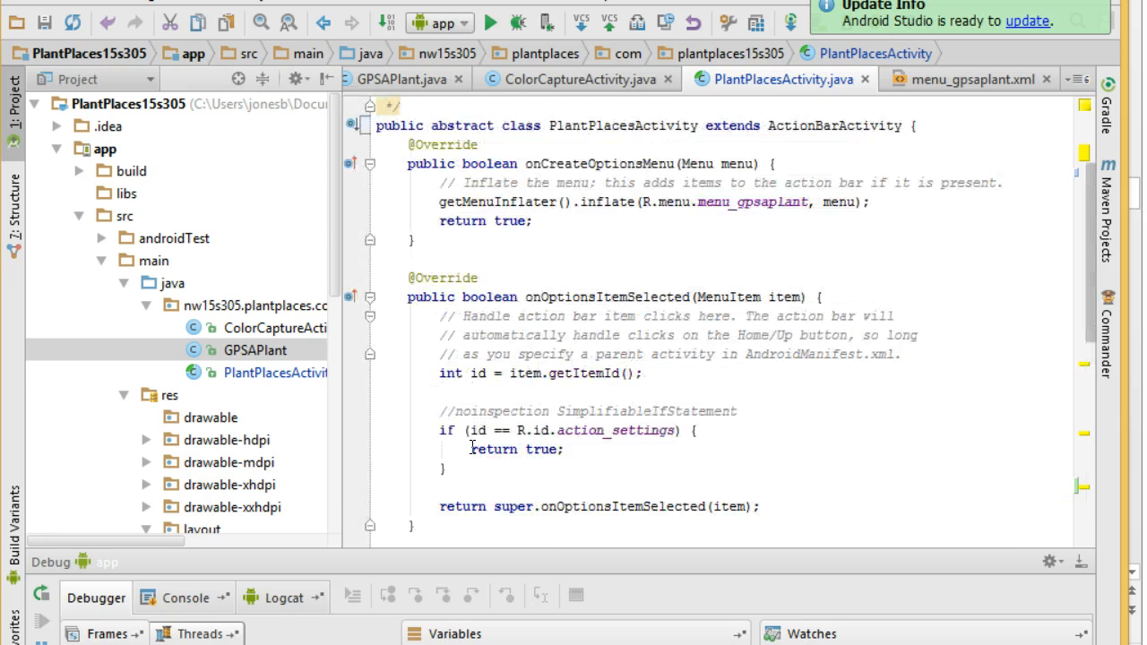
scroll(up, 3)
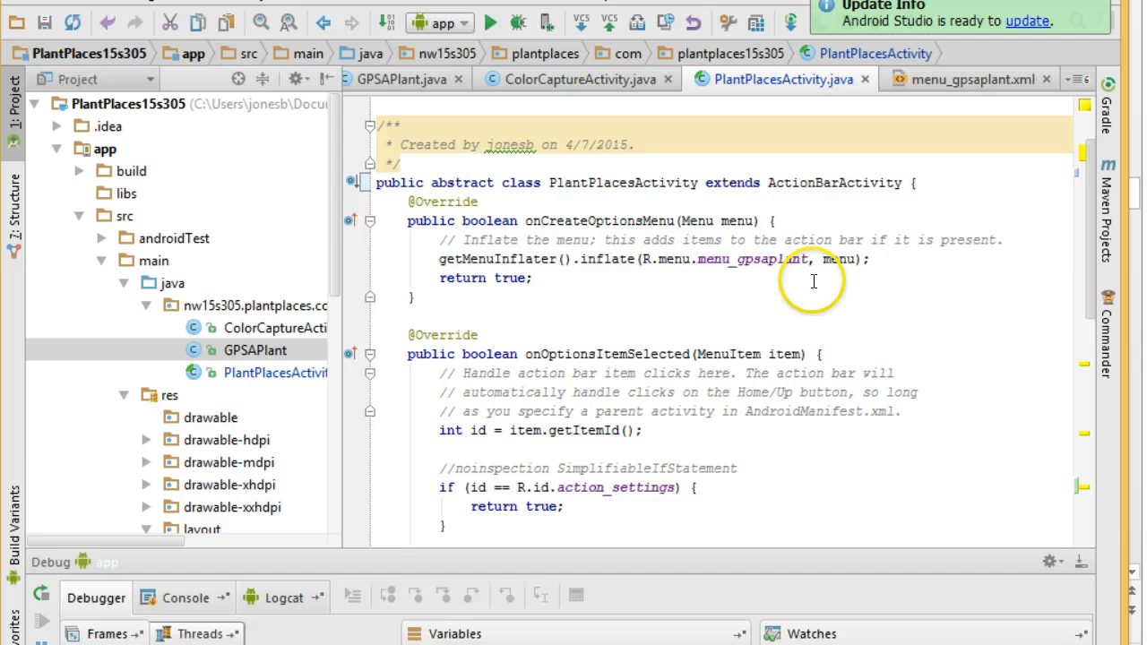
mouse_move(673, 309)
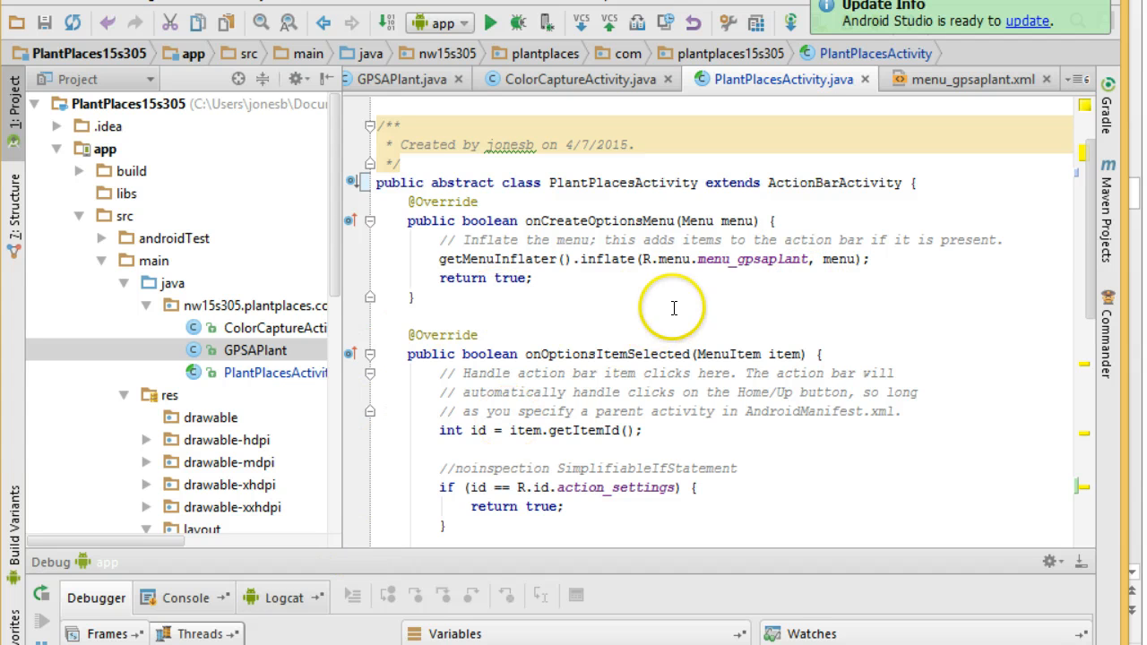
click(775, 222)
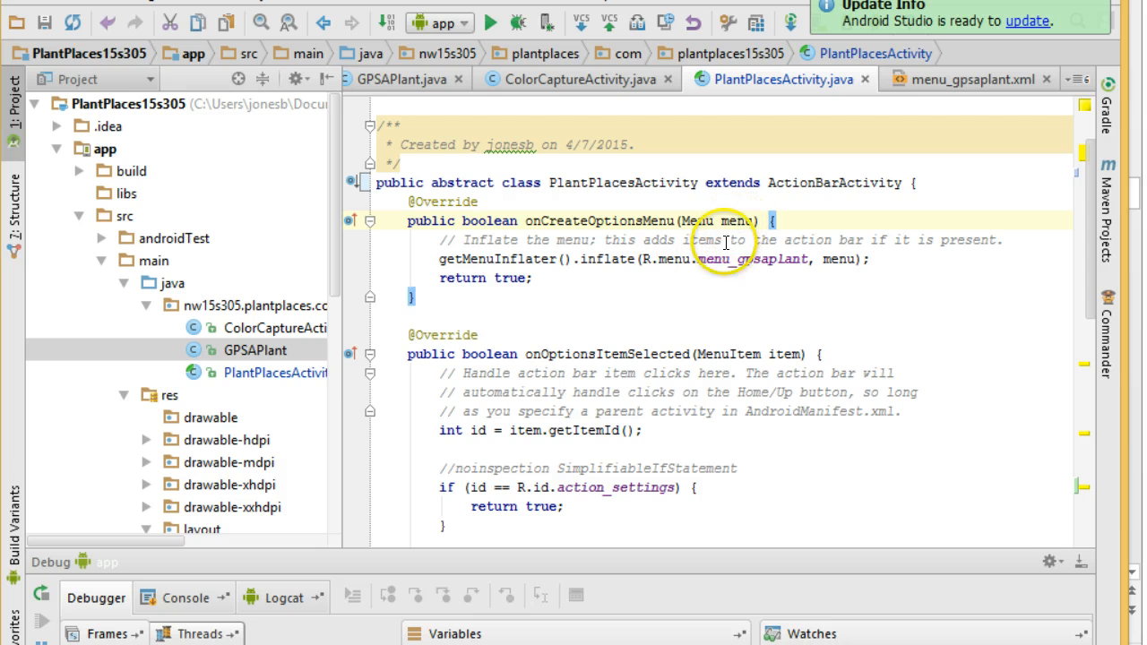
mouse_move(623, 283)
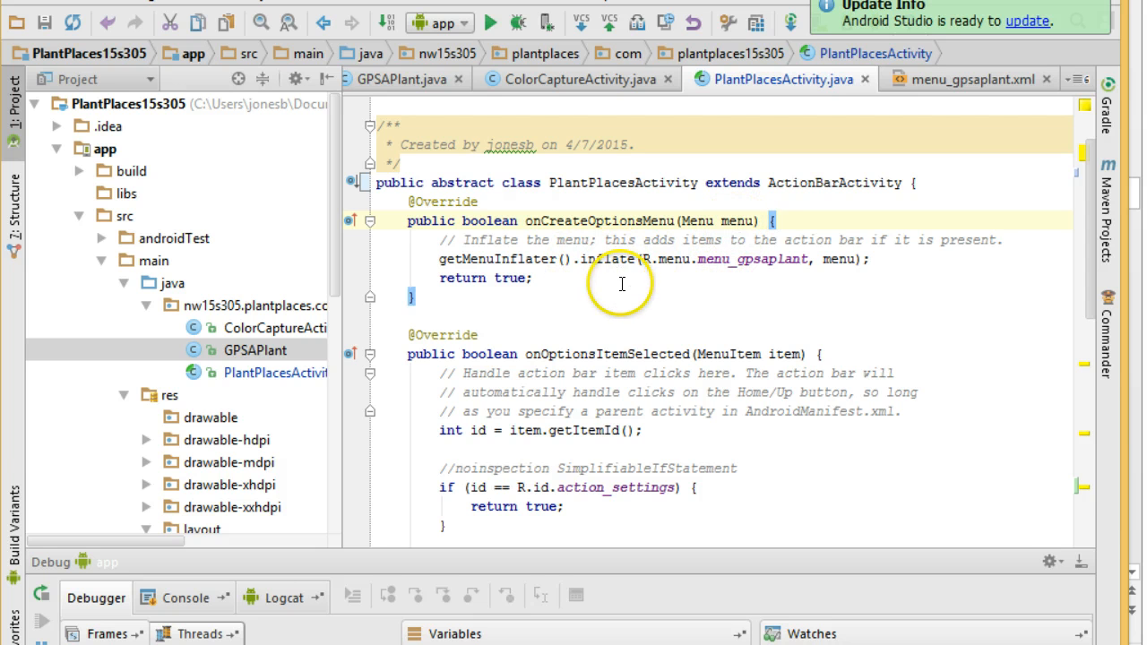
mouse_move(887, 265)
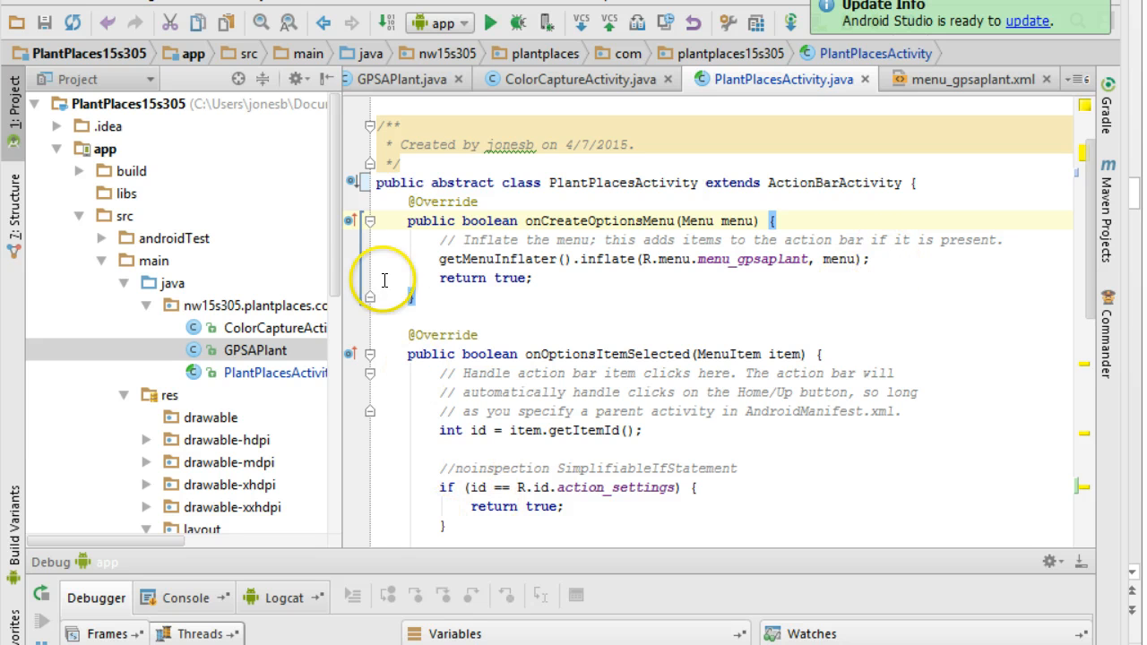
scroll(down, 3)
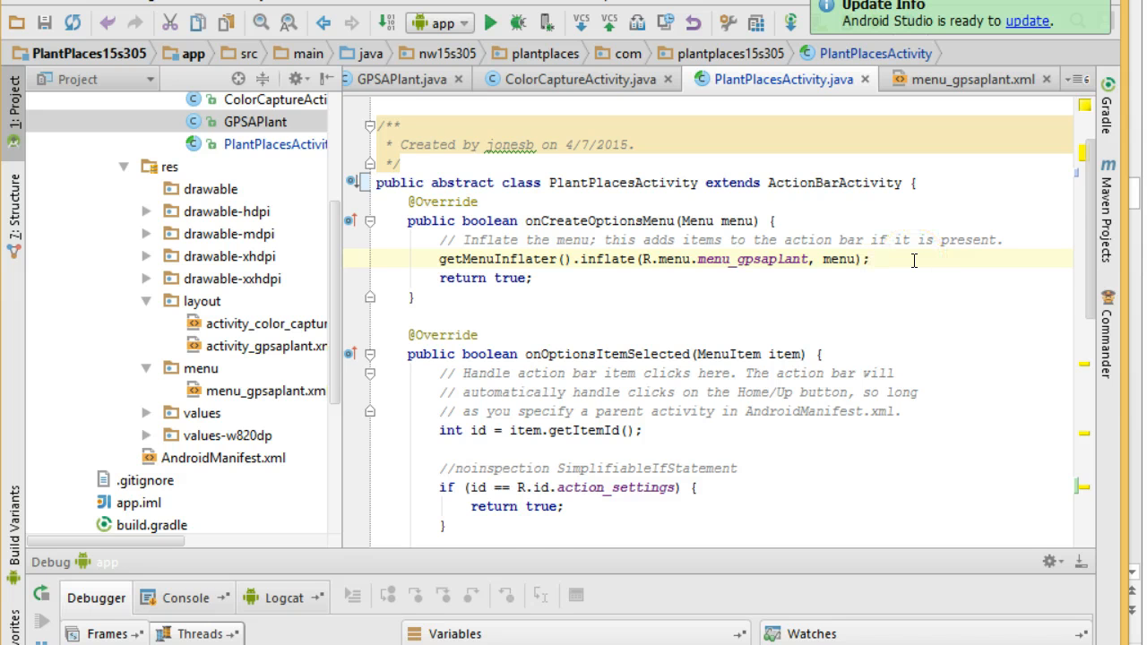
Add 'int currentMenuId = getCurrentMenuId();' on a new line after the menu inflate call
key(enter)
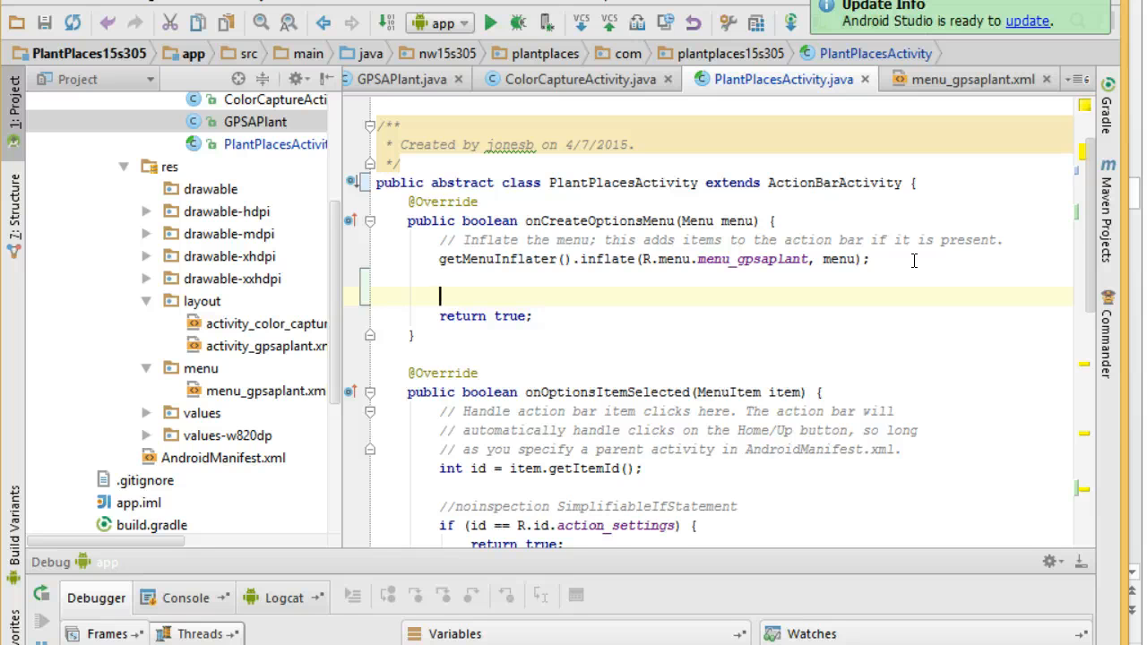
scroll(down, 3)
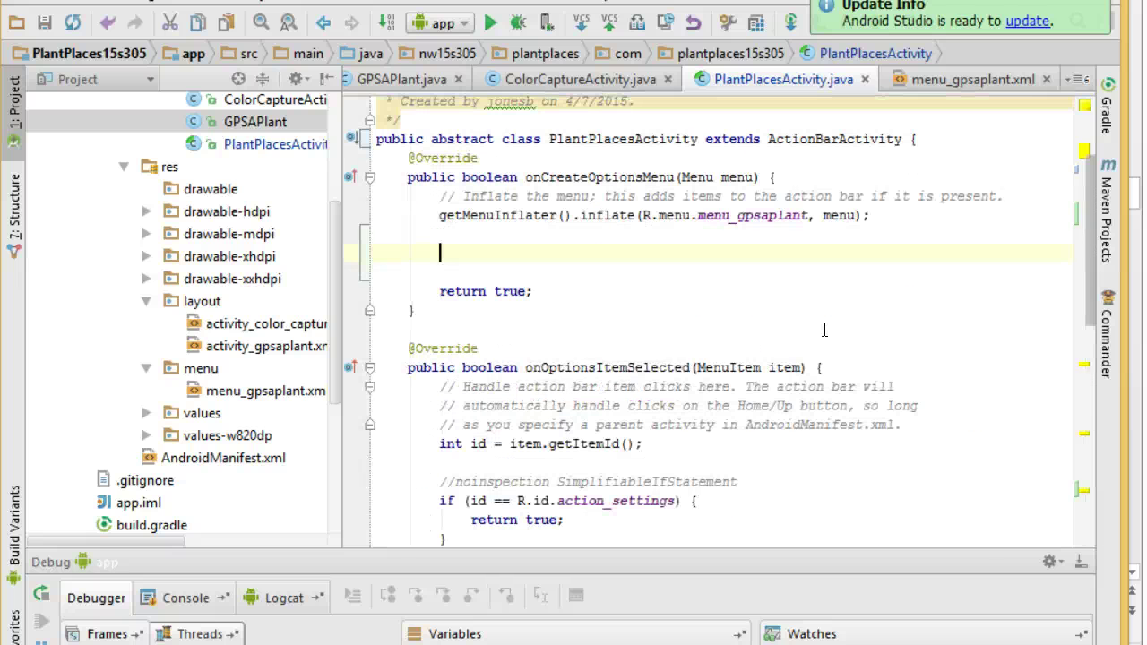
text(getCurrentMenuId()
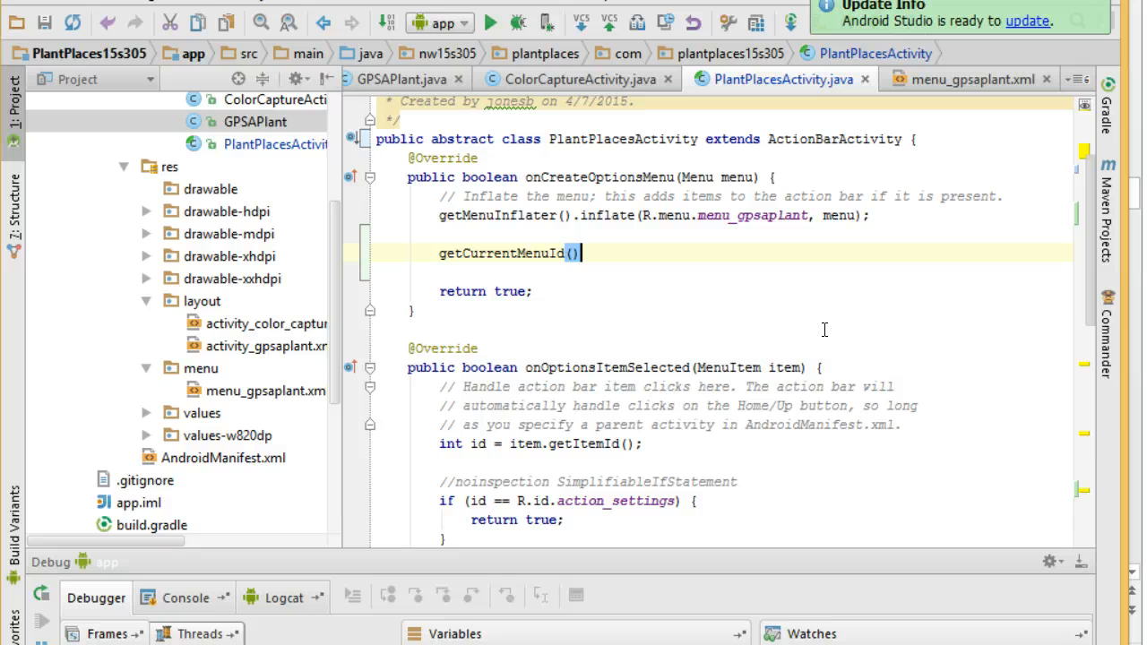
text('')
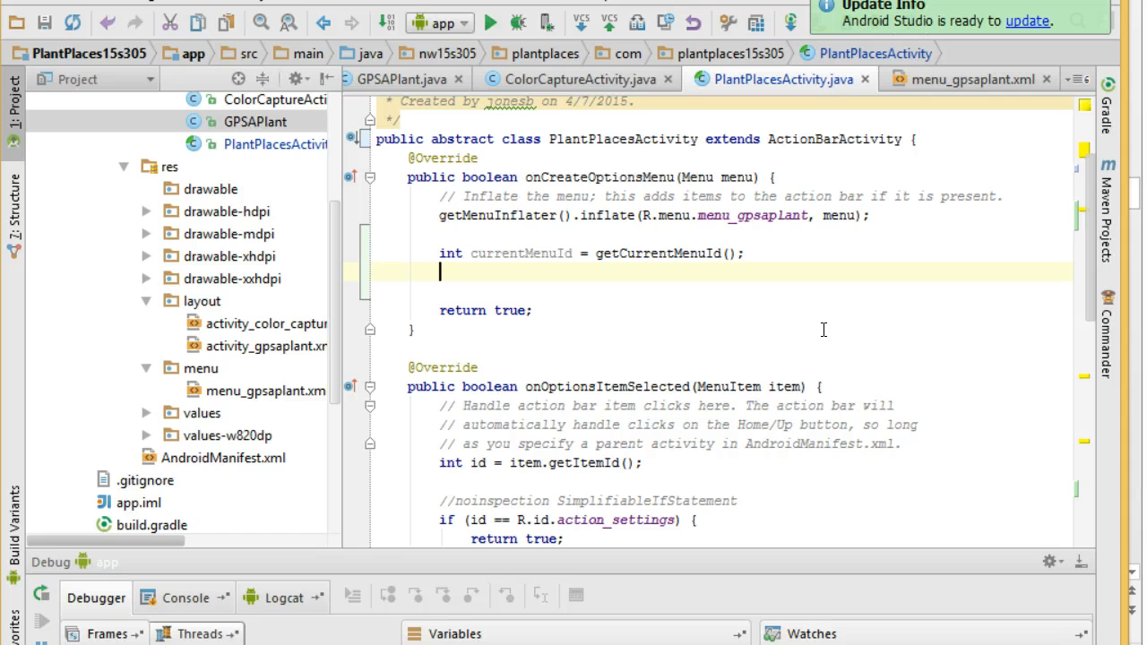
Add the comment '// if we have a menu ID, remove that from our menu.' and view the emulator
text(// if w)
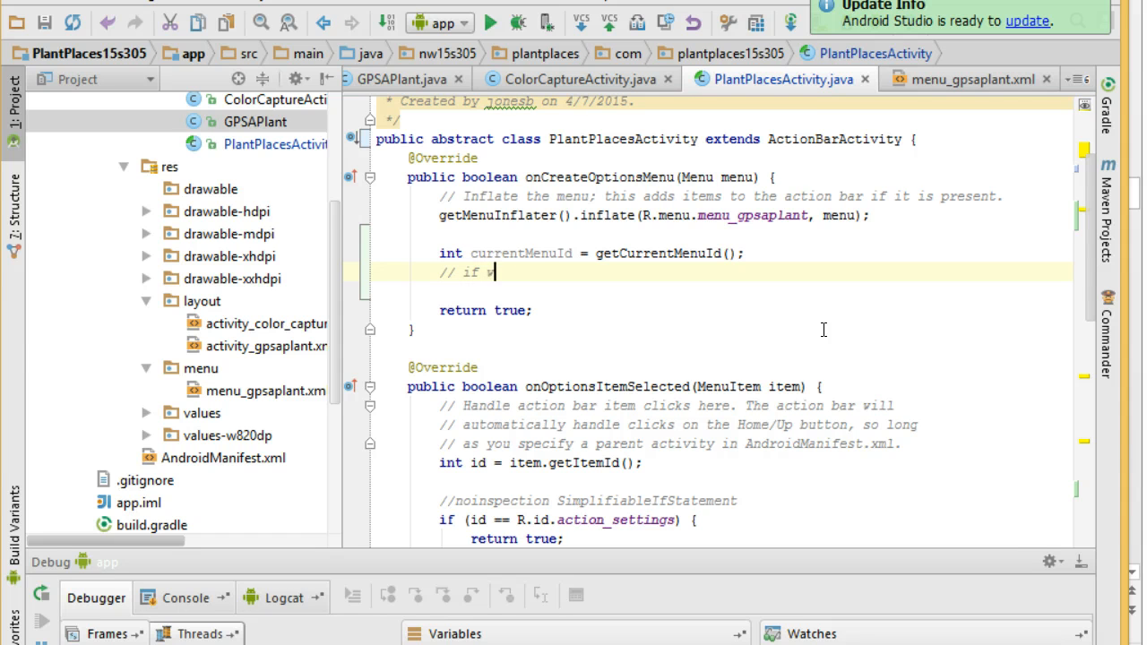
text(e have)
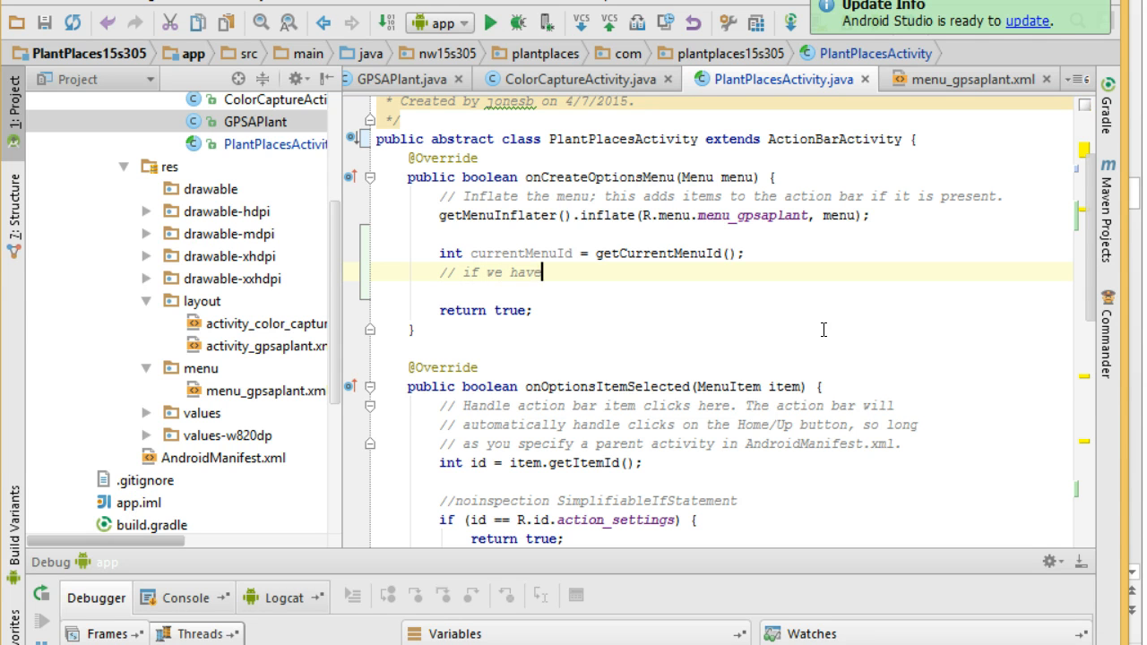
text(a menu ID, remove that from our menu.)
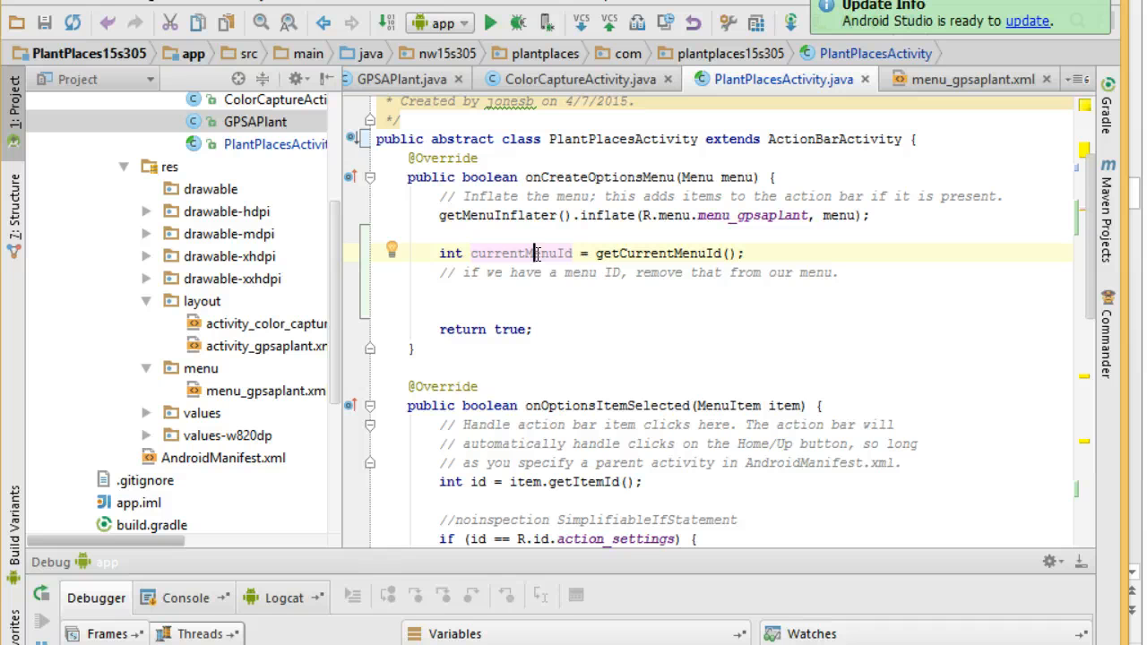
click(465, 22)
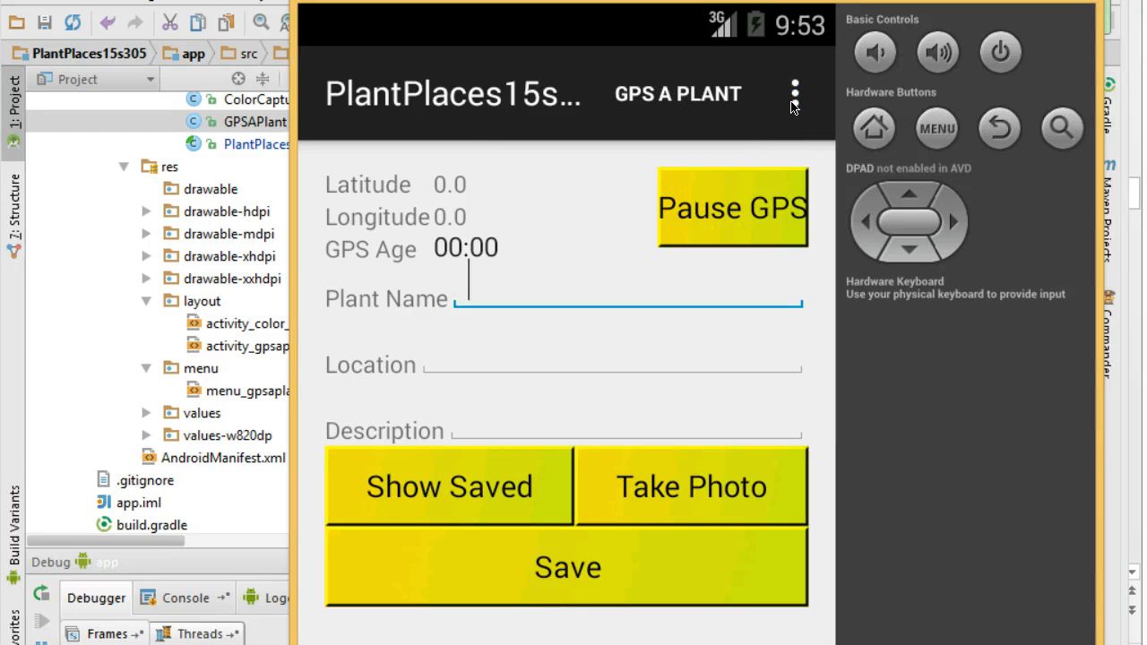
click(795, 94)
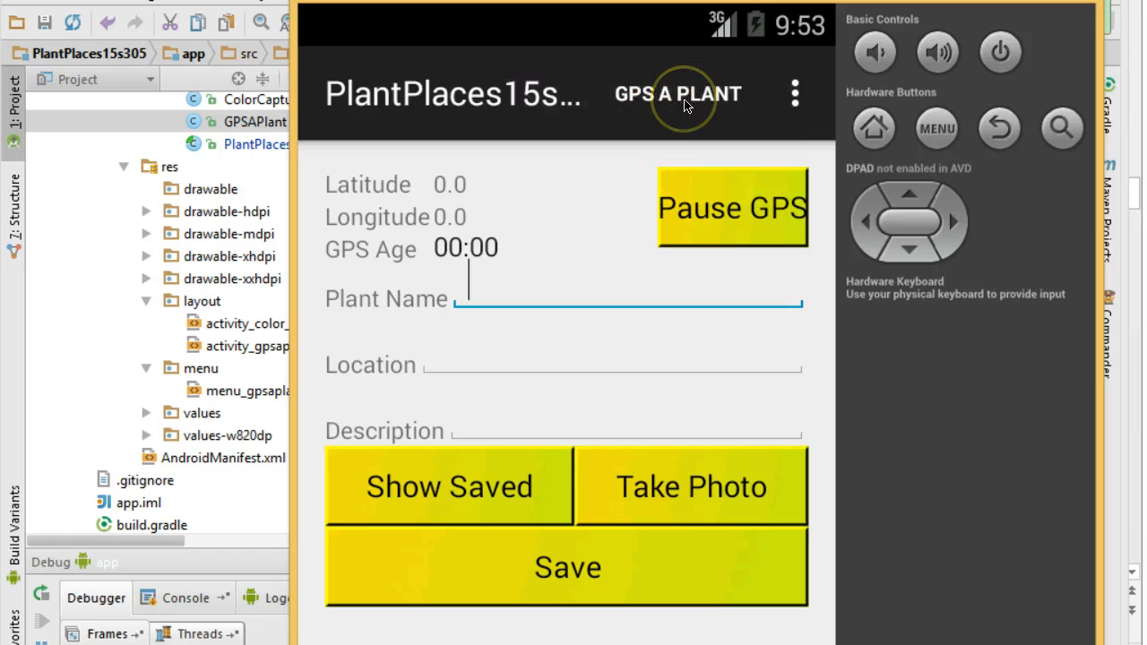
mouse_move(972, 9)
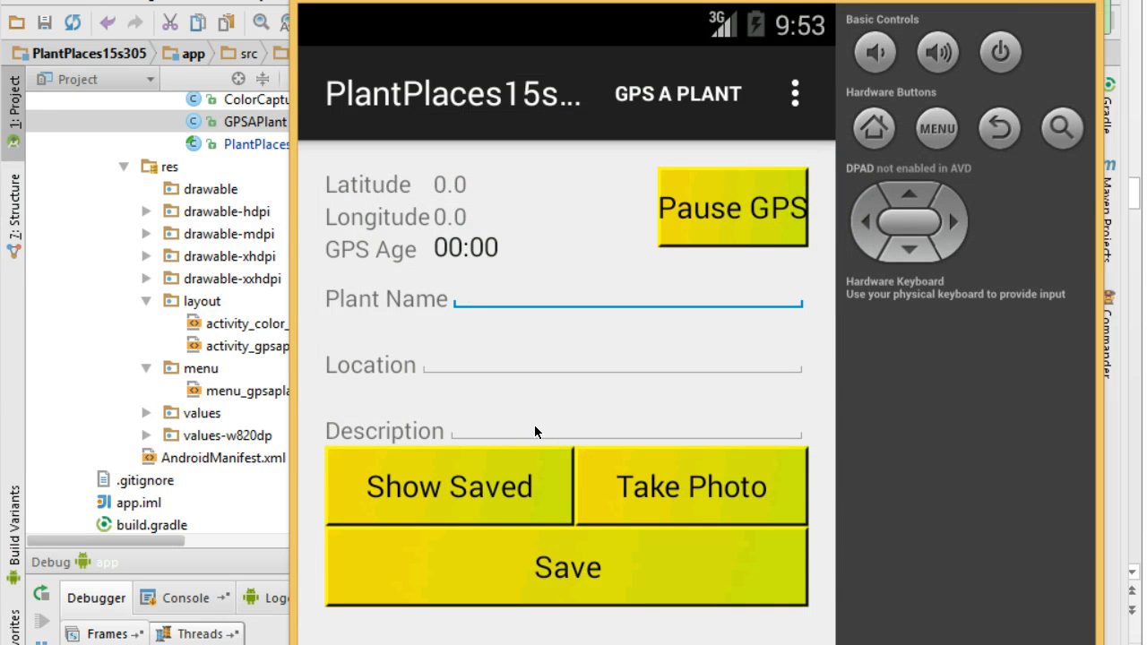
click(773, 79)
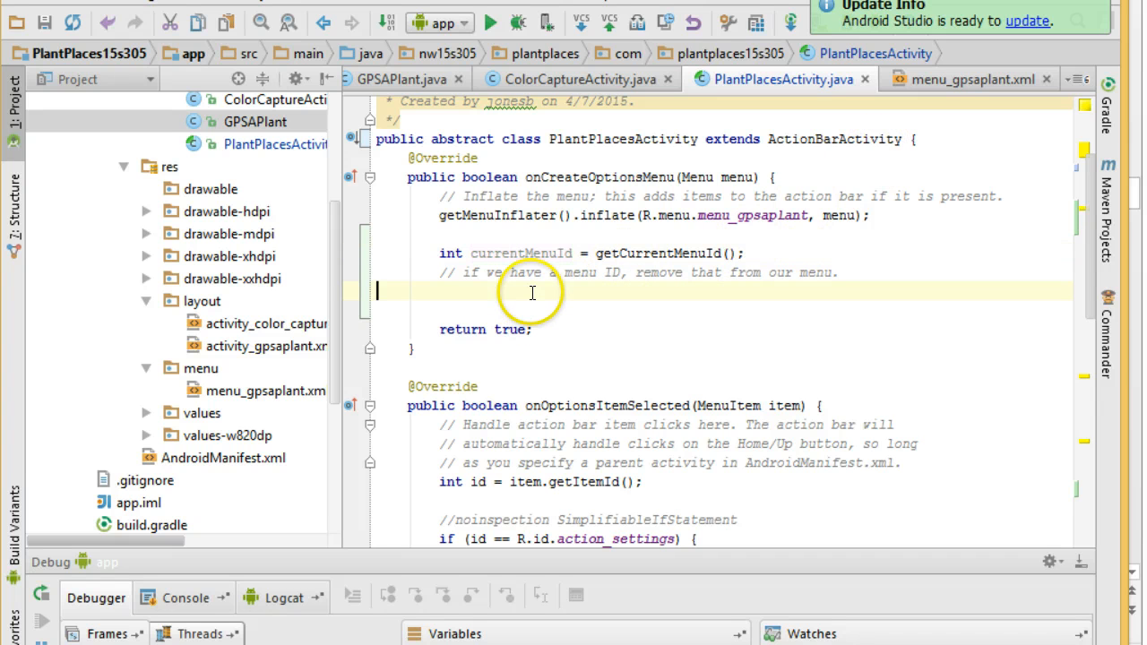
Add 'if (currentMenuId != 0) { menu.removeItem(currentMenuId); }', save, and bring up the emulator
text(if (curr)
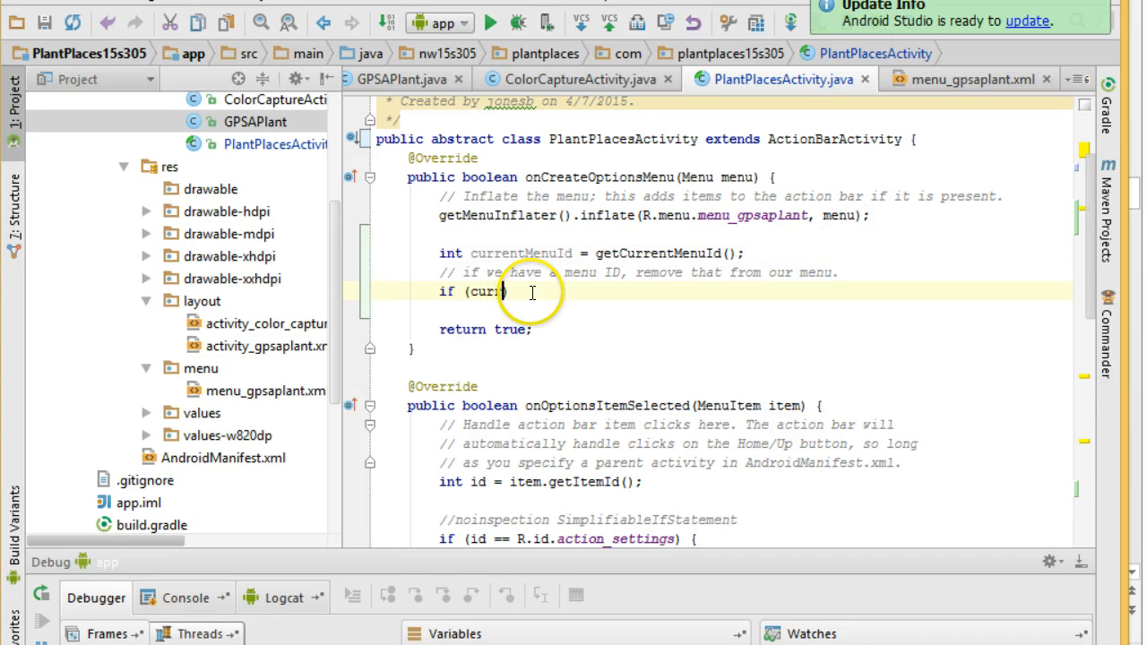
text(entMenuId)
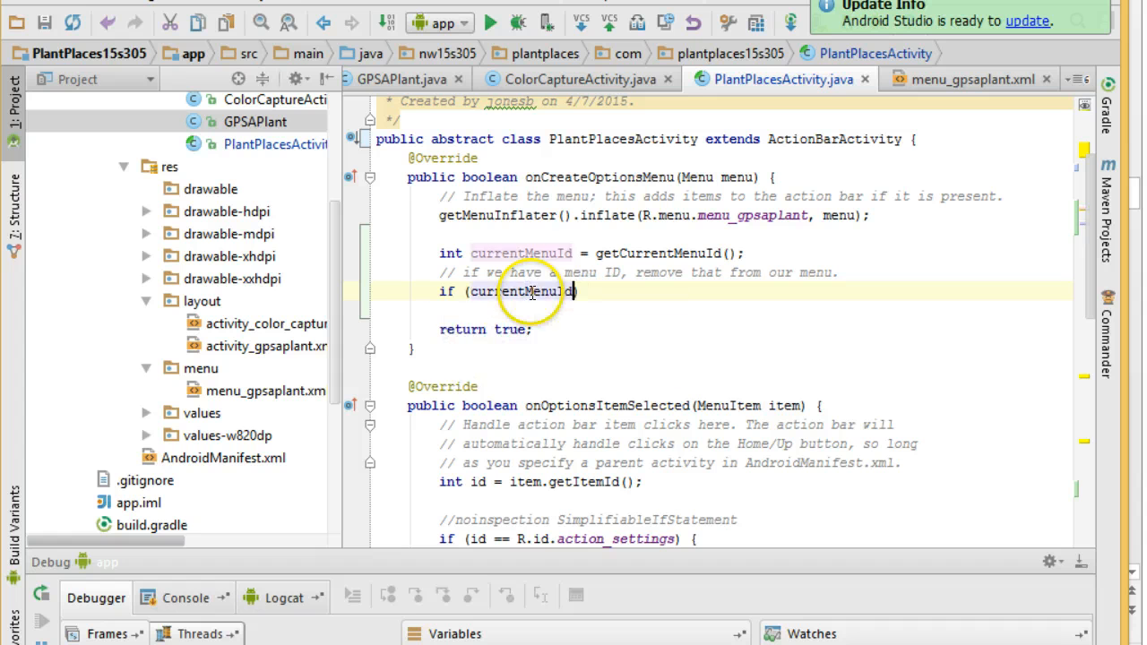
text(!=)
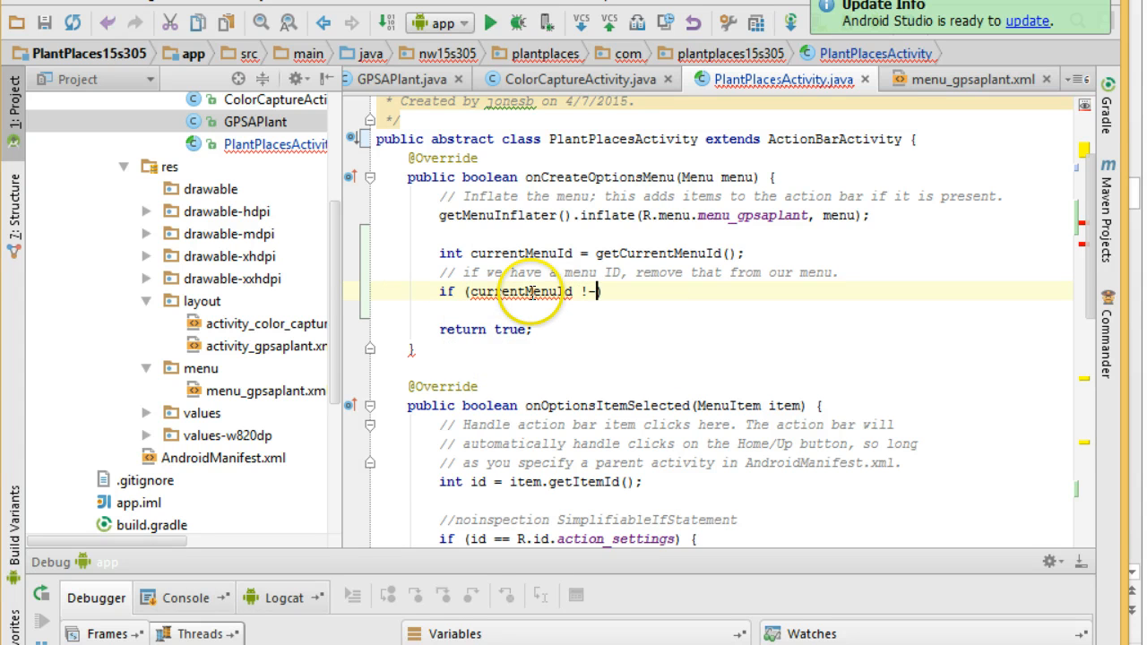
text(= 0) {)
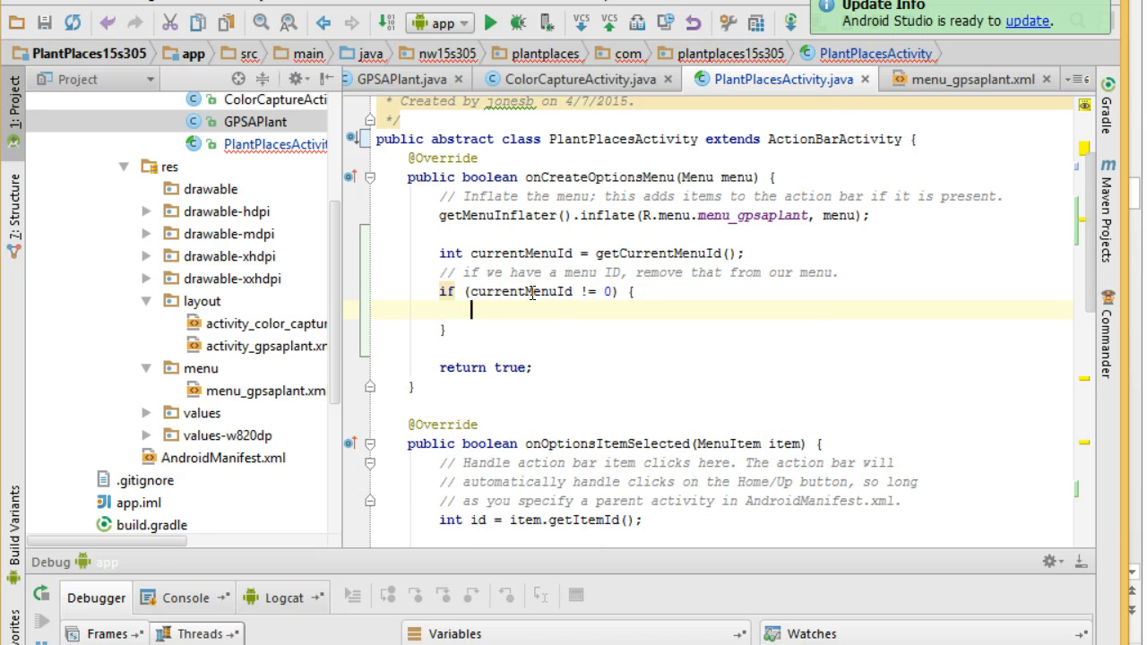
text(m)
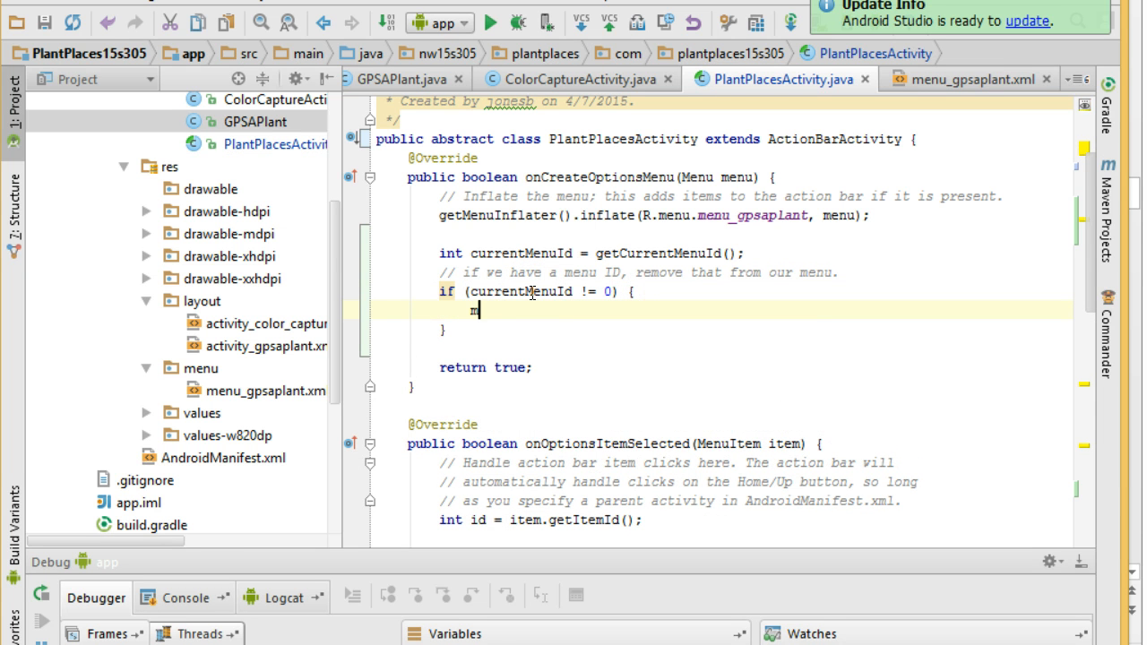
text(enu.removeItem(currentMenuId);)
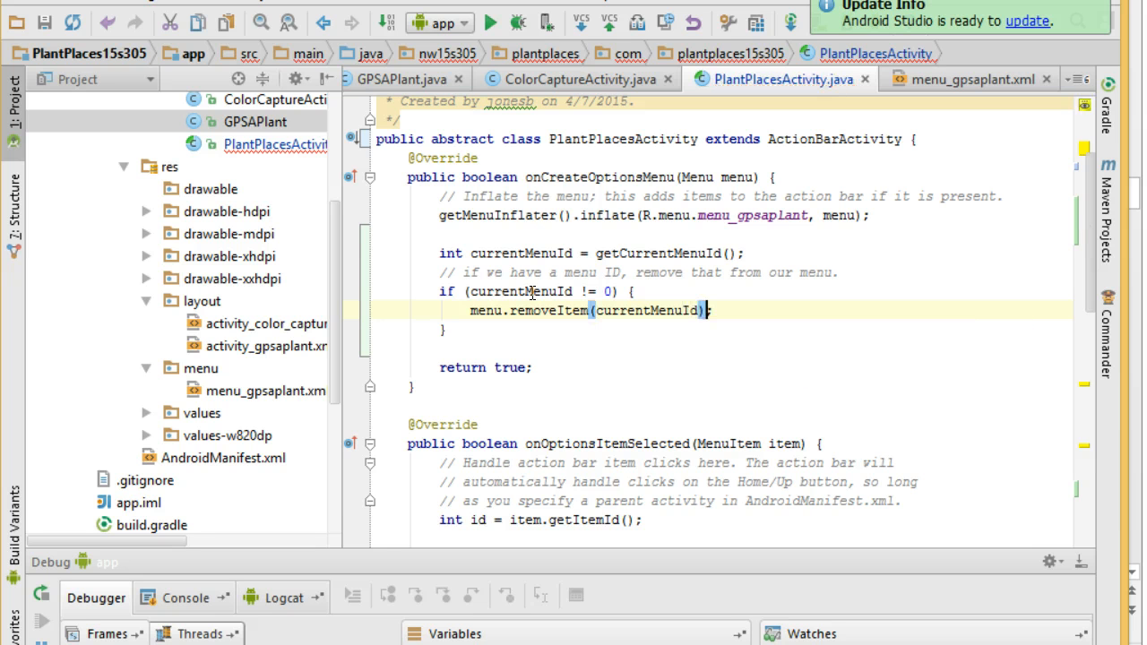
click(538, 273)
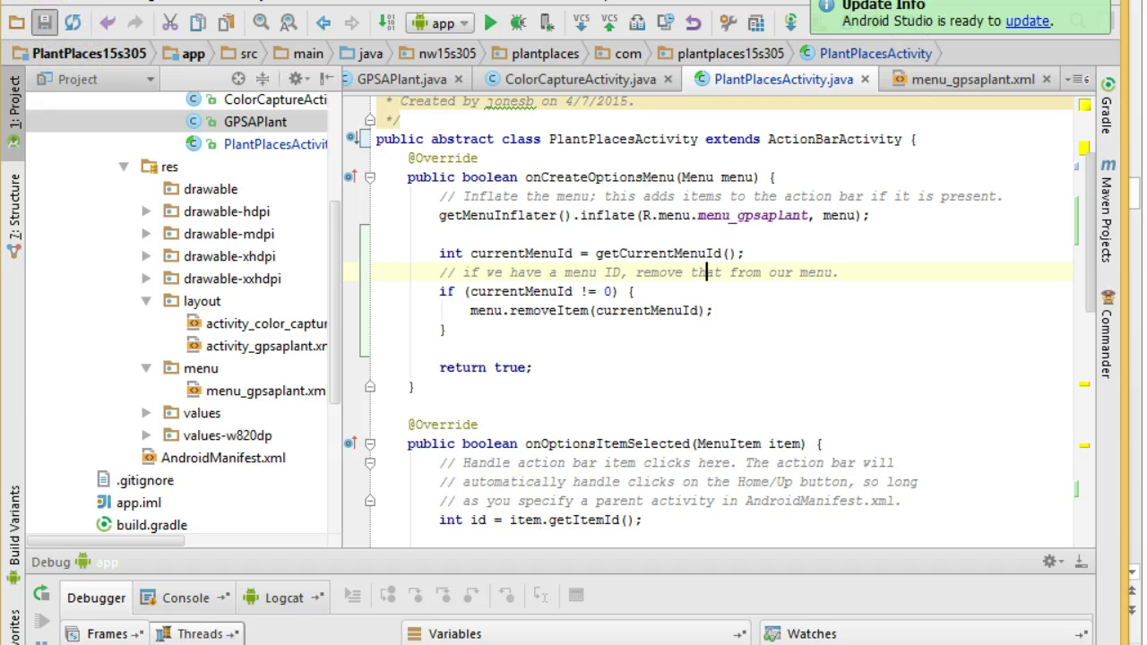
click(465, 22)
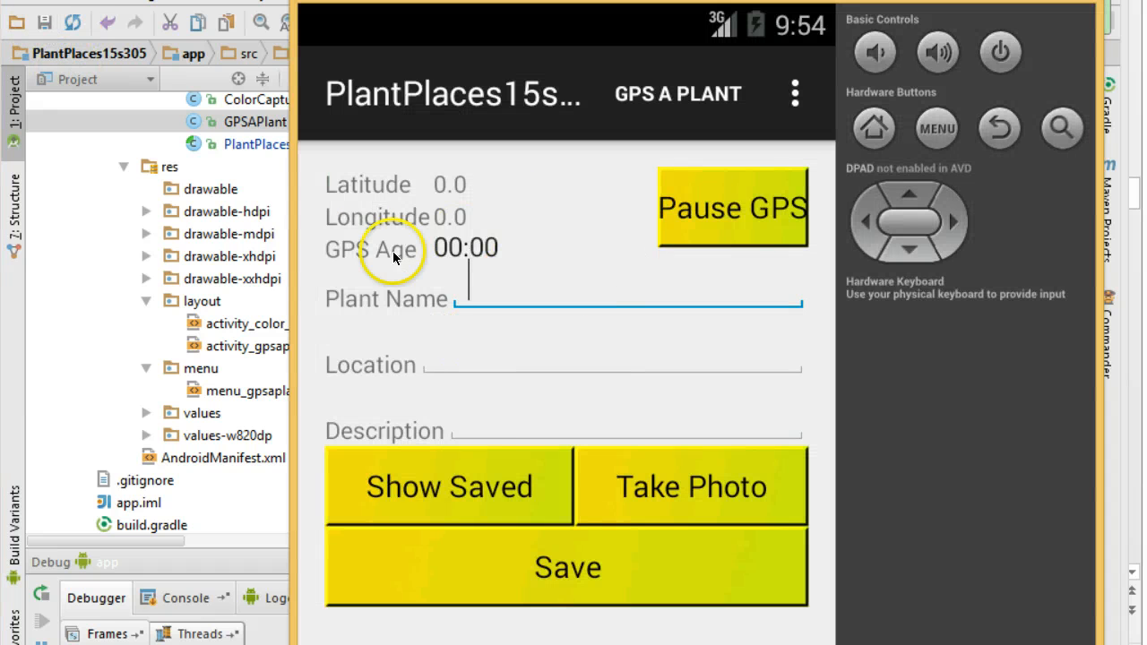
mouse_move(483, 456)
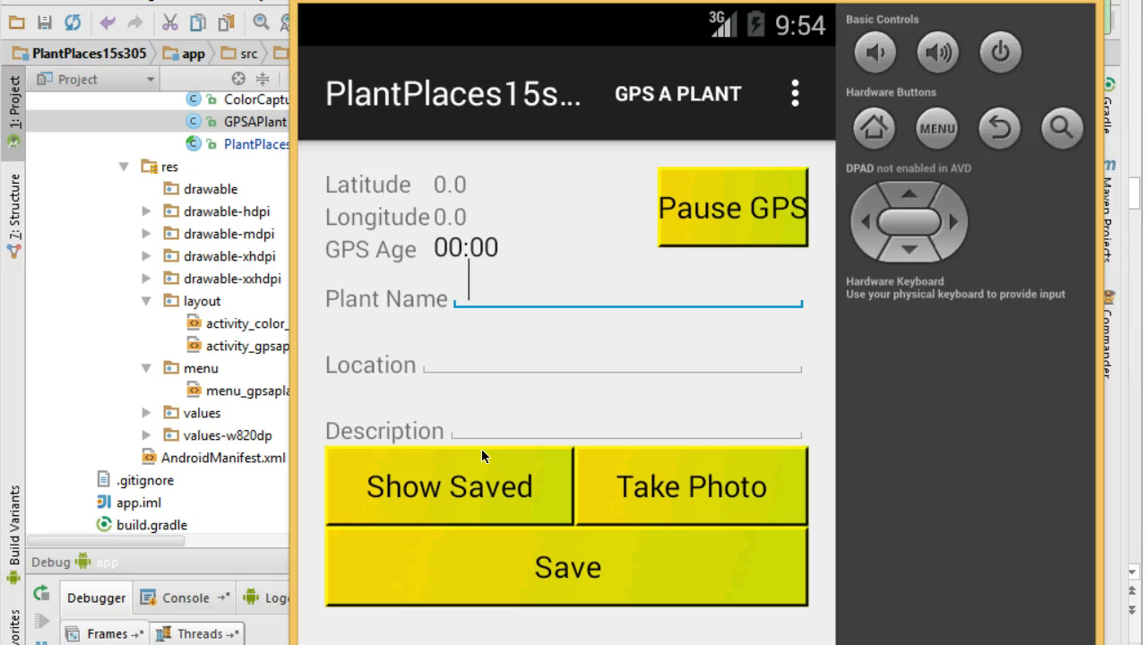
mouse_move(484, 457)
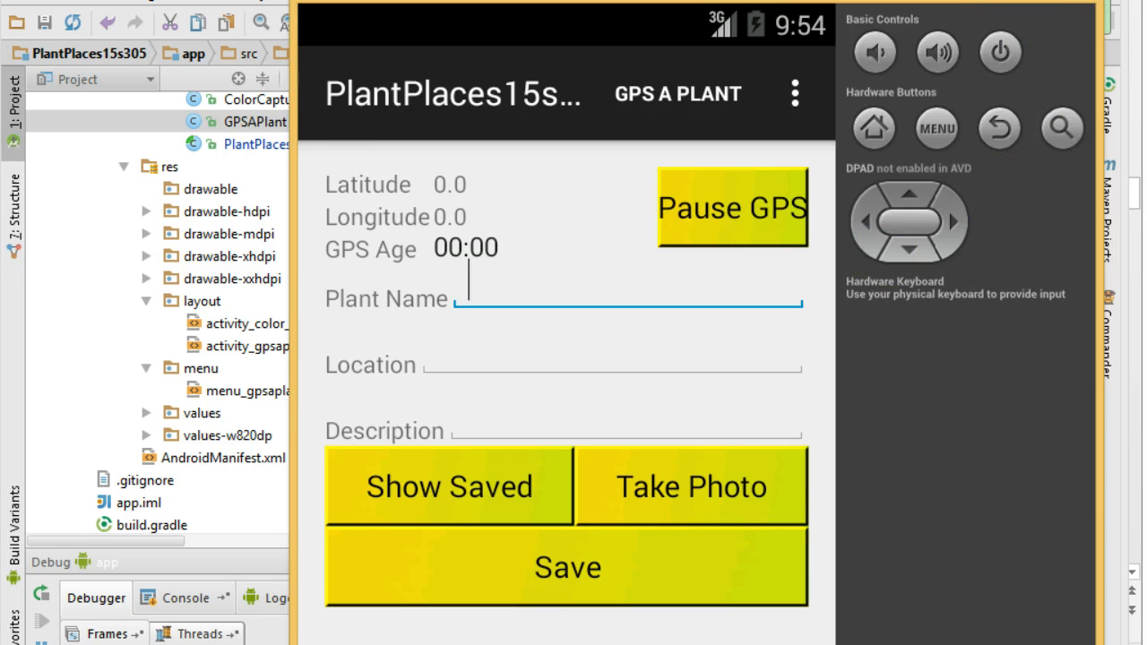
Save all files and scroll PlantPlacesActivity to its abstract getCurrentMenuId declaration
click(45, 22)
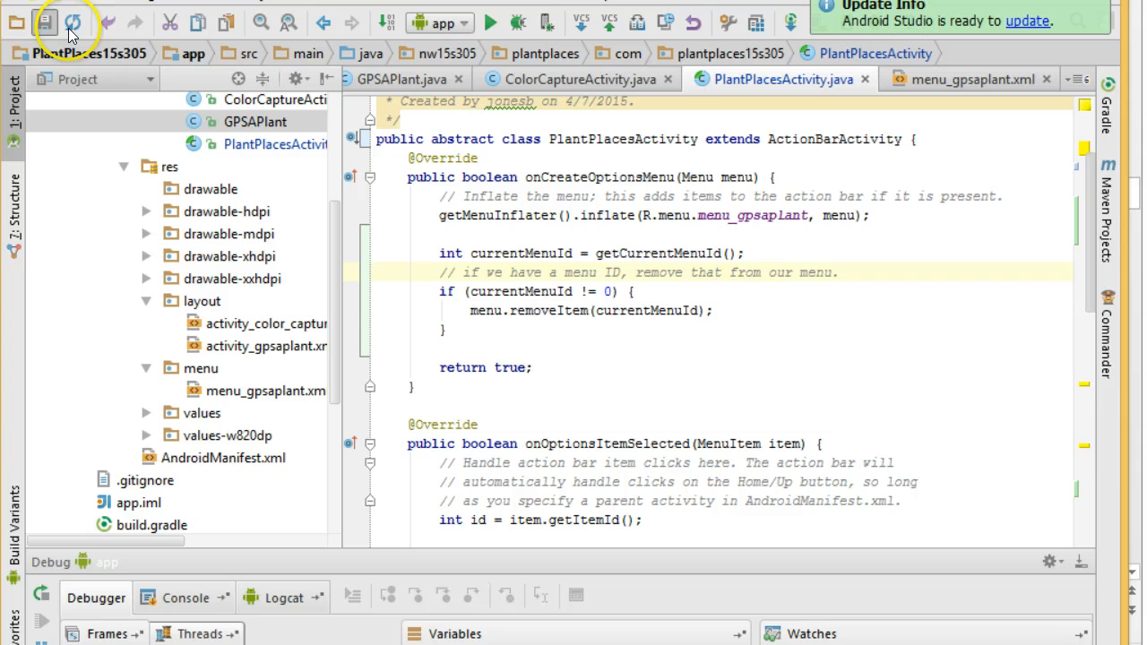
scroll(down, 3)
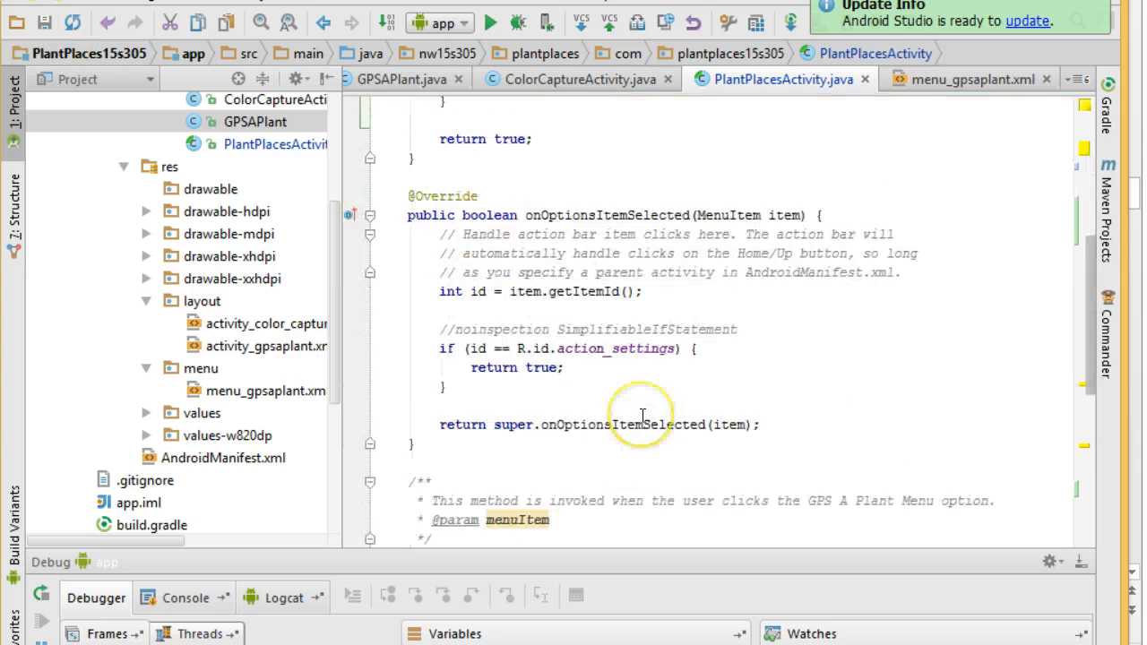
scroll(down, 3)
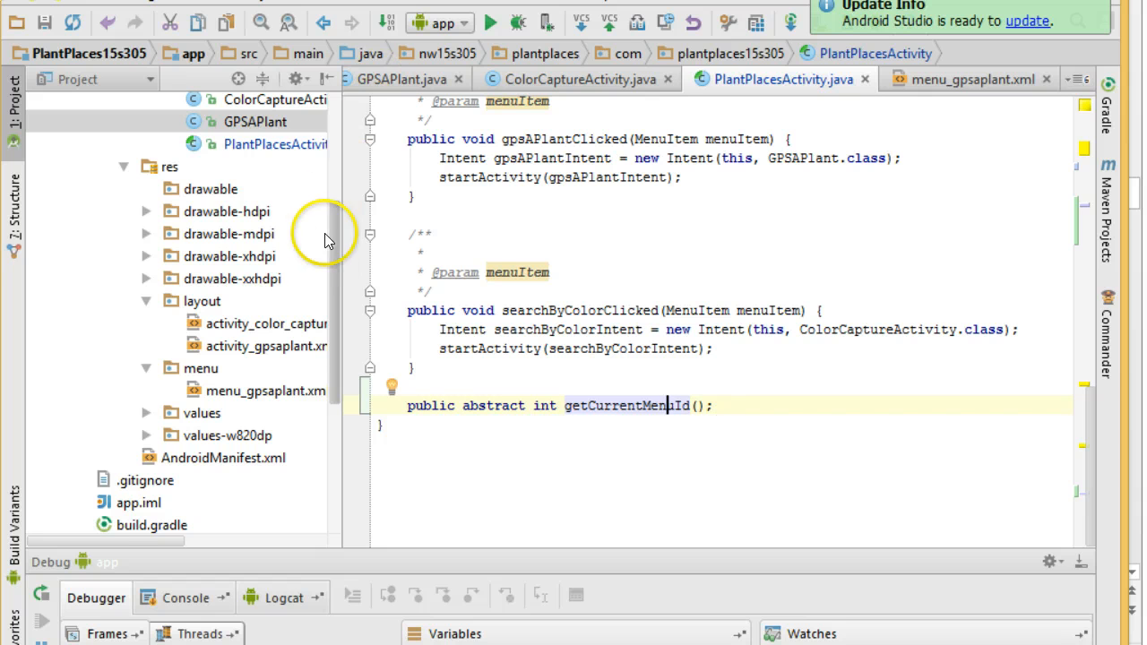
scroll(up, 3)
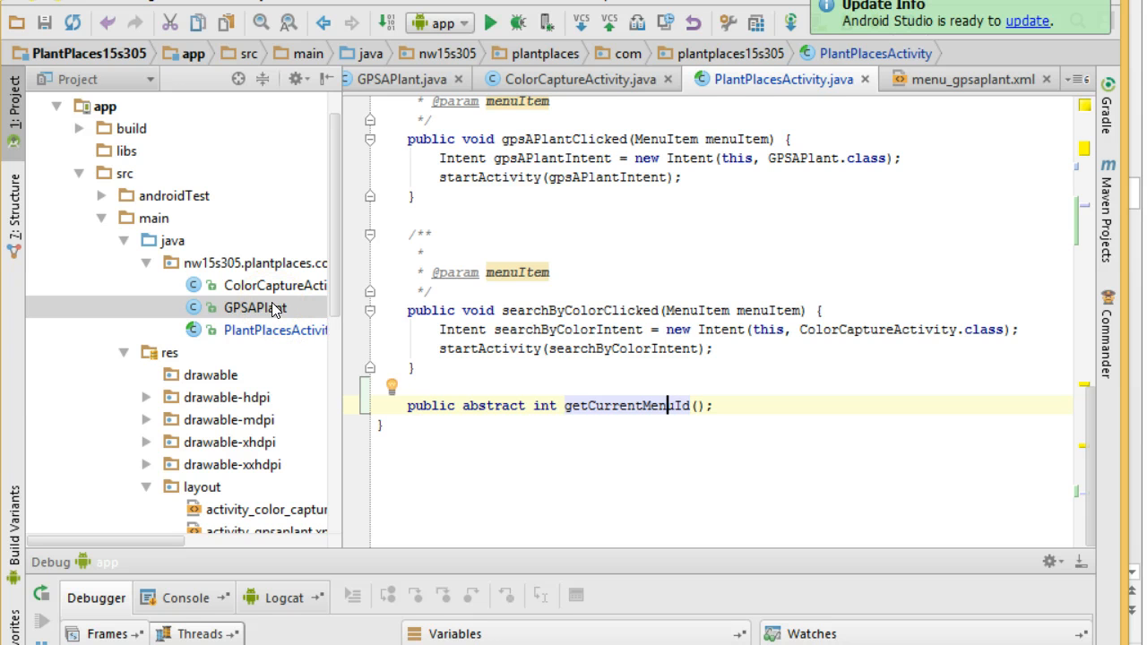
Open GPSAPlant, inspect its missing-method error, and check the PlantPlacesActivity parent
click(407, 79)
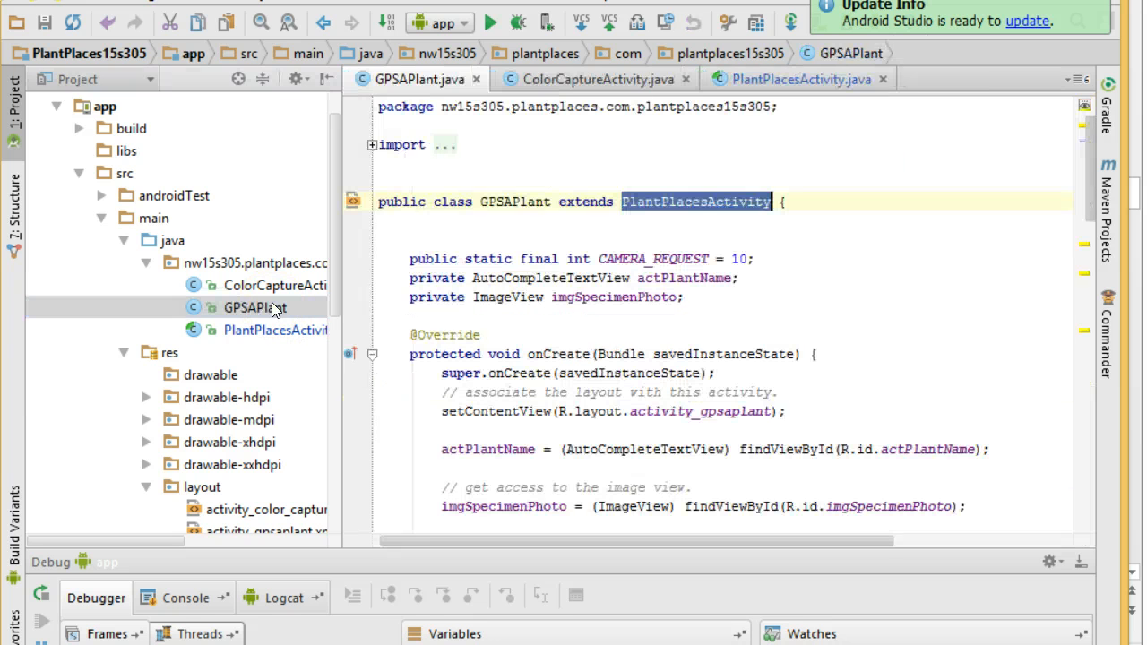
click(654, 258)
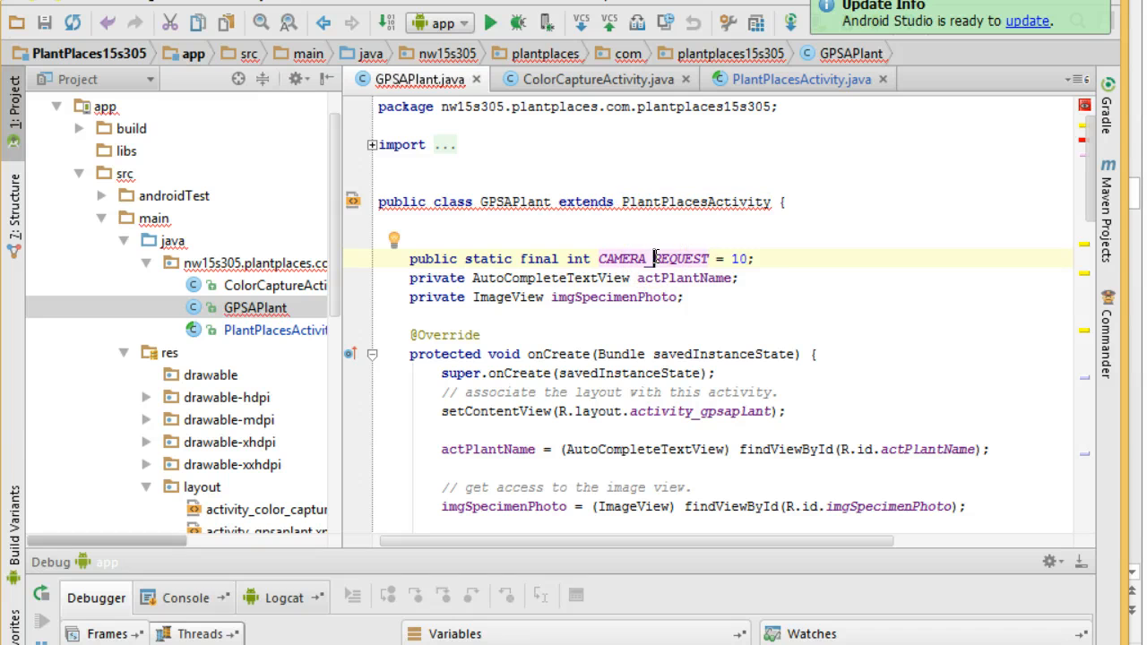
mouse_move(634, 201)
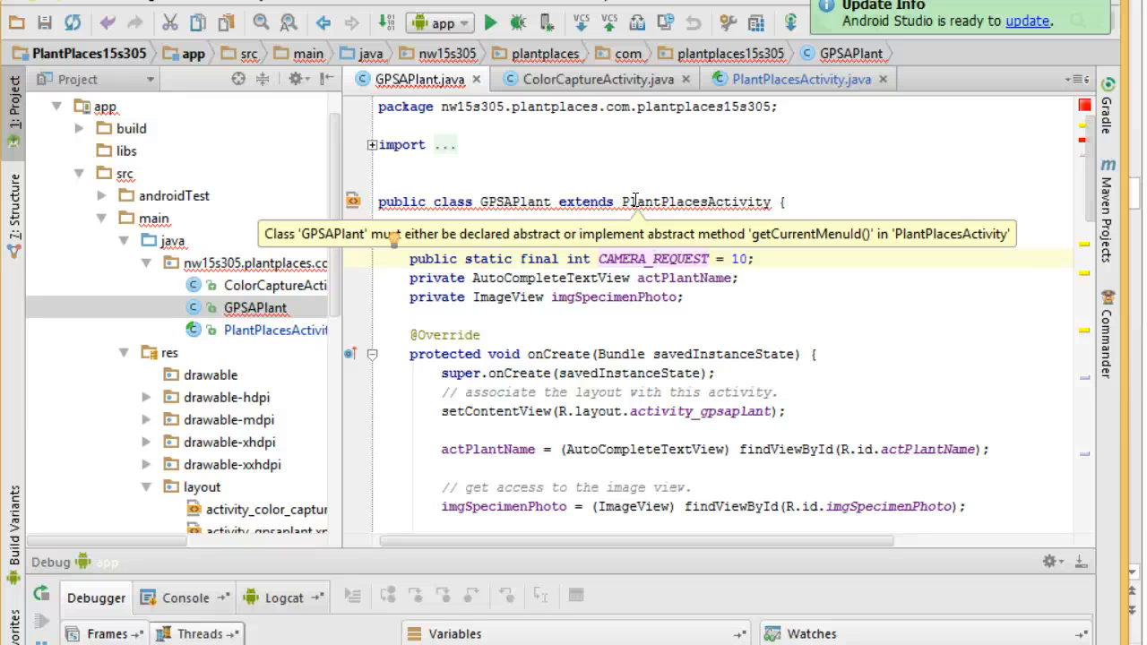
click(798, 79)
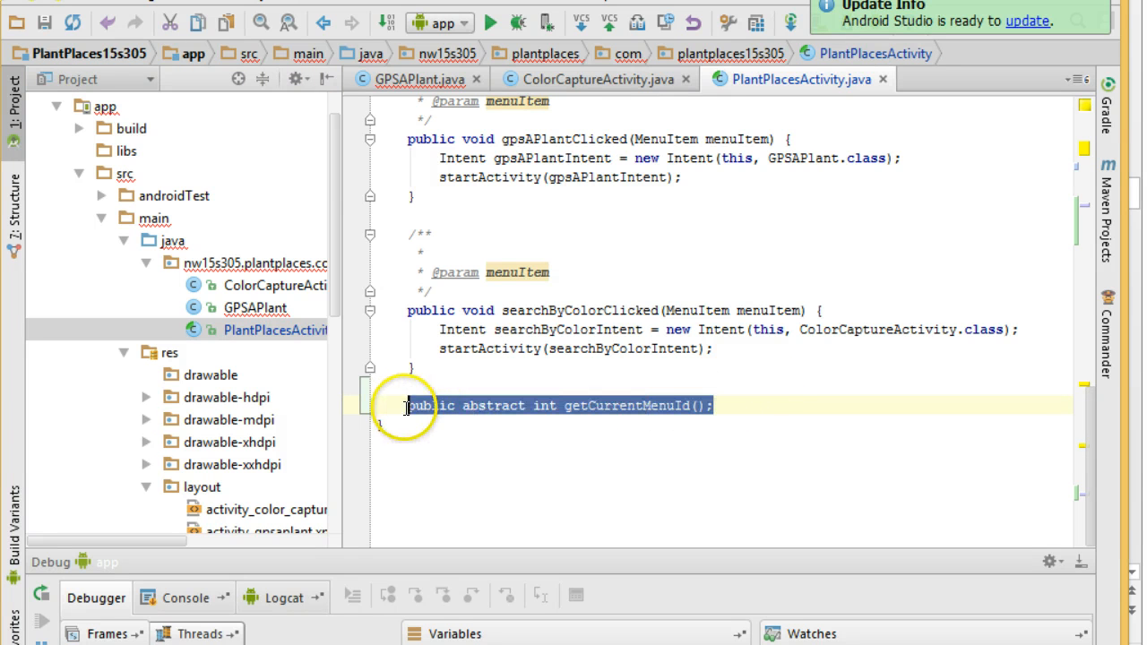
click(255, 308)
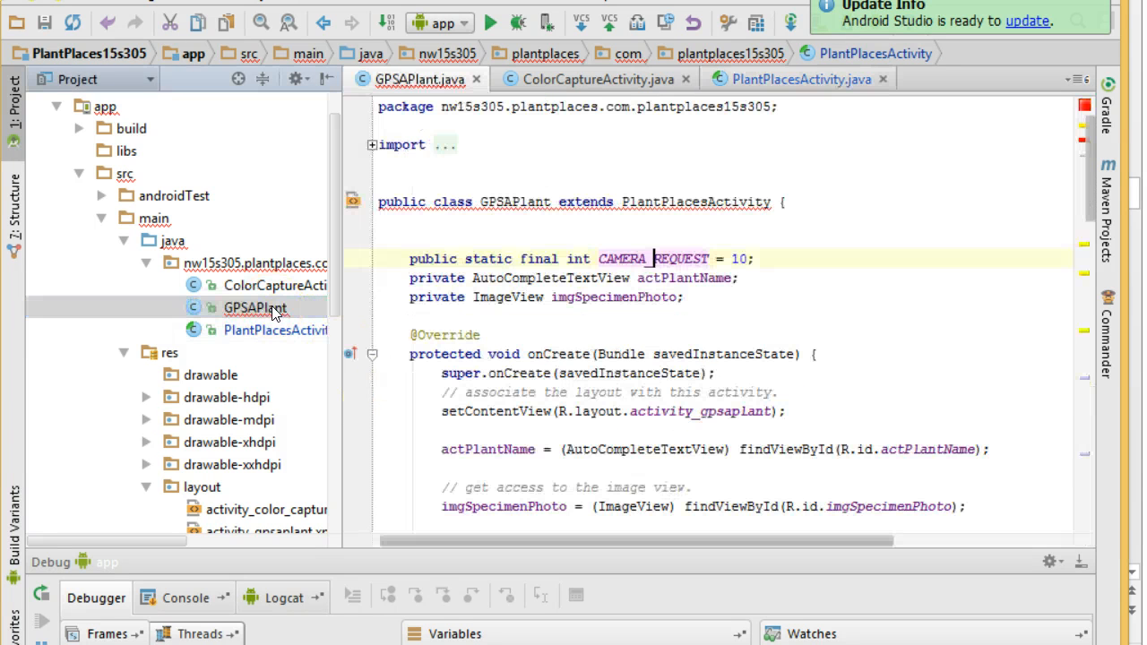
mouse_move(662, 202)
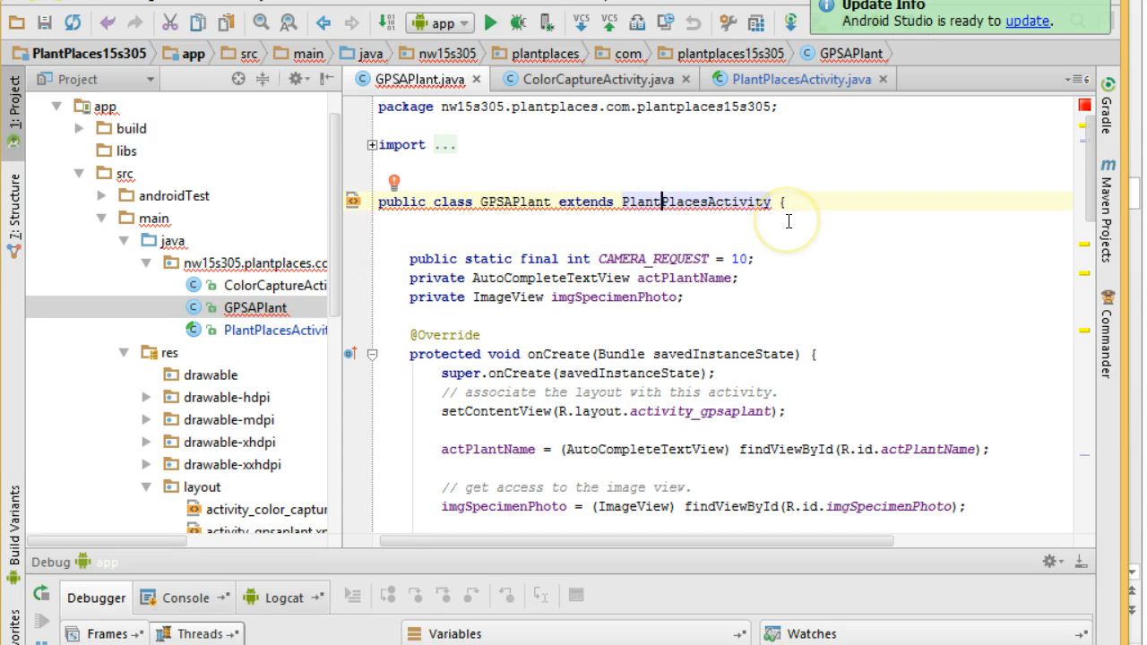
Use Implement Methods to add a getCurrentMenuId override returning 0 to GPSAPlant
click(394, 183)
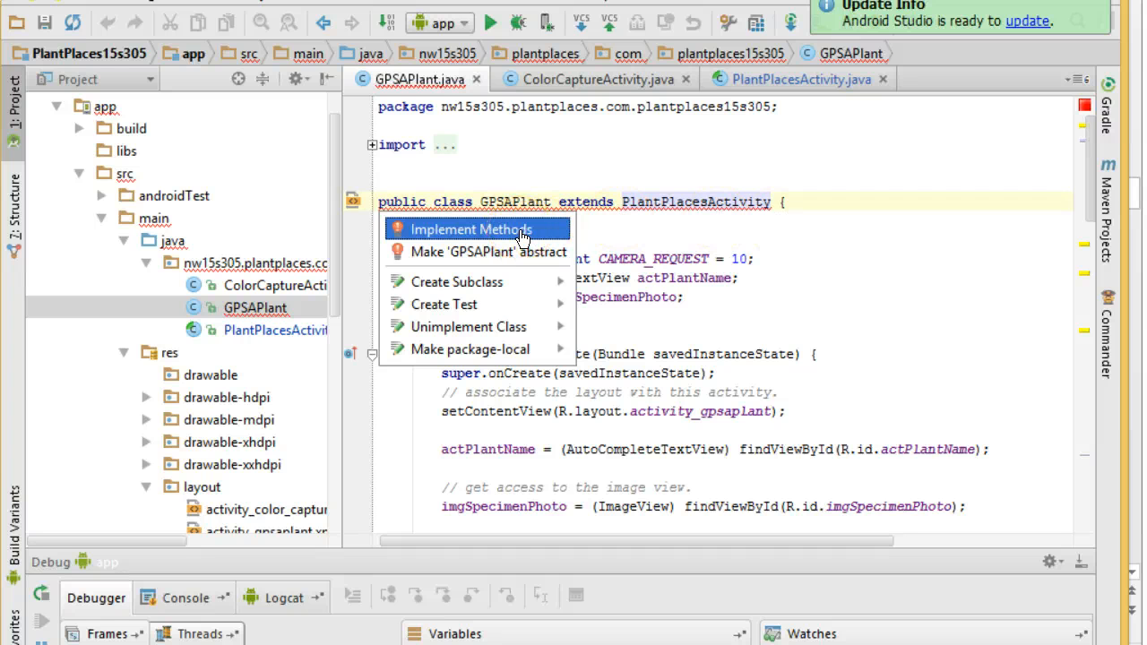
click(470, 228)
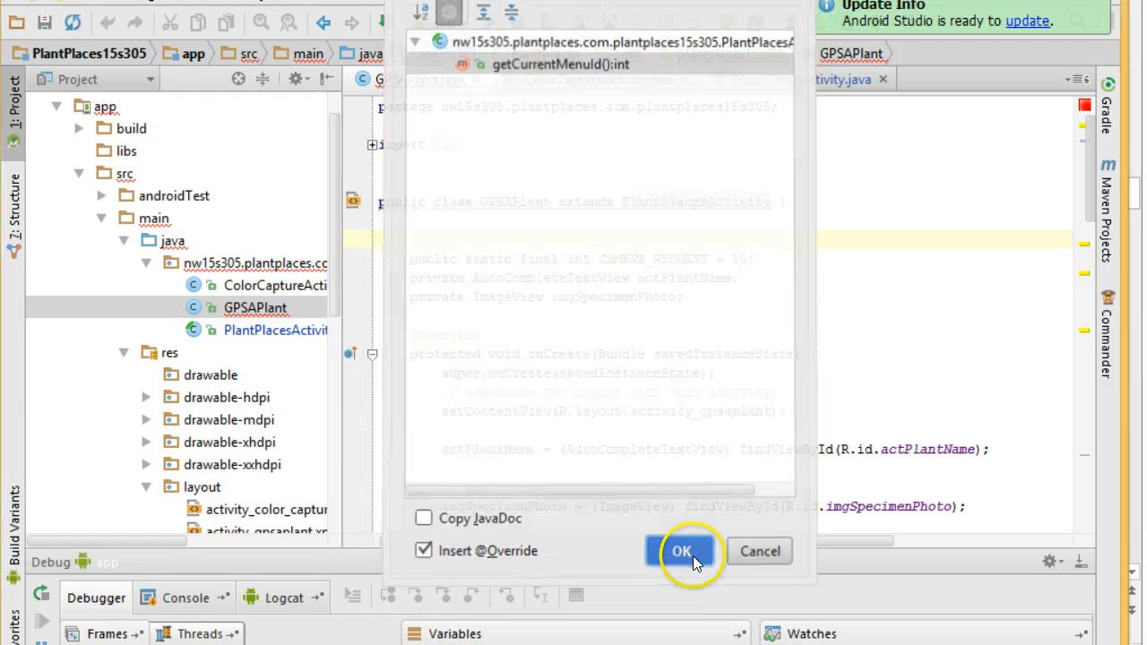
click(681, 552)
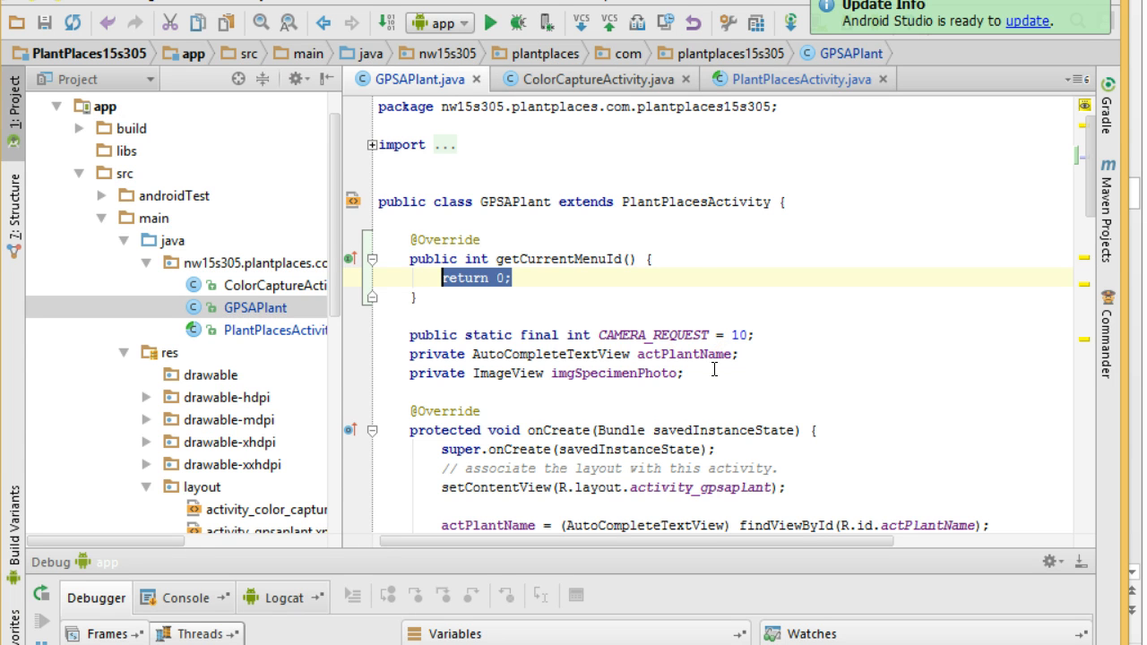
mouse_move(354, 296)
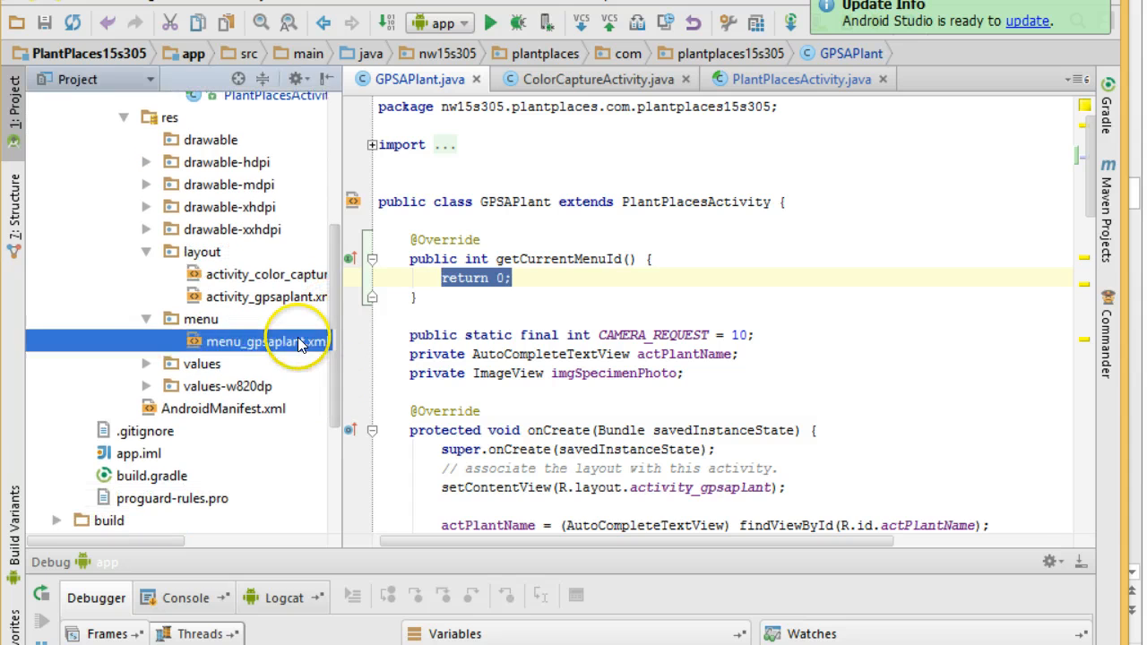
Check the gpsaplant and capturecolor item IDs in menu_gpsaplant.xml, then return to GPSAPlant.java
double_click(264, 341)
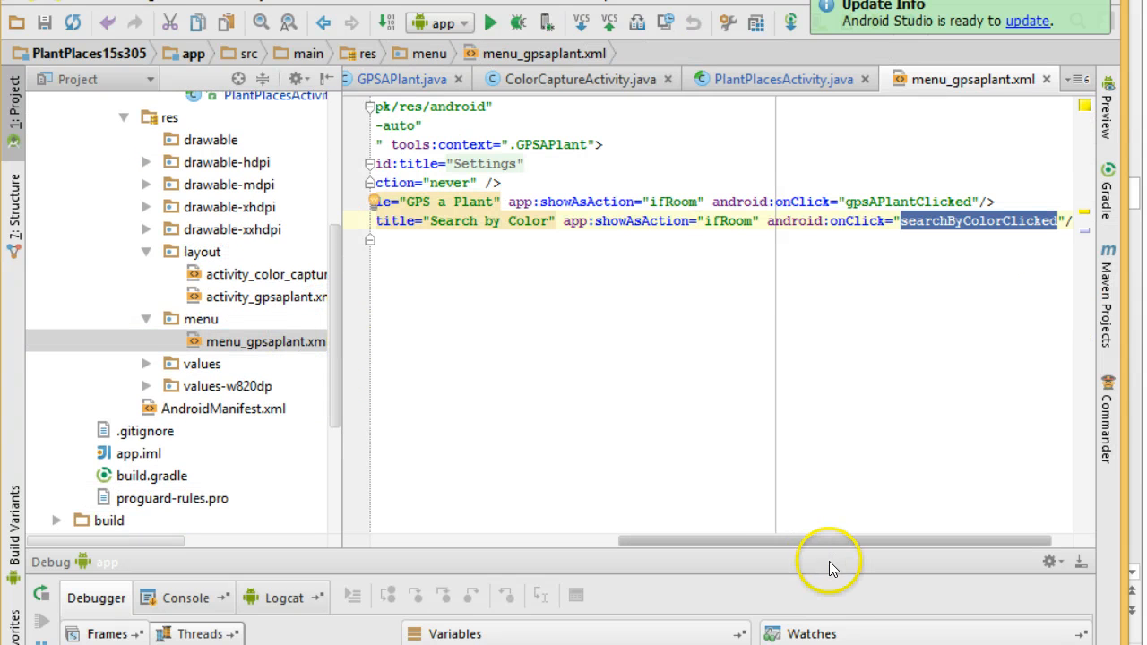
scroll(left, 3)
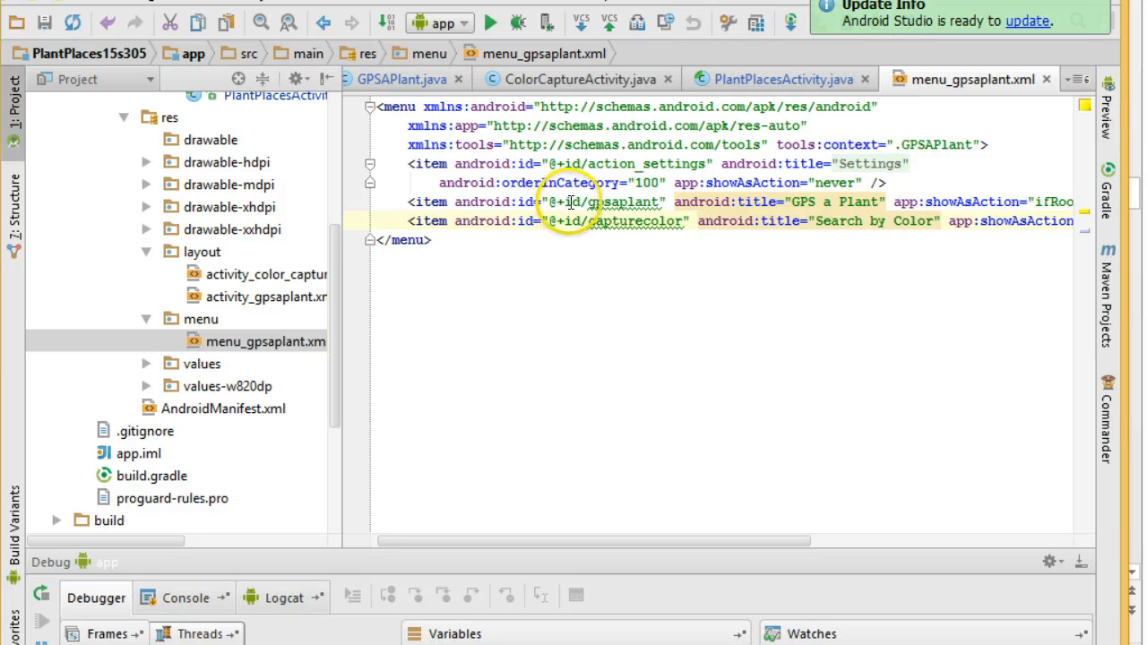
mouse_move(637, 199)
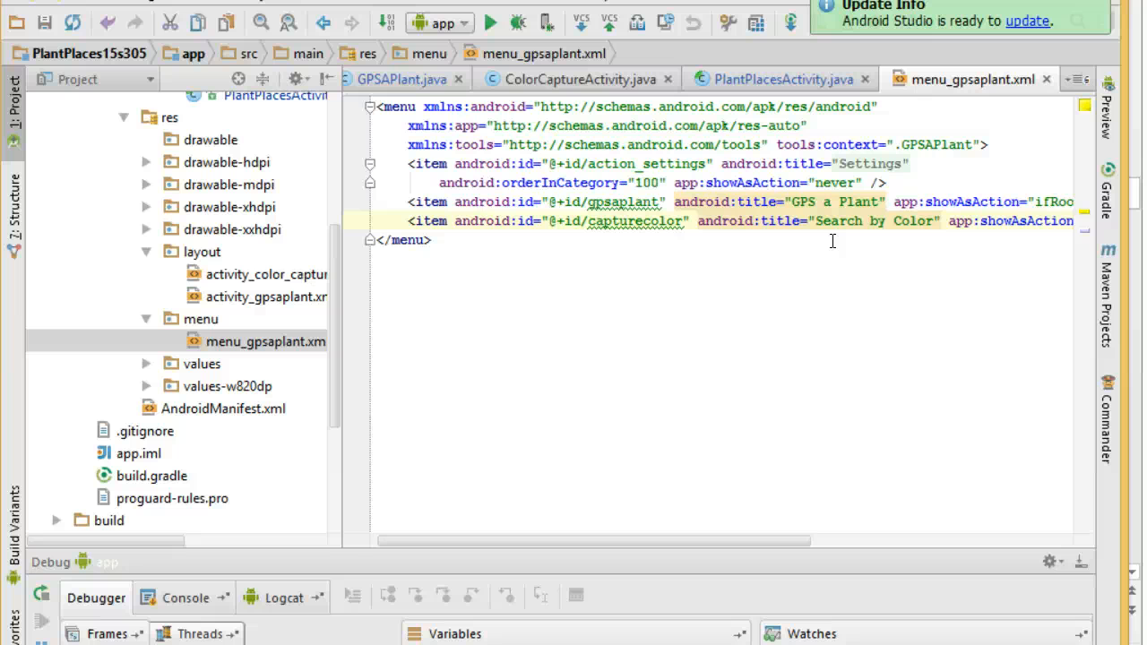
mouse_move(612, 202)
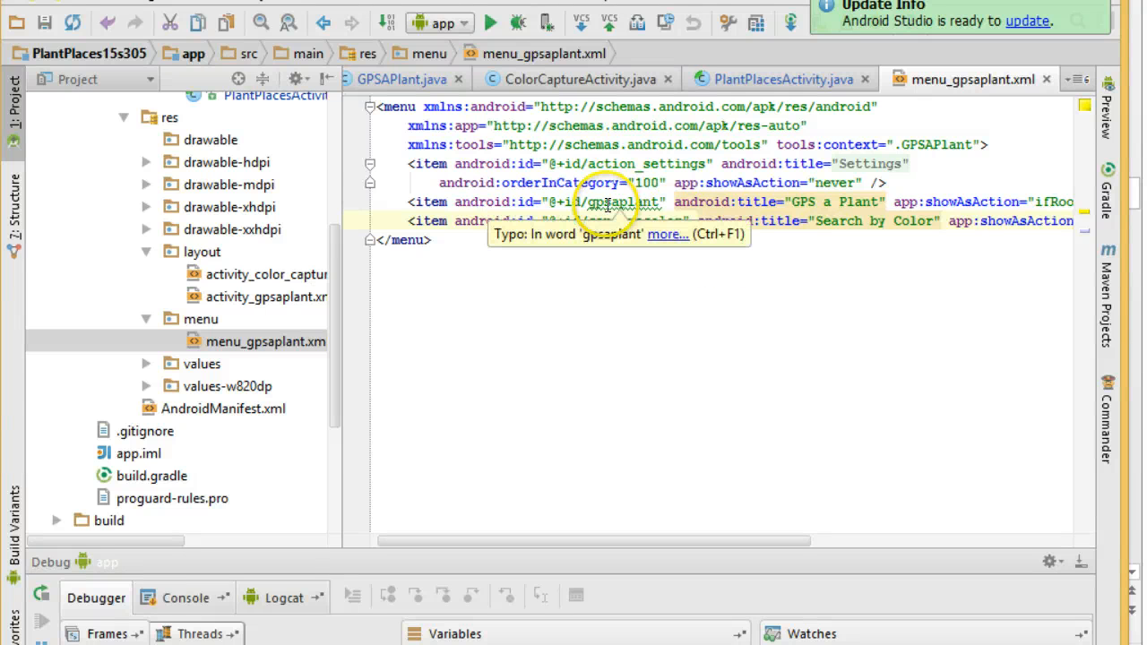
scroll(up, 3)
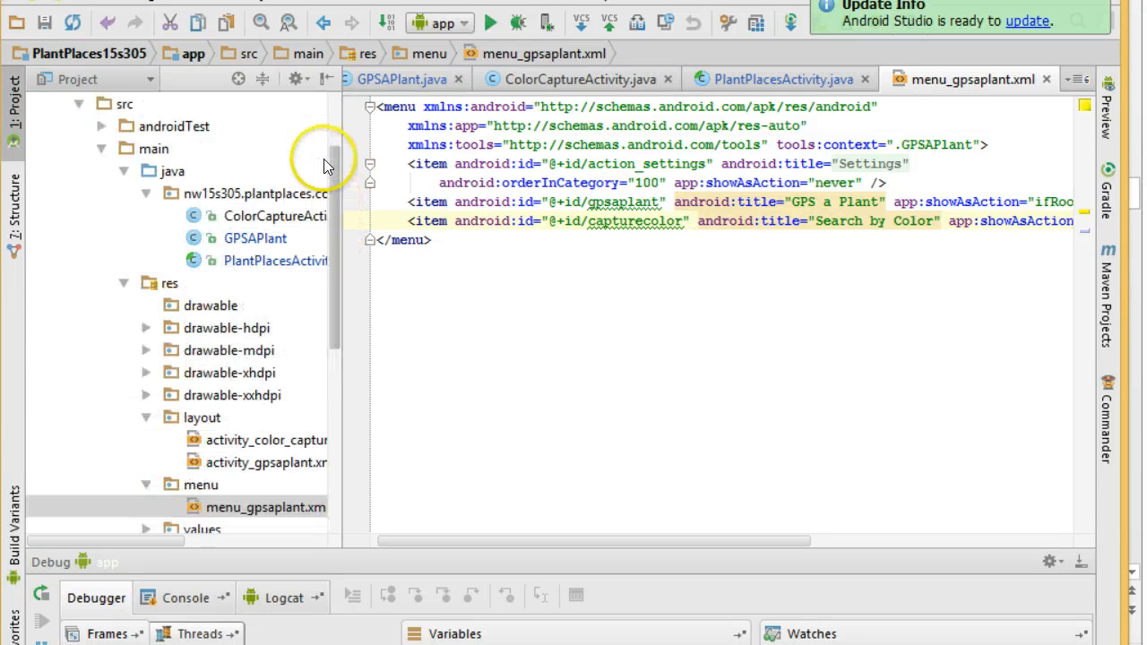
click(255, 283)
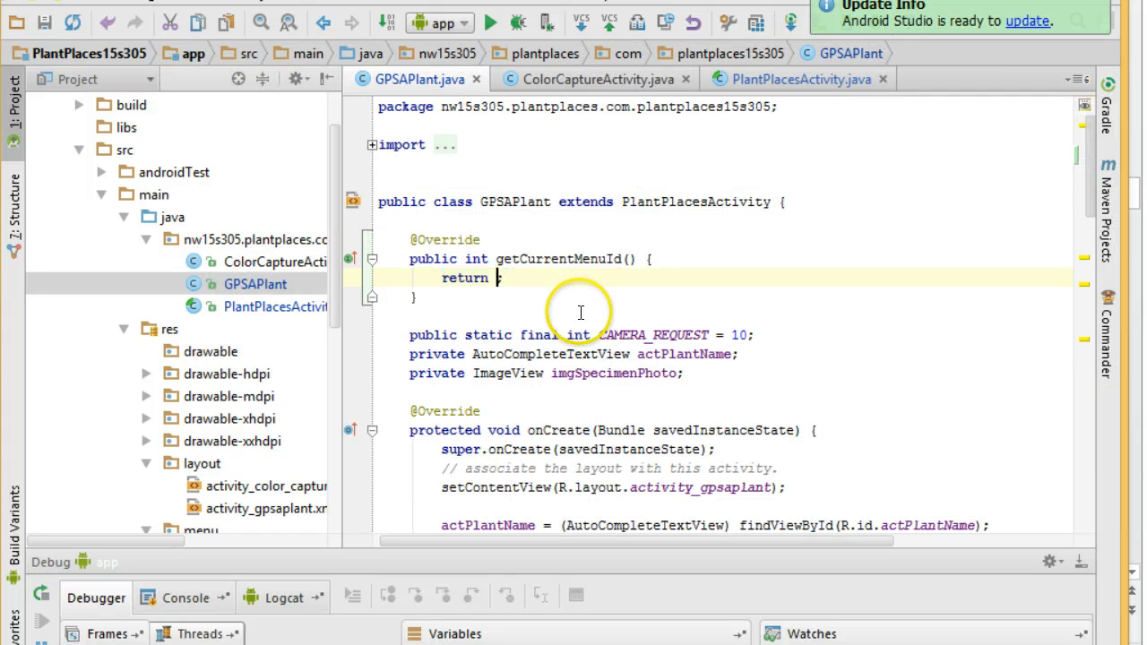
Make GPSAPlant's getCurrentMenuId return R.id.gpsaplant
text(R.id.)
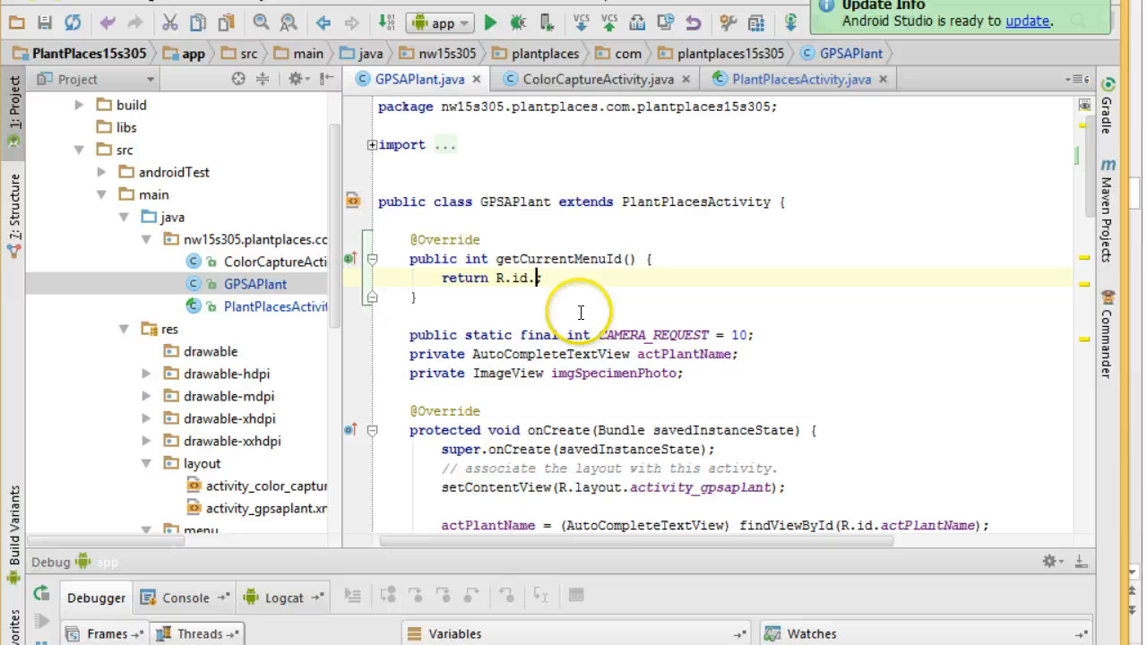
text(gpsaplant;)
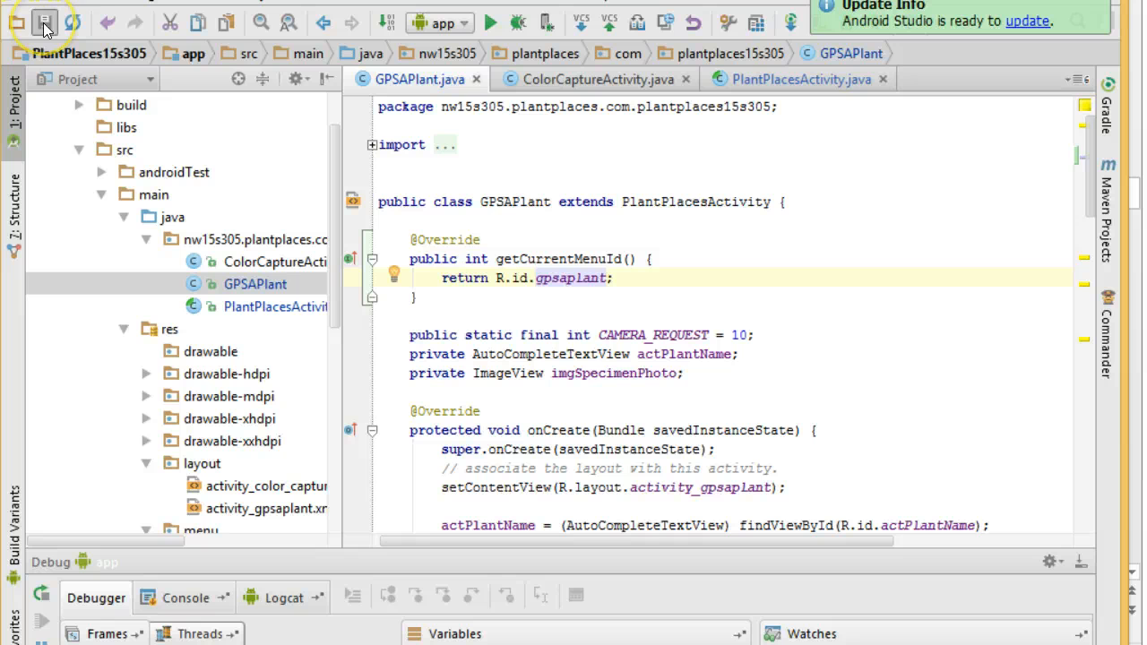
mouse_move(255, 278)
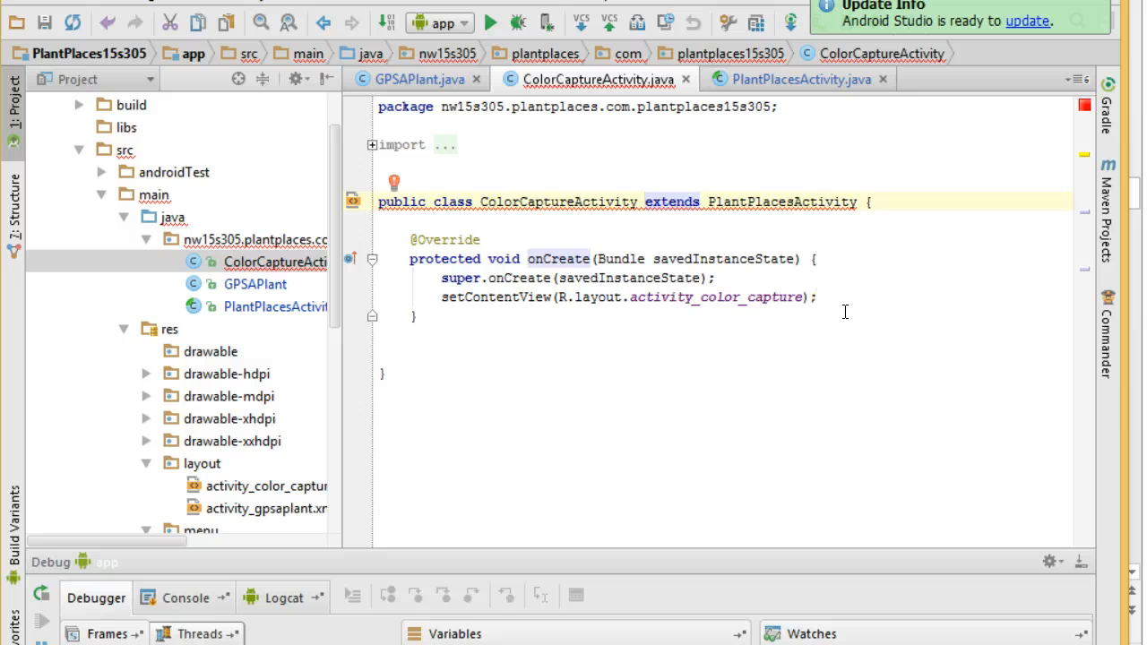
Add a getCurrentMenuId override to ColorCaptureActivity through Implement Methods
click(393, 183)
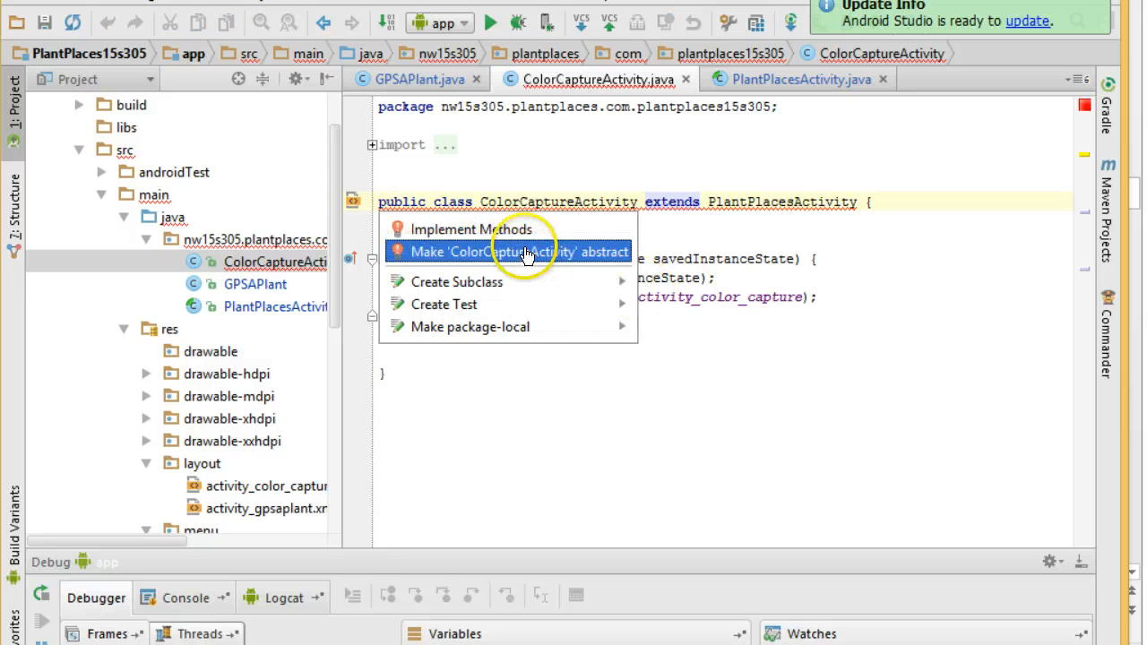
click(473, 230)
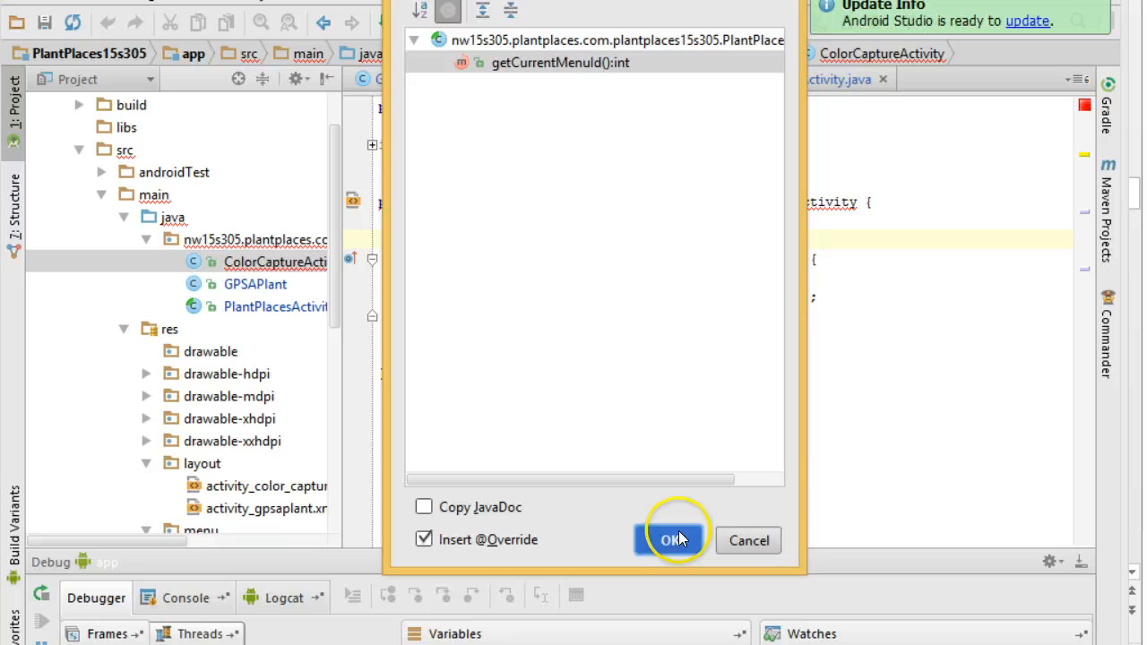
click(672, 541)
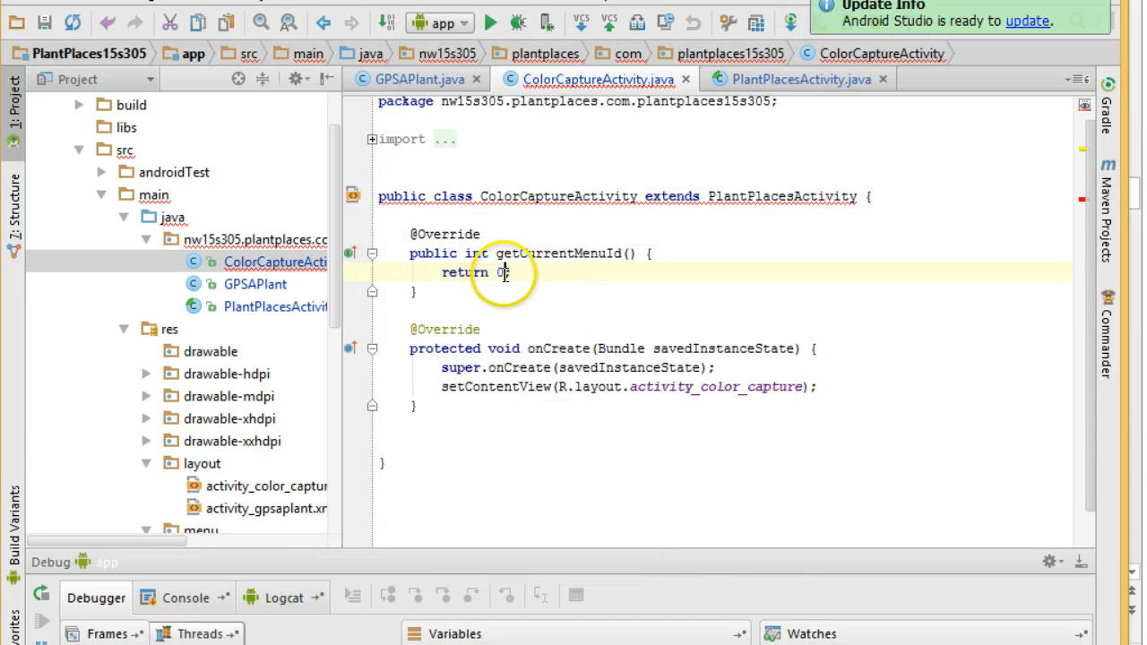
Start rewriting the override's return value as R.id.search
text(R)
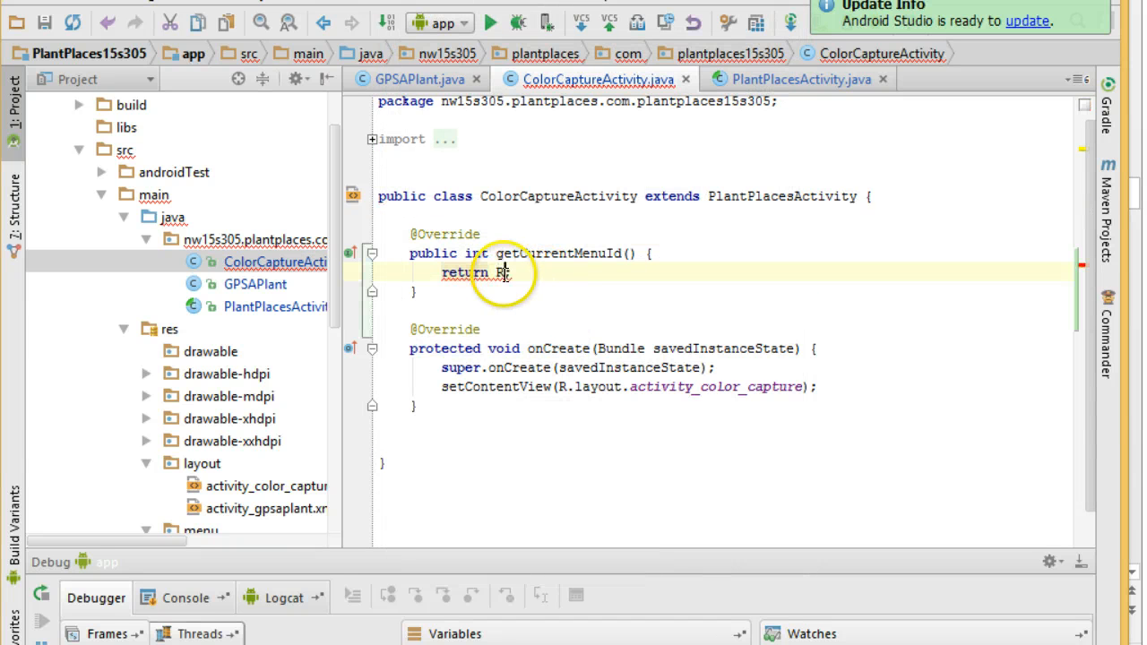
text(.id.)
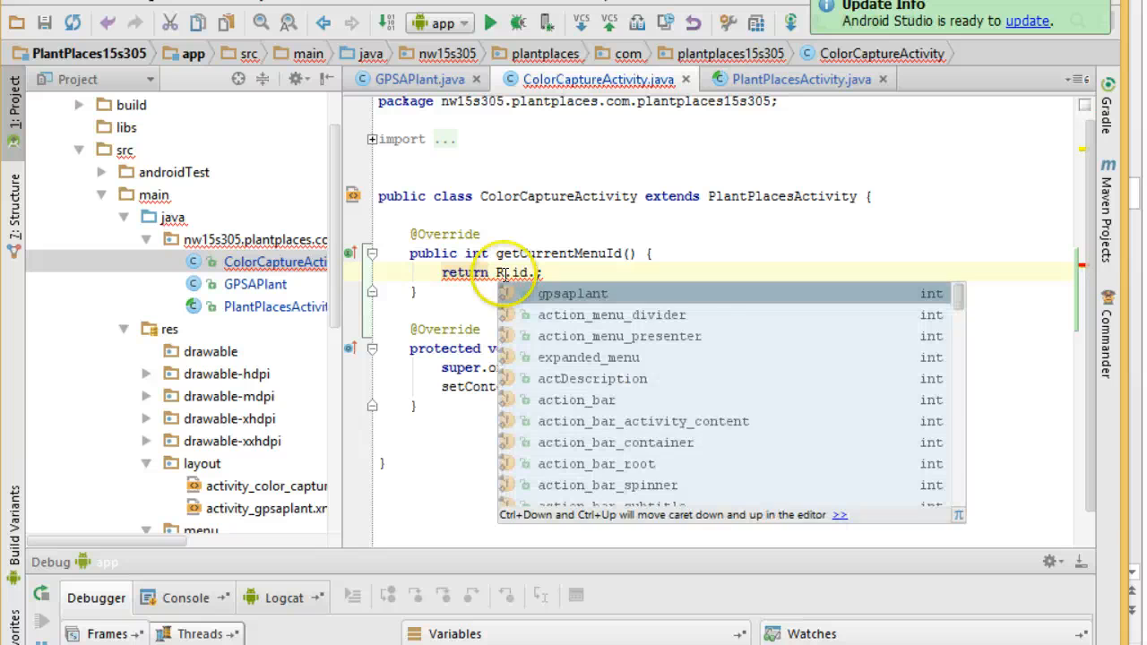
text(search by Color" app:showAsActio)
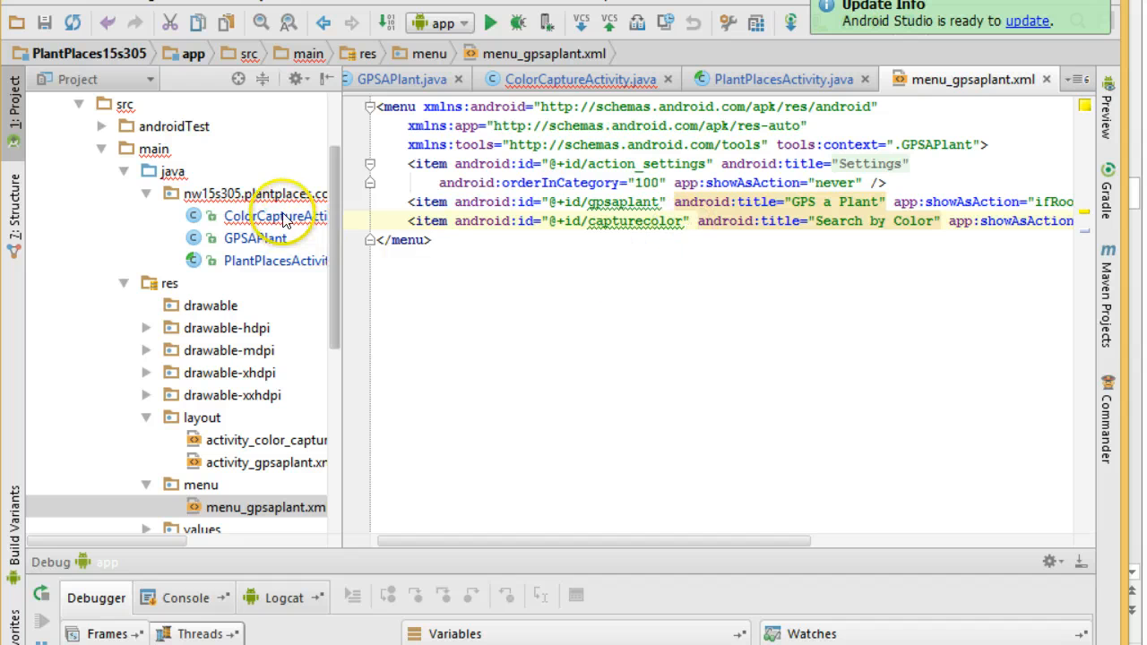
Make ColorCaptureActivity's getCurrentMenuId return R.id.capturecolor, compare with GPSAPlant, then view the emulator
click(578, 79)
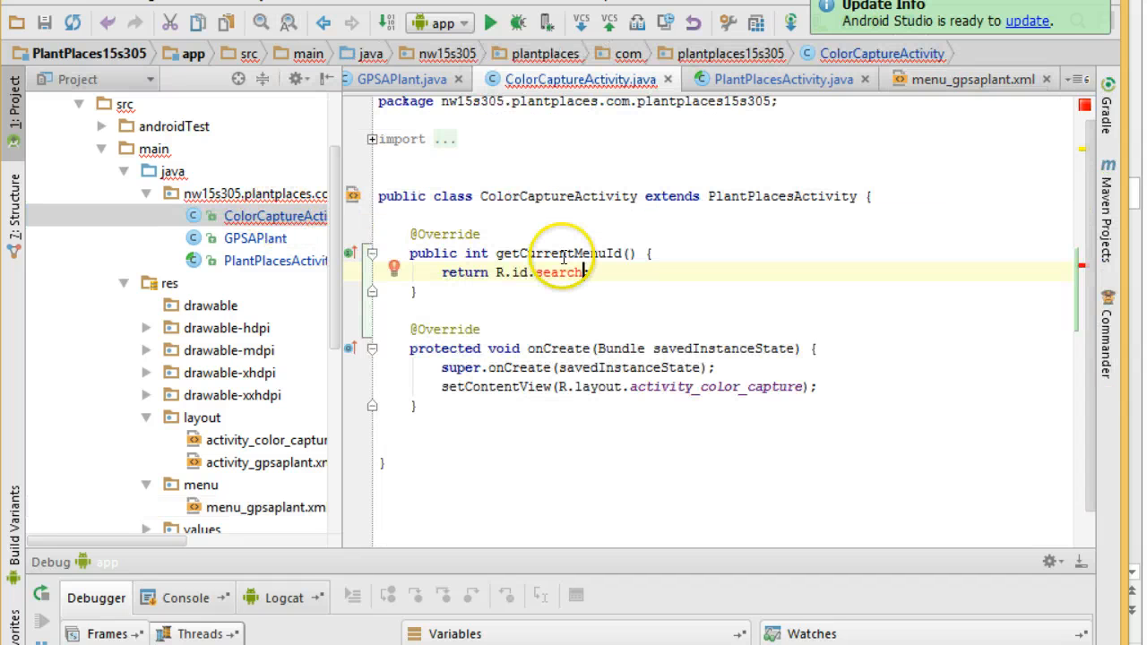
text(captureColor;)
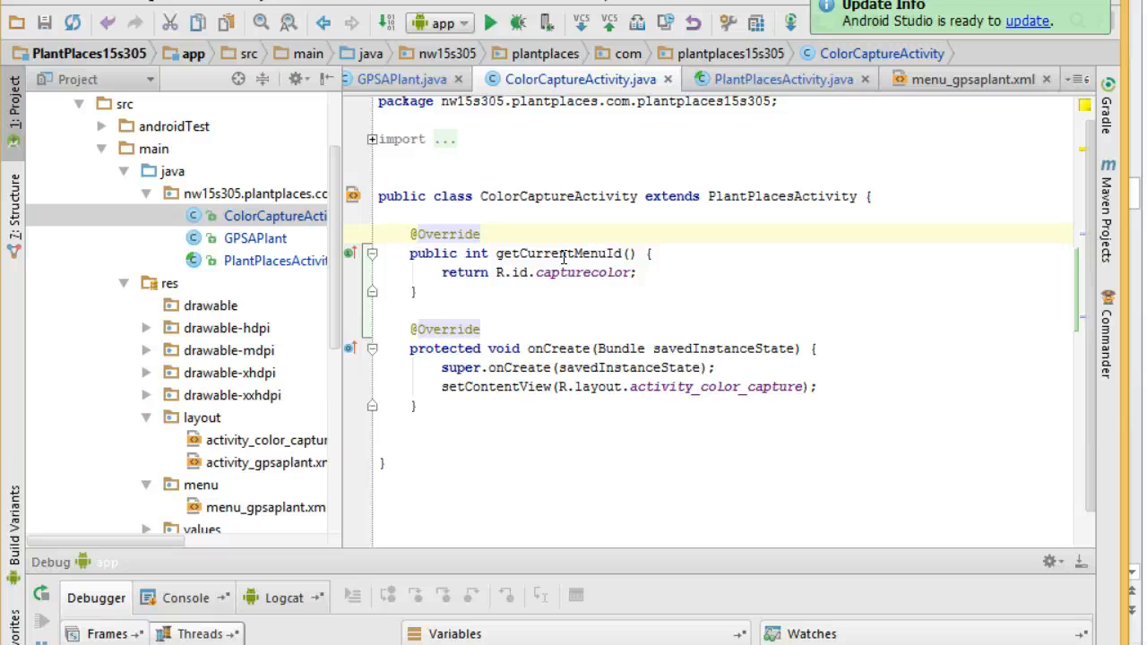
mouse_move(554, 179)
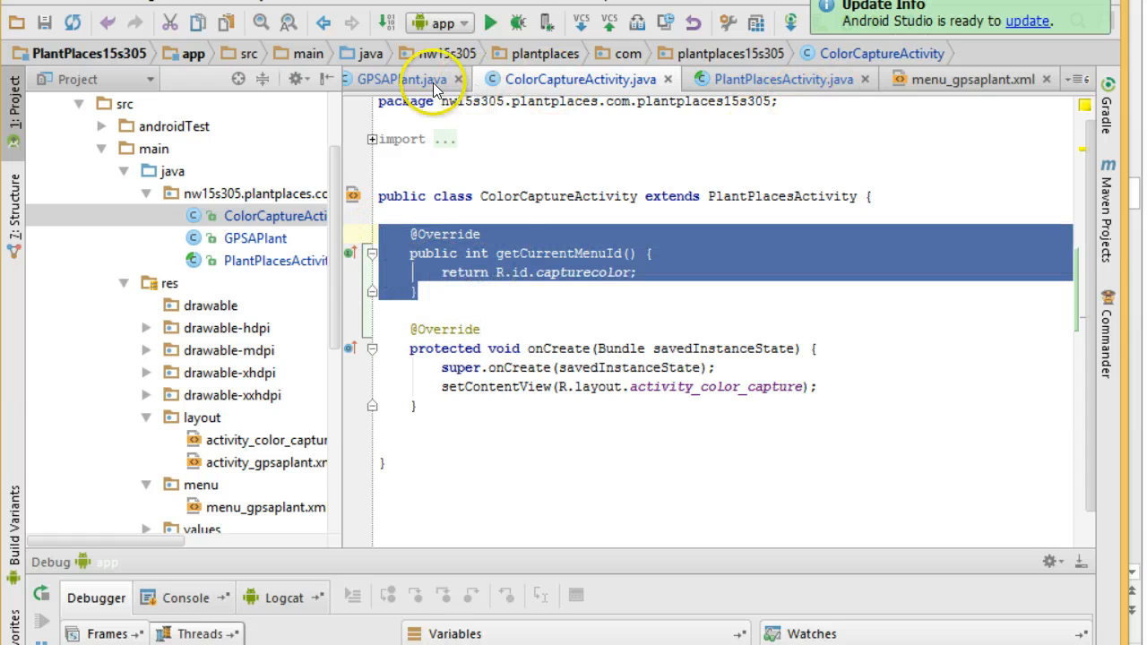
click(407, 78)
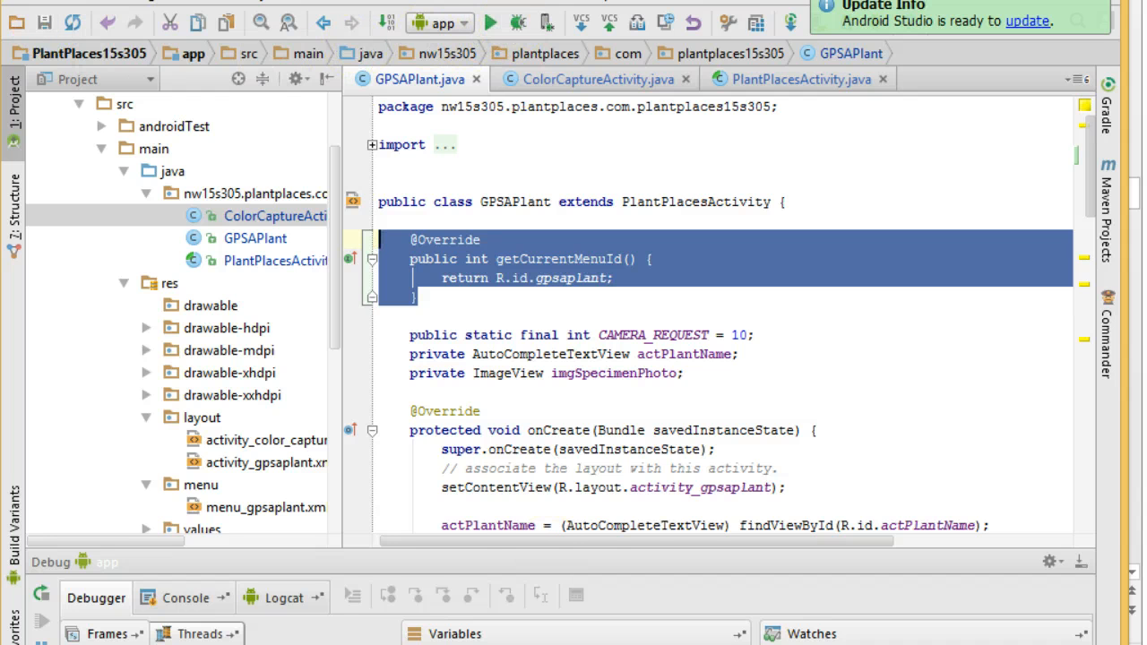
click(465, 23)
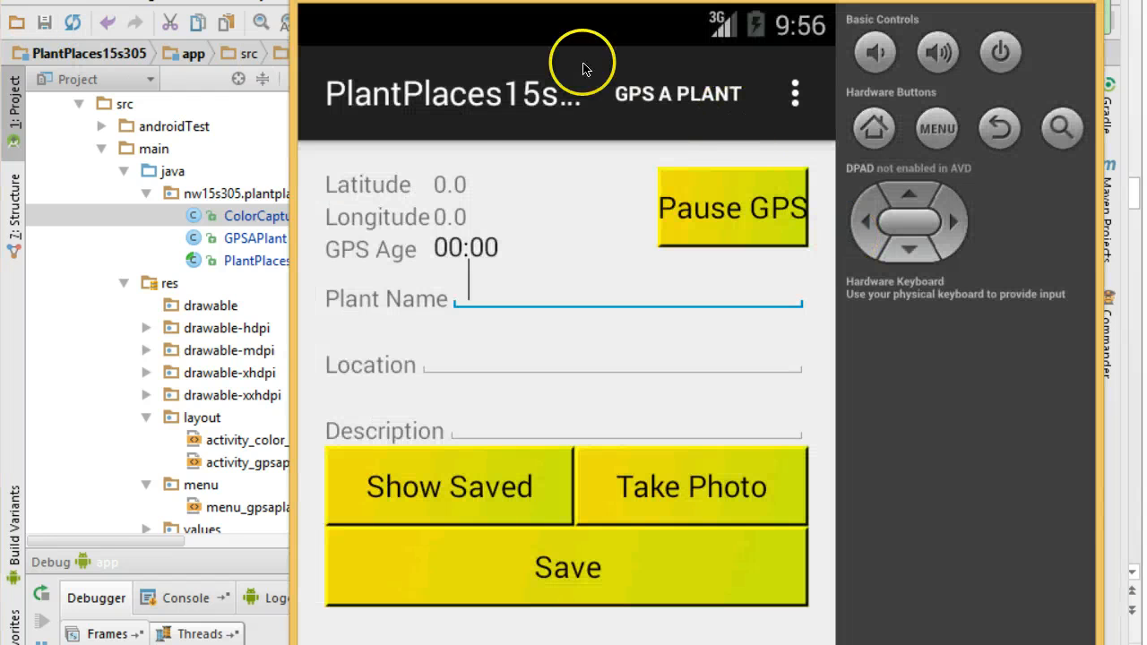
mouse_move(643, 93)
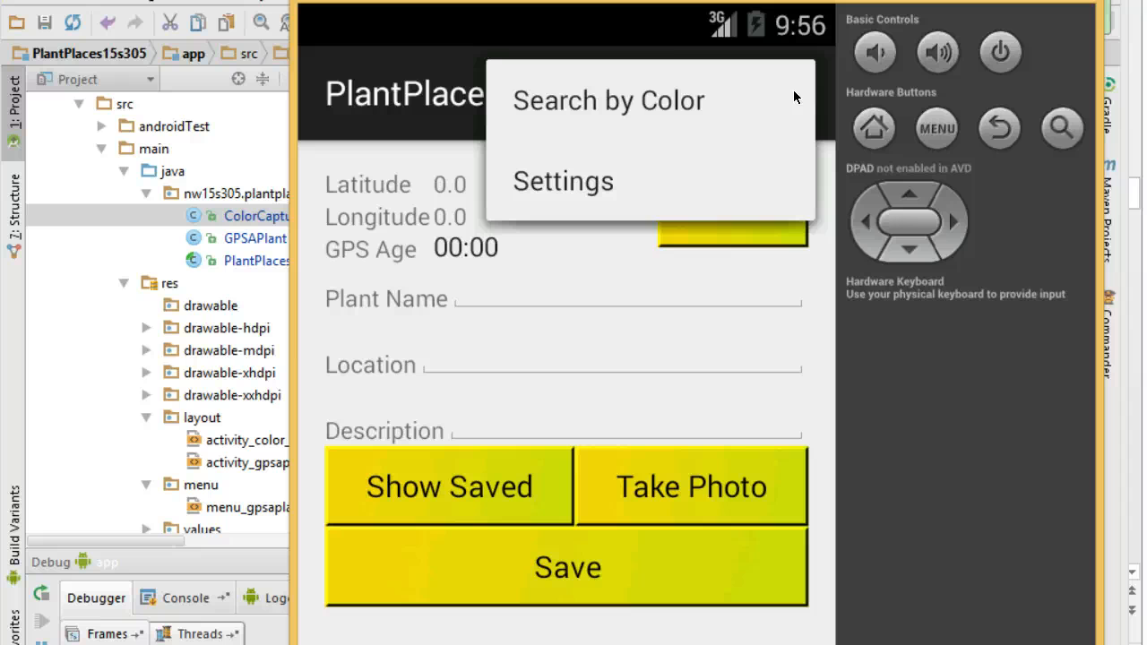
mouse_move(647, 109)
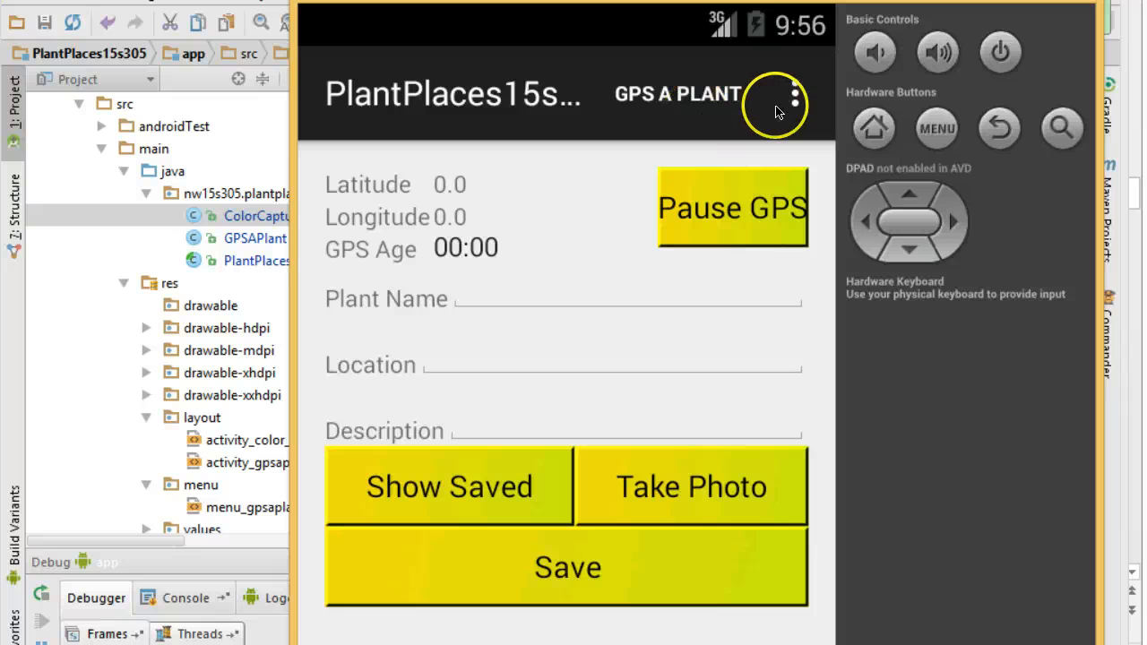
Open the GPS a Plant screen's overflow menu to confirm only Search by Color appears
click(691, 487)
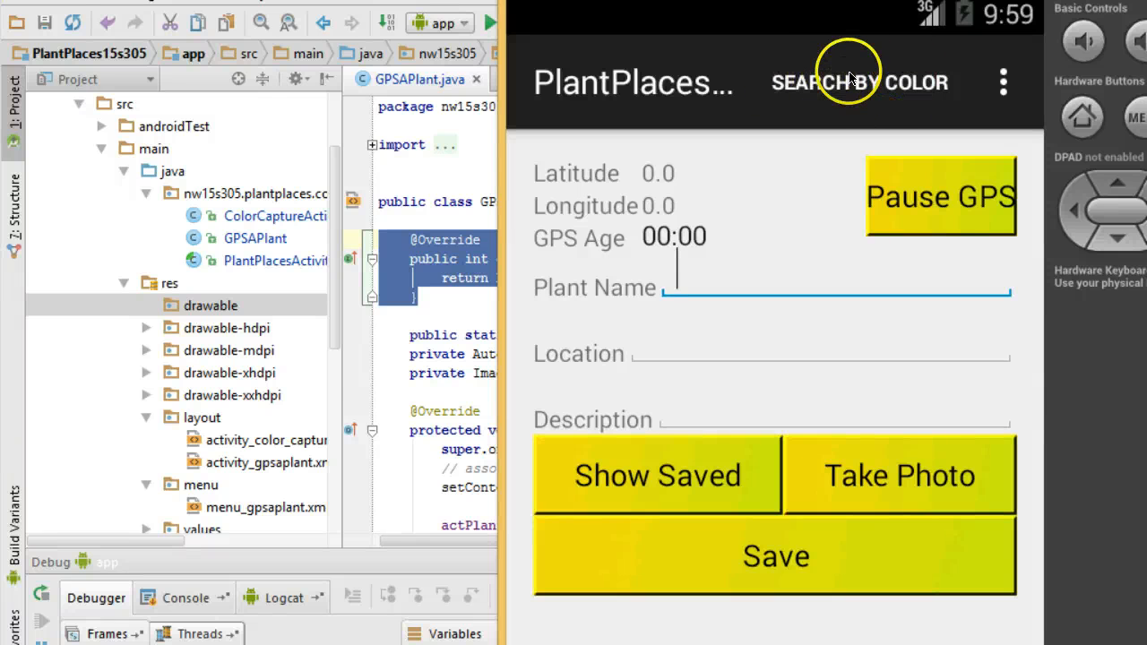
mouse_move(1049, 79)
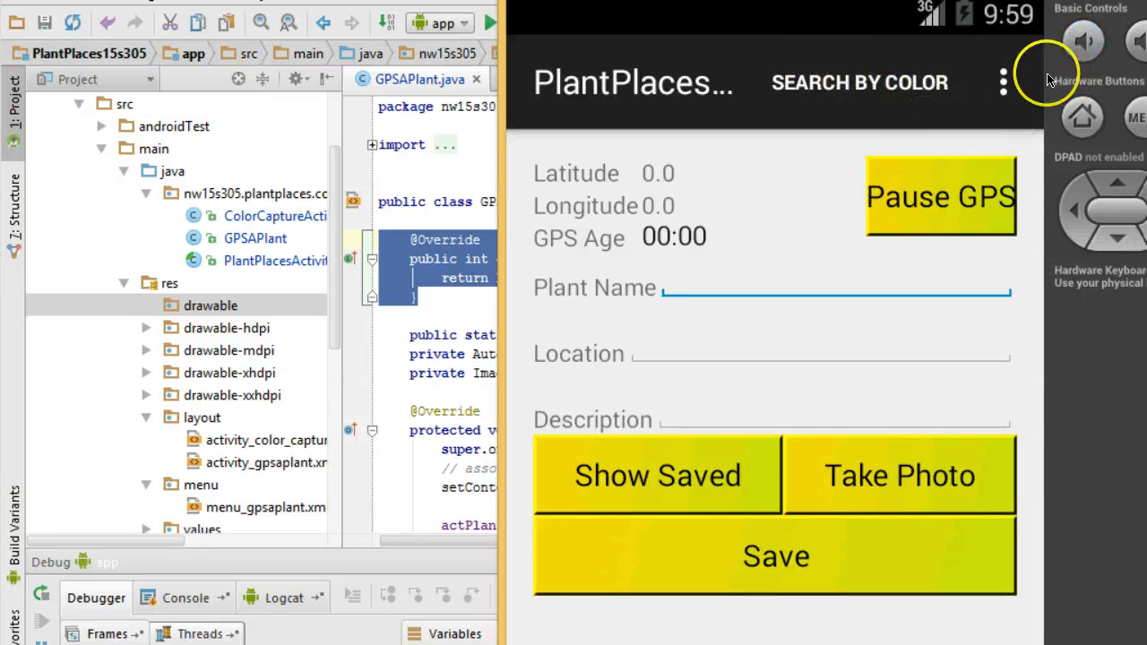
mouse_move(1011, 88)
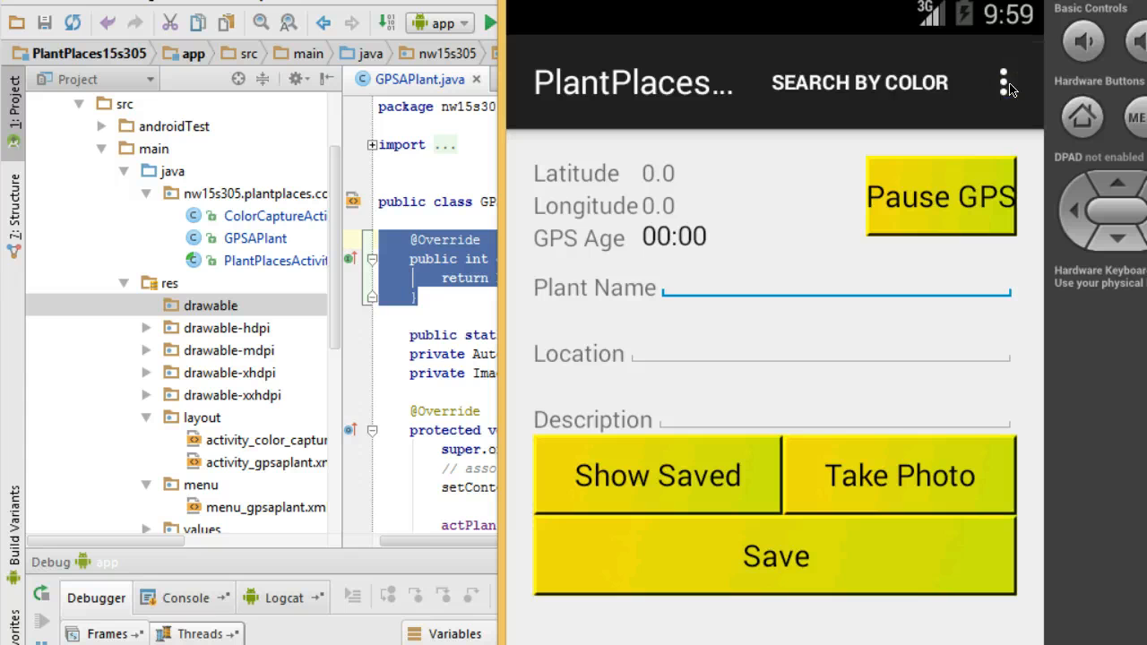
click(1003, 81)
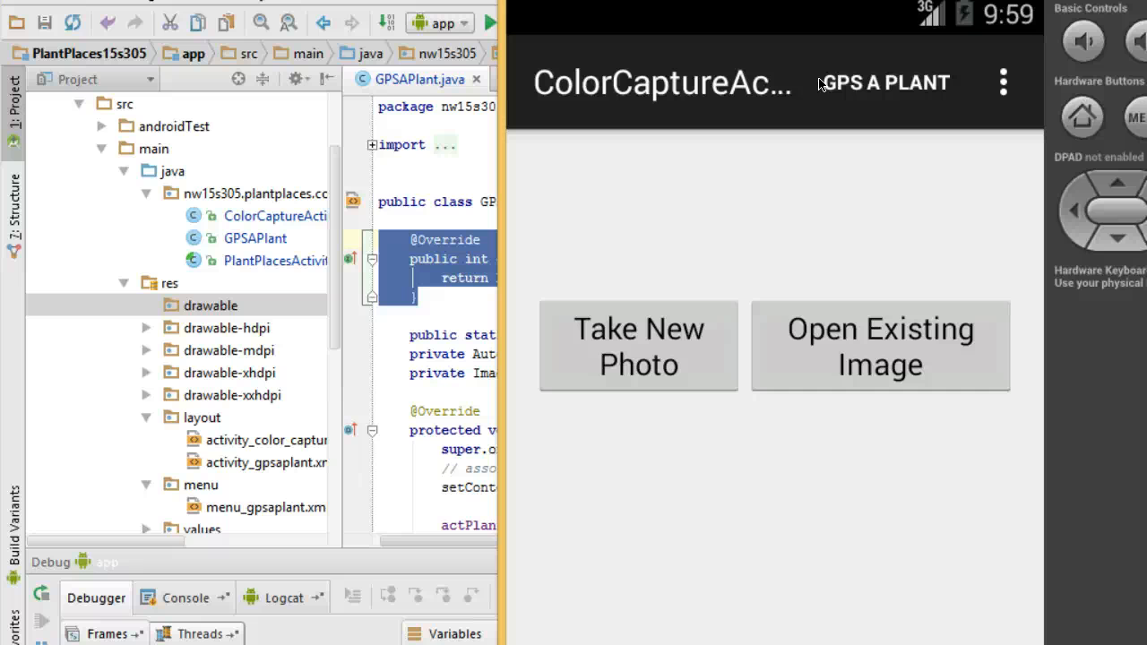
mouse_move(1003, 81)
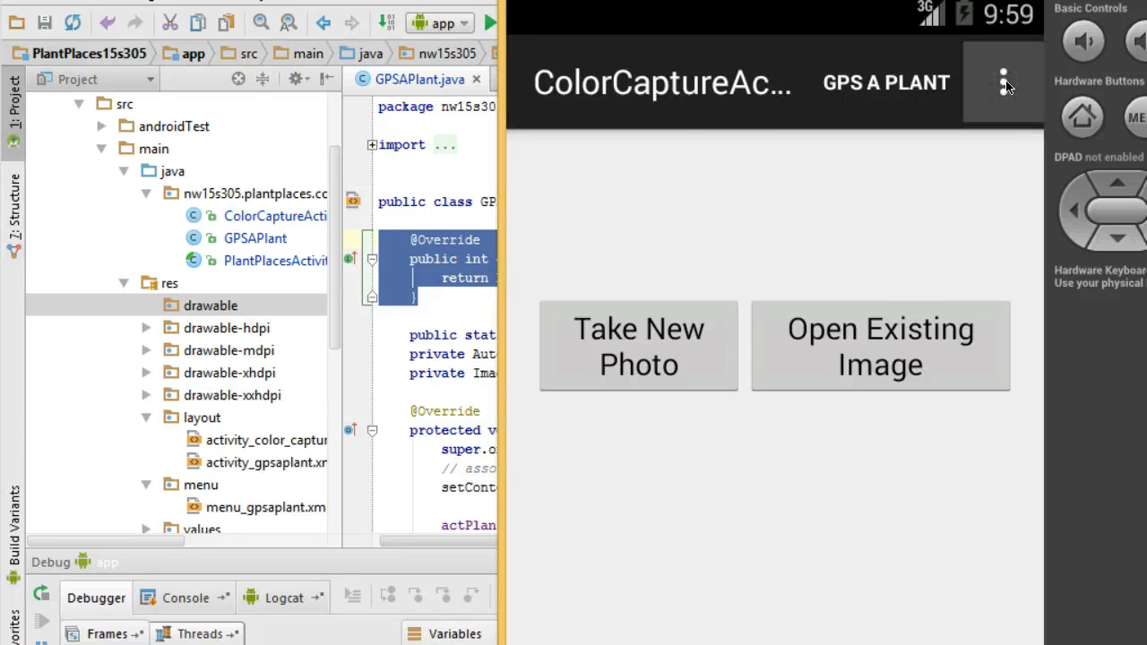
Open the color capture screen's overflow menu to confirm it offers only GPS A Plant
click(1003, 80)
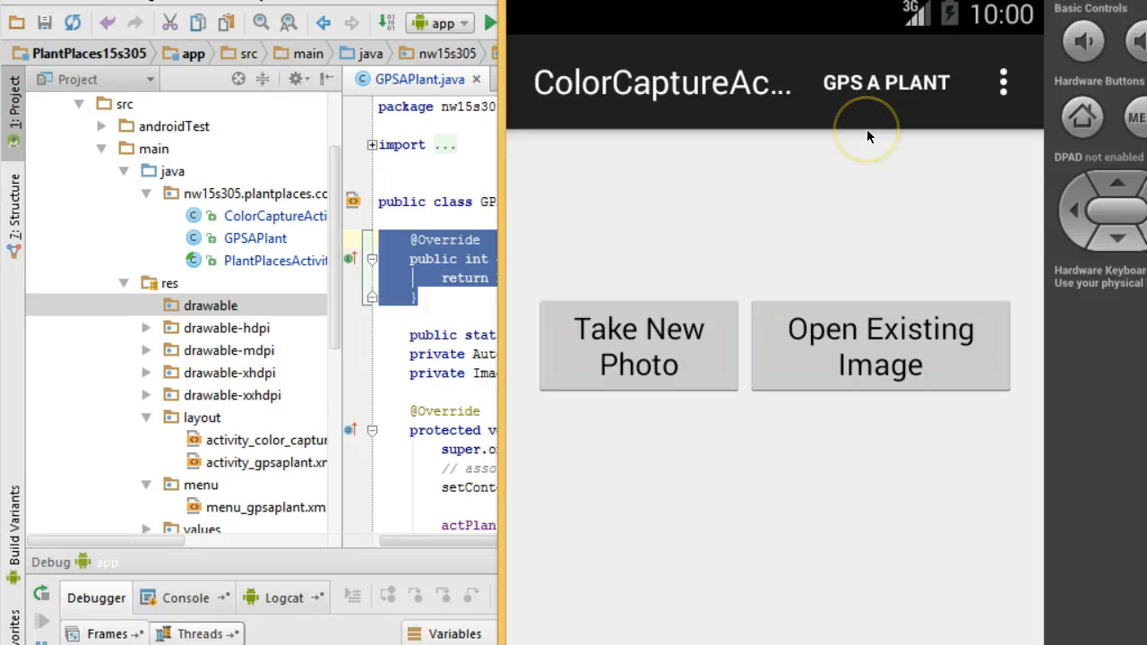
mouse_move(143, 626)
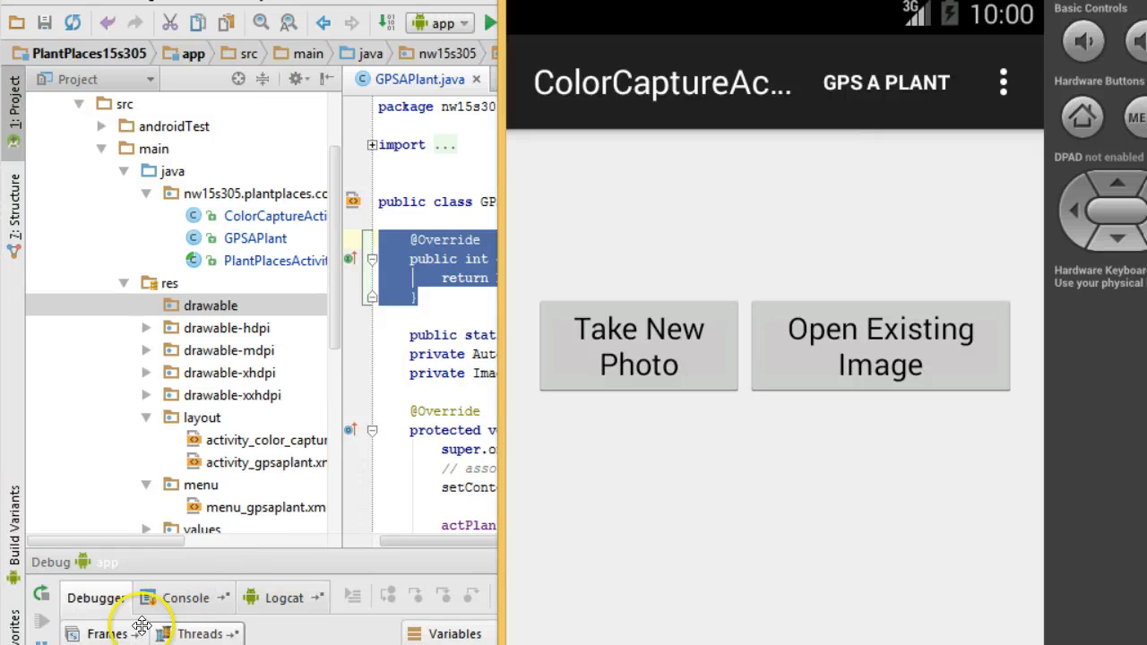